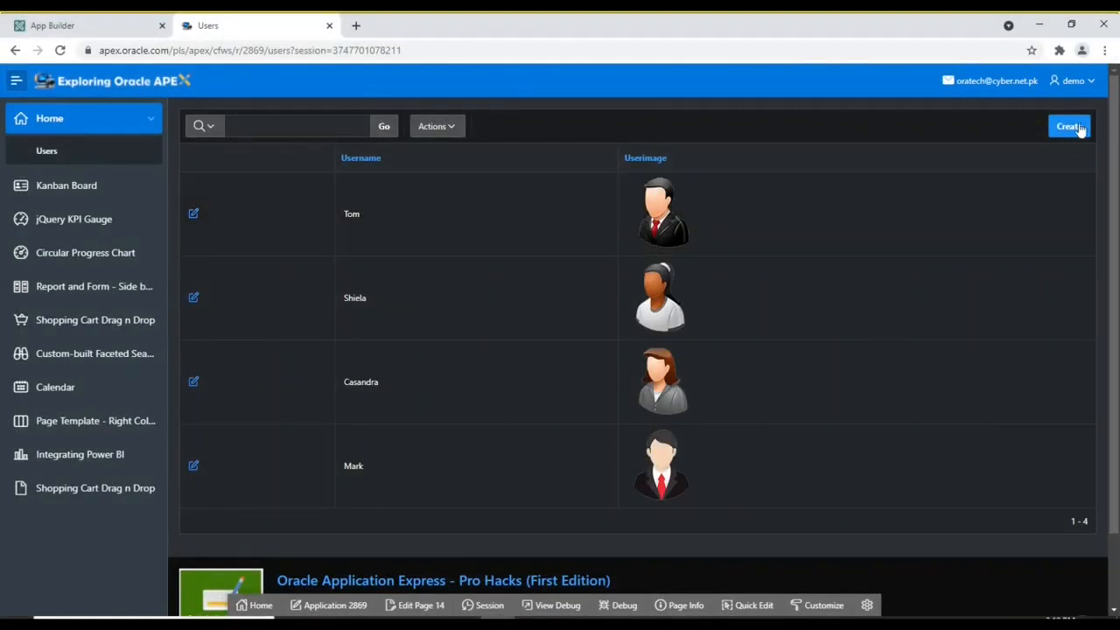
# Create user Jerry with Jerry.png as his image, then open and cancel his edit dialog
pyautogui.click(1068, 126)
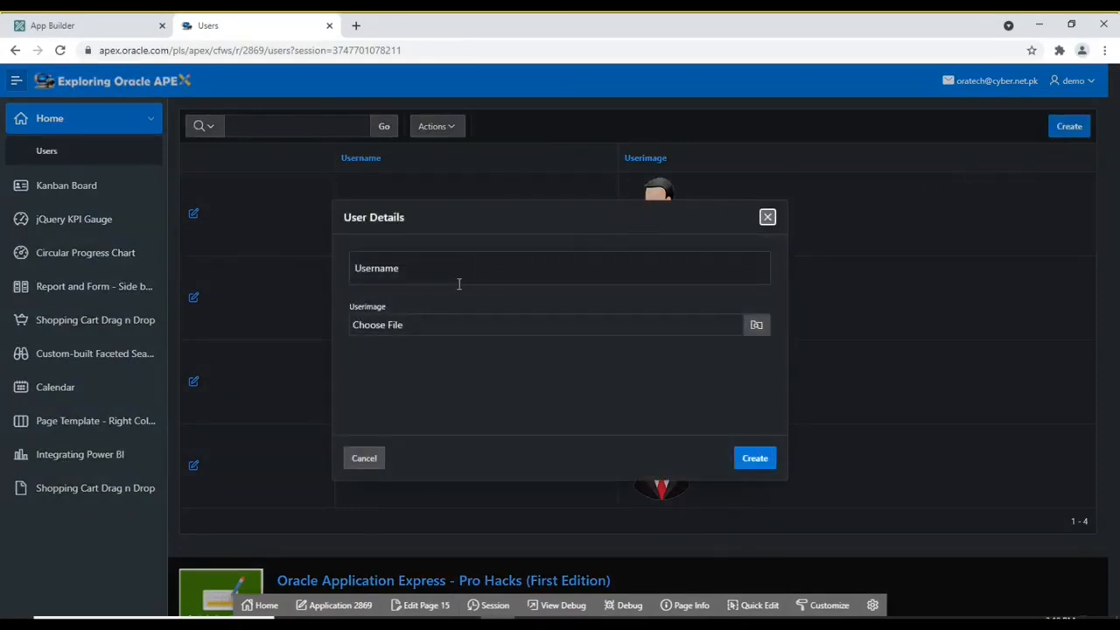
pyautogui.click(560, 269)
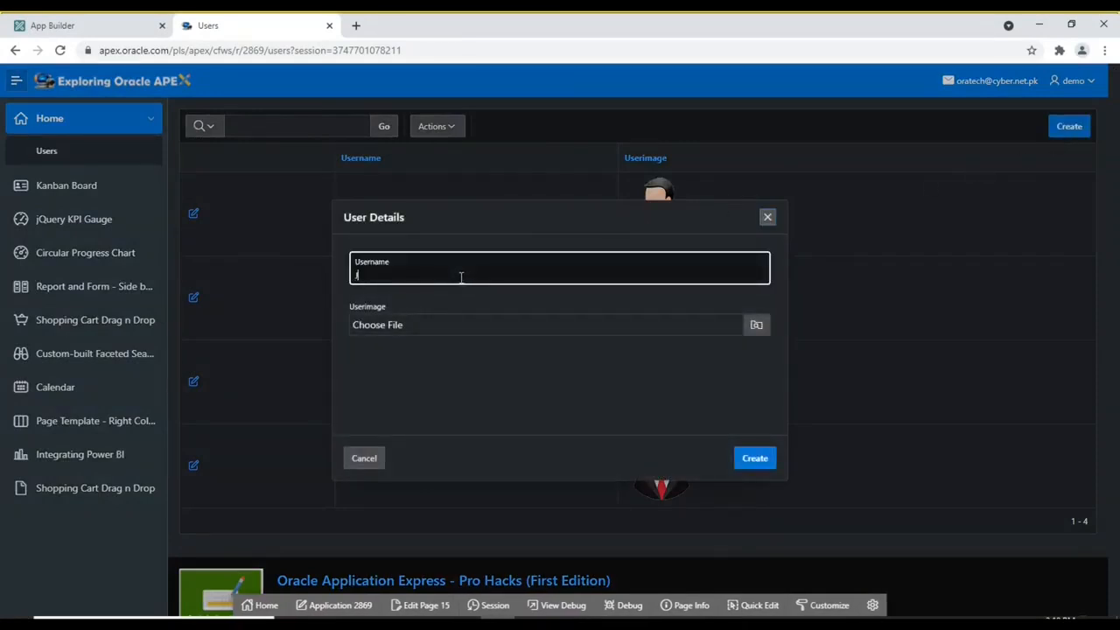
pyautogui.write('Jerry')
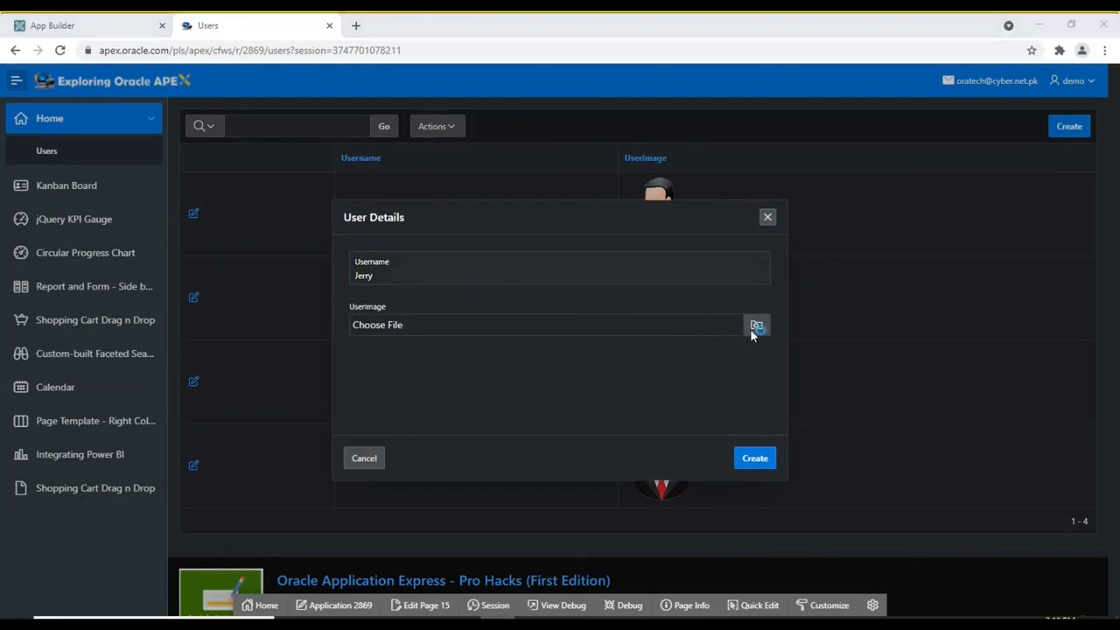
pyautogui.moveTo(499, 127)
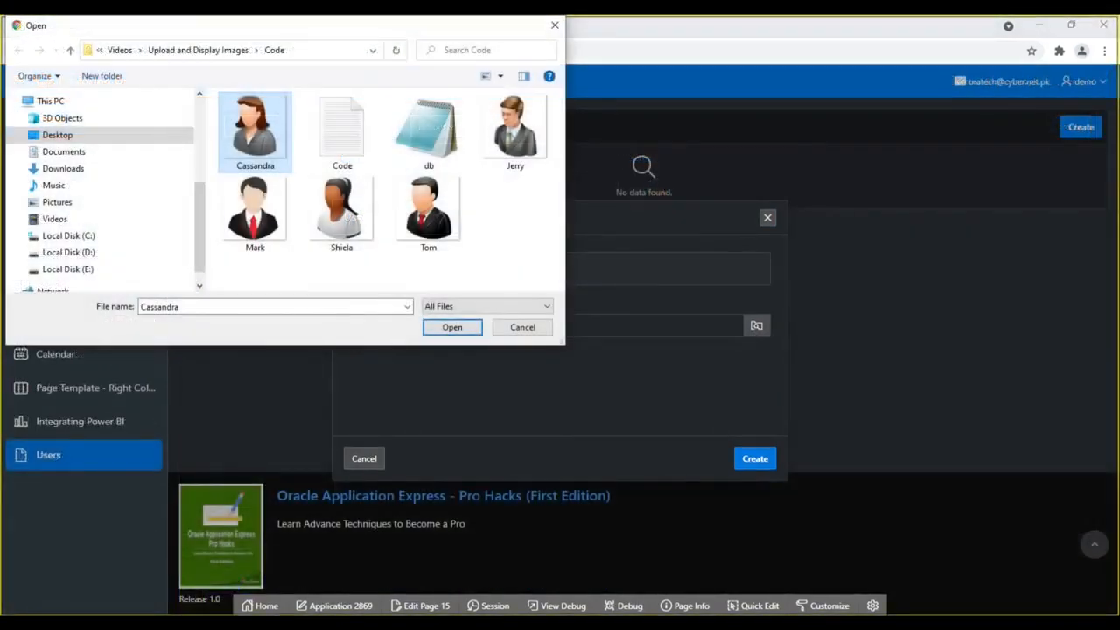
pyautogui.click(451, 326)
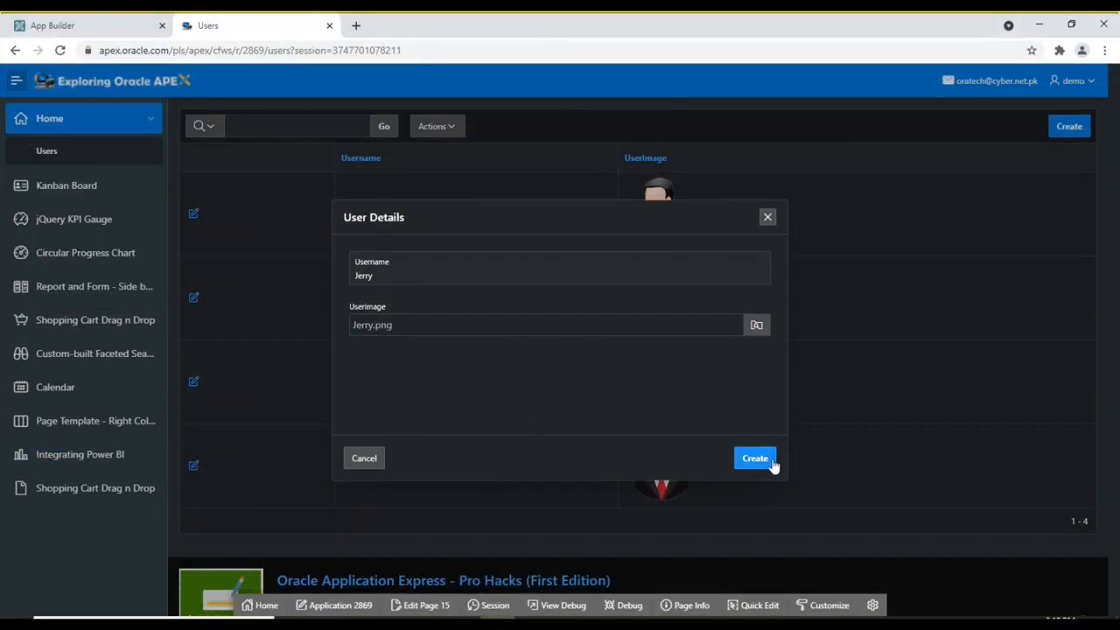
pyautogui.click(754, 458)
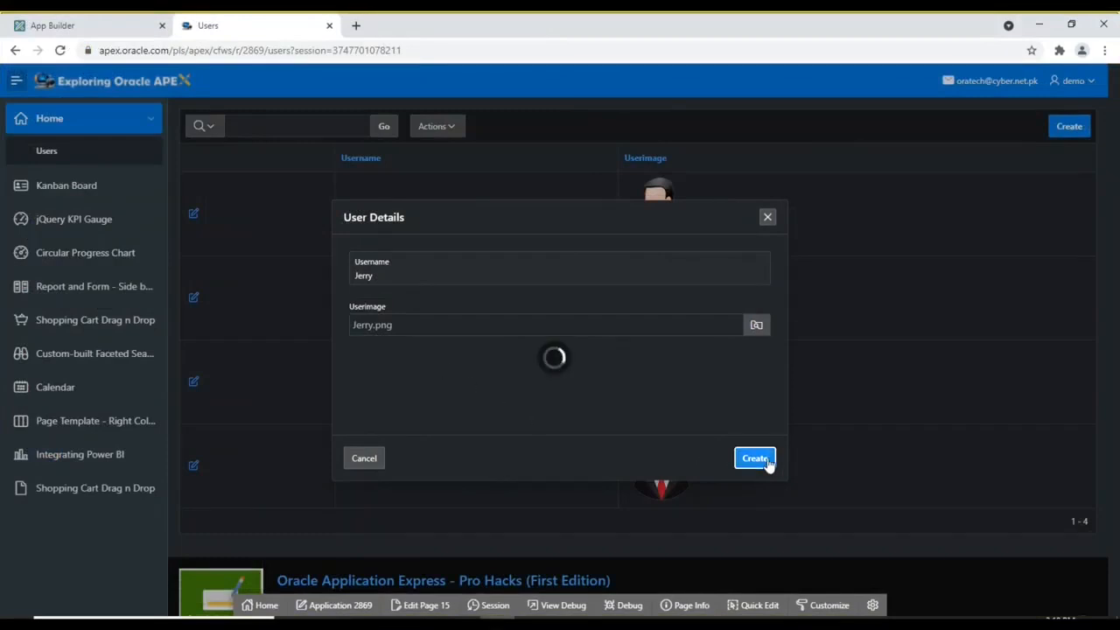
pyautogui.click(754, 457)
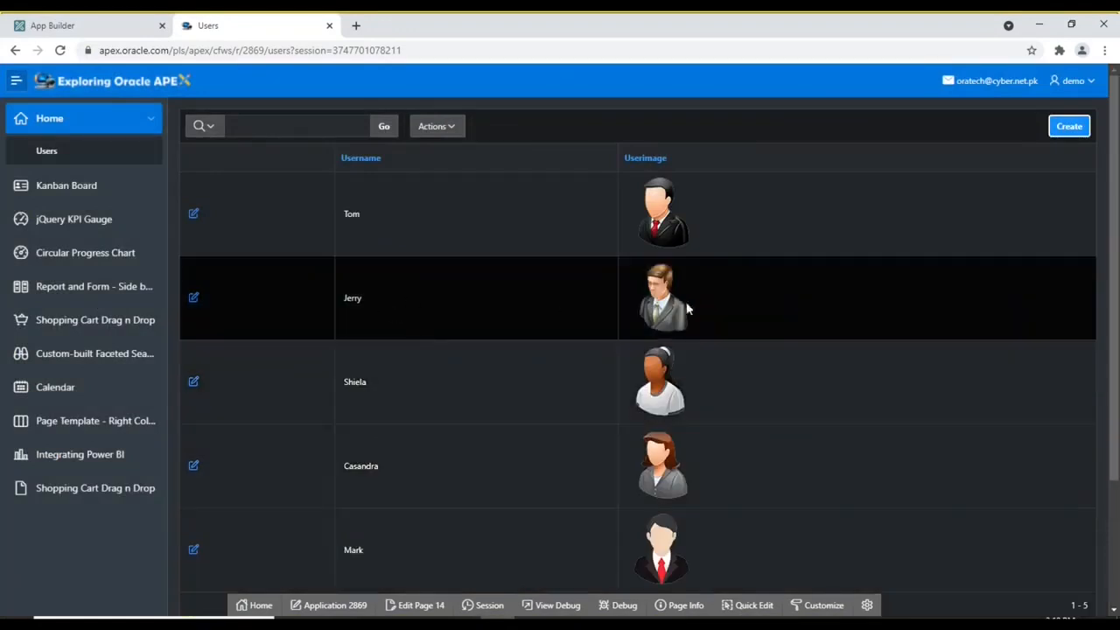
pyautogui.moveTo(194, 297)
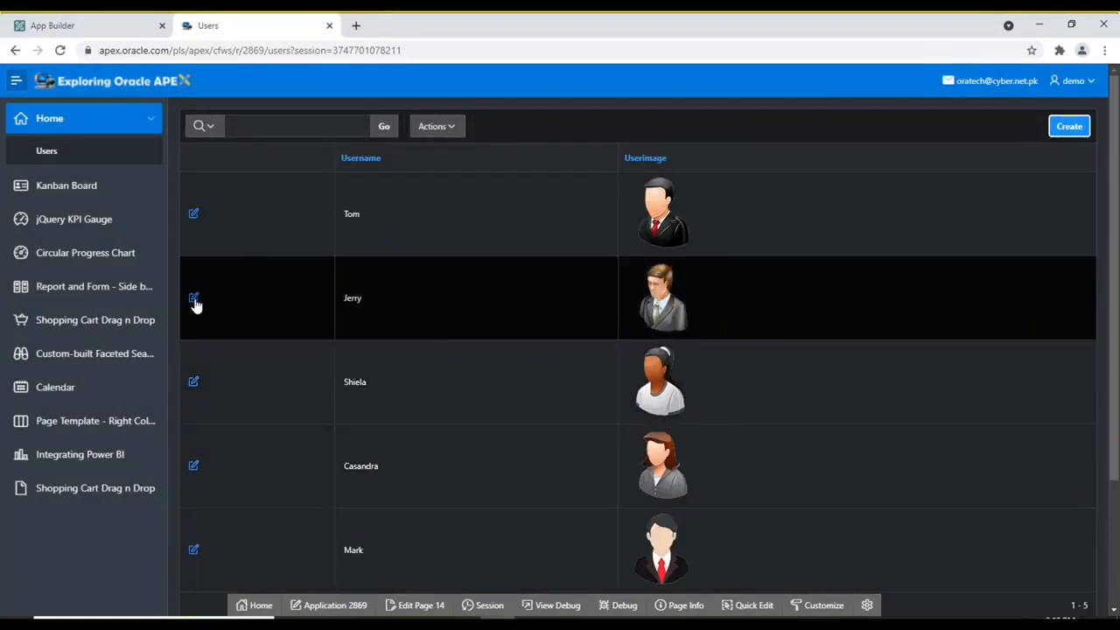
pyautogui.click(194, 298)
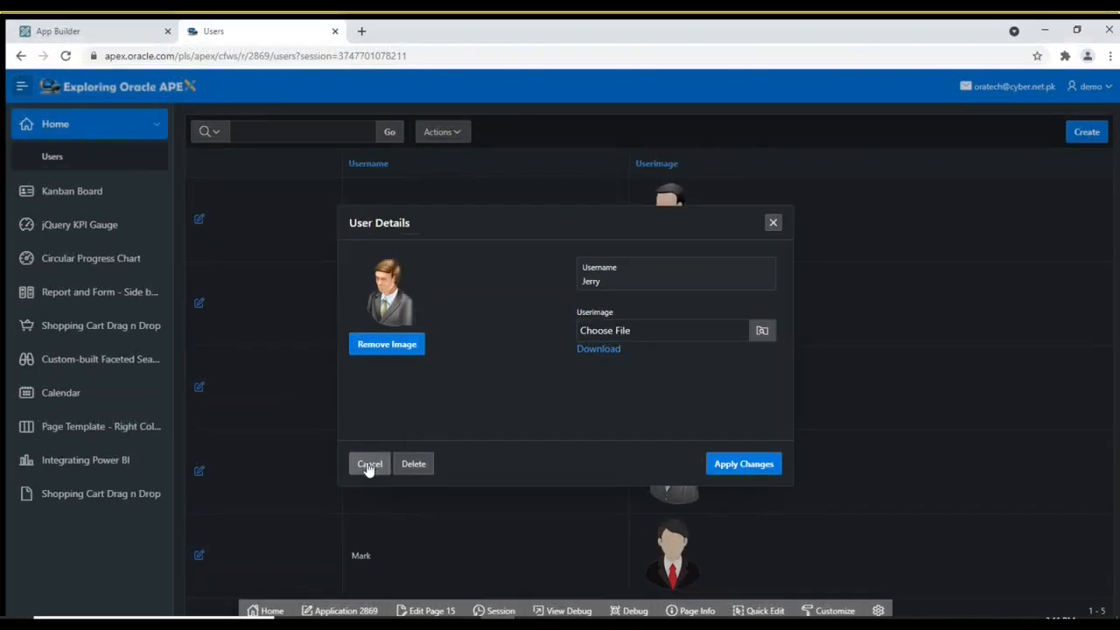
pyautogui.click(368, 464)
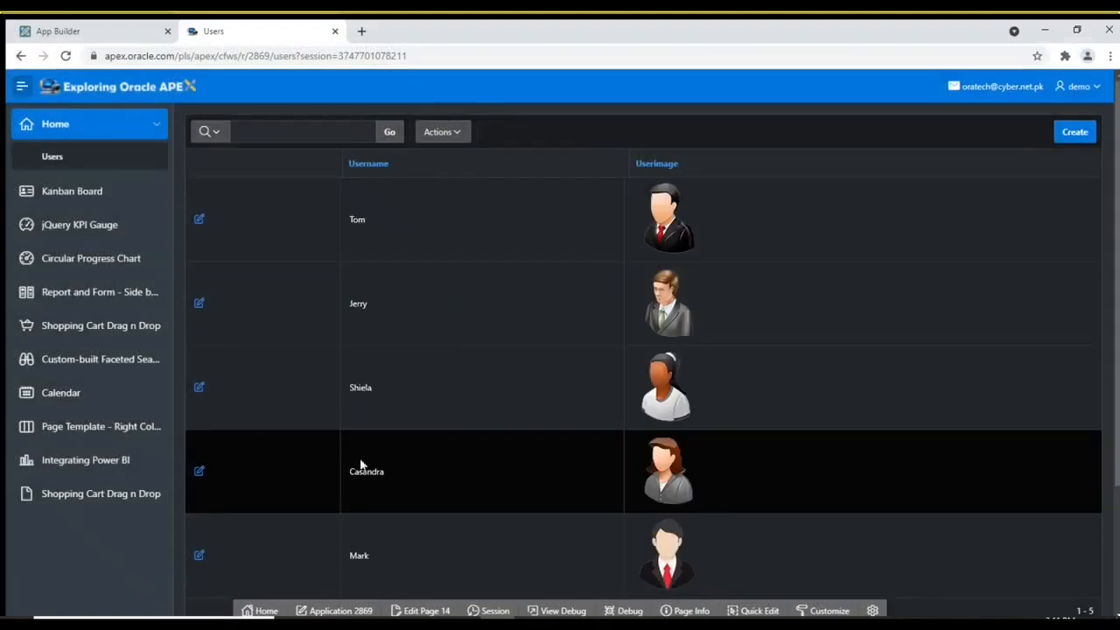
# Upload the db.sql file through SQL Workshop's SQL Scripts page
pyautogui.click(57, 31)
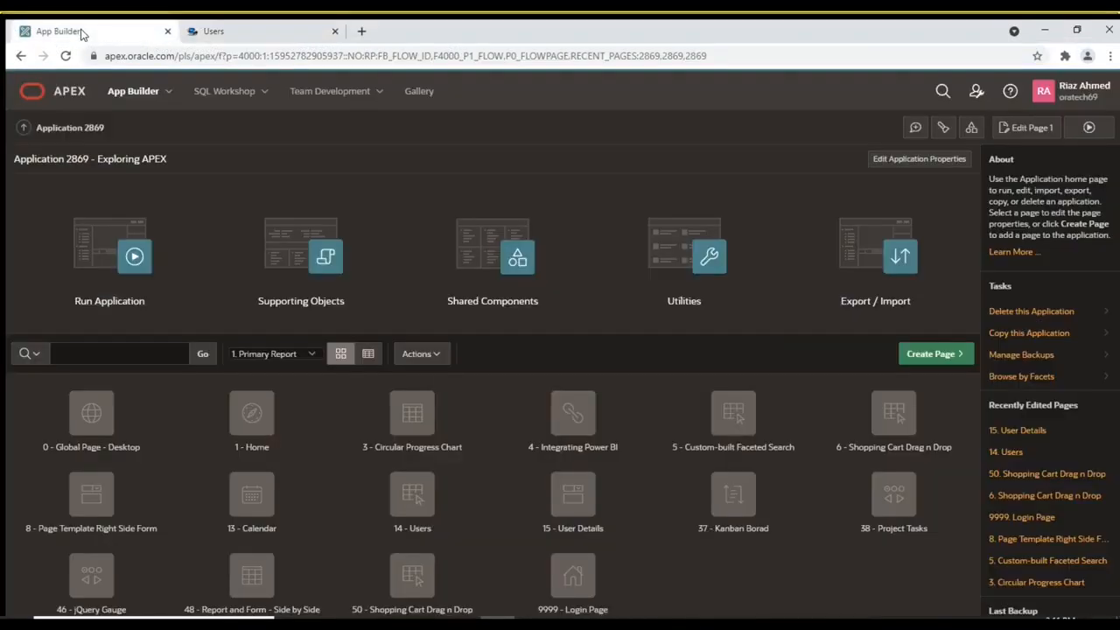
pyautogui.click(224, 91)
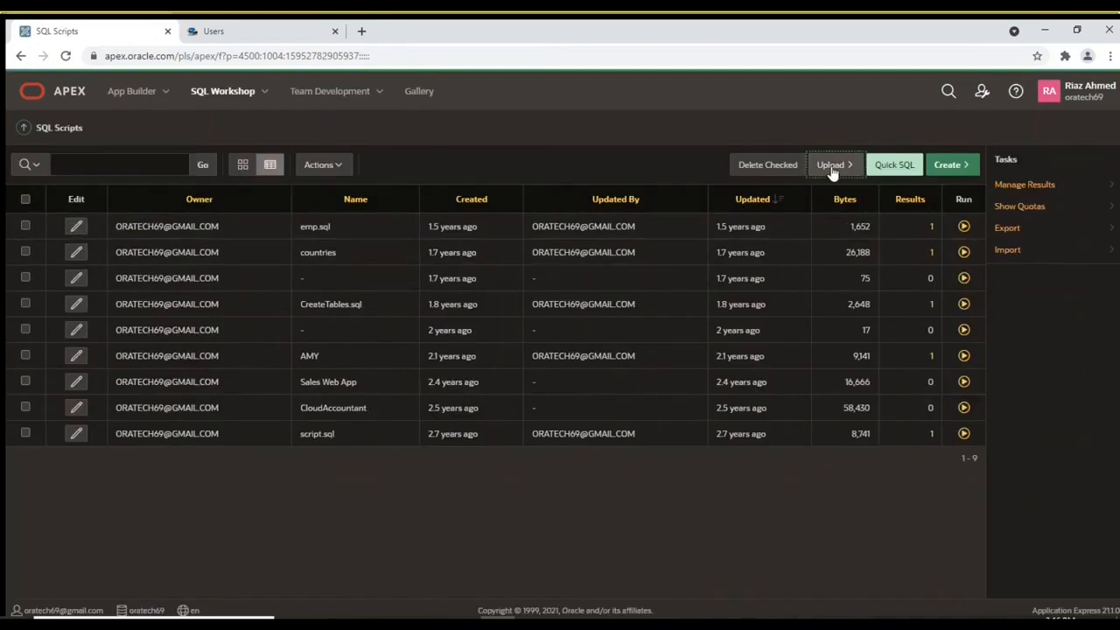
pyautogui.click(830, 165)
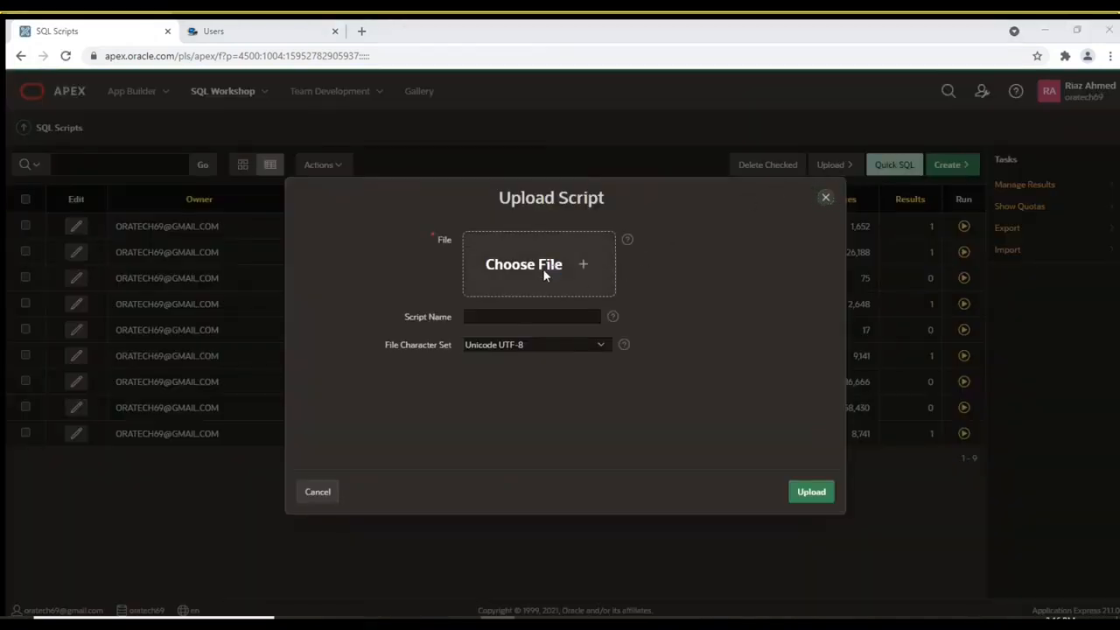
pyautogui.moveTo(451, 144)
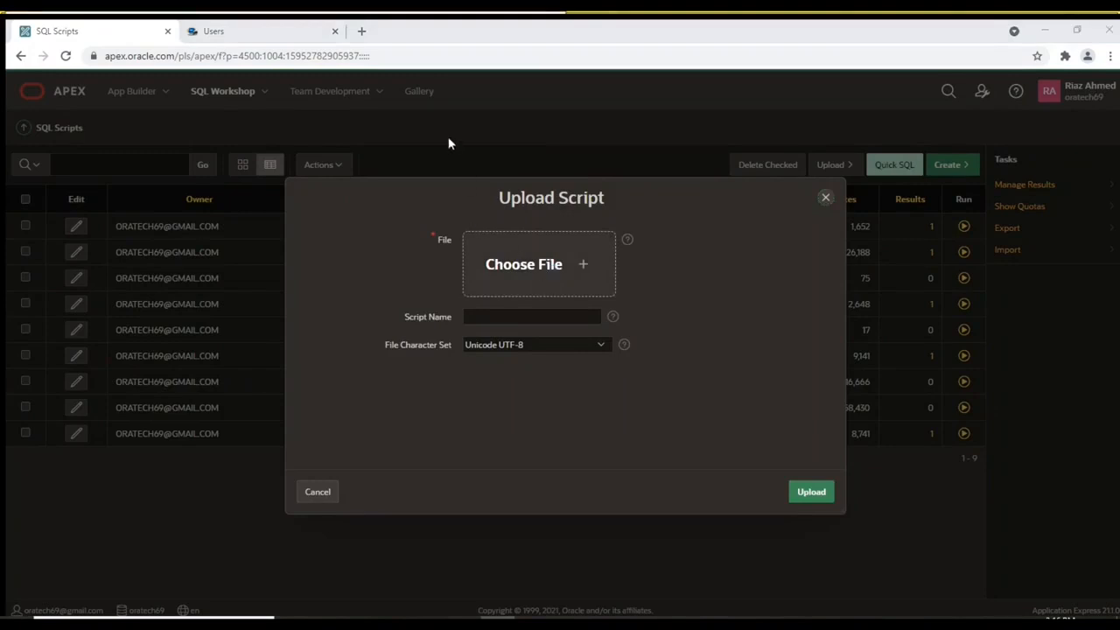
pyautogui.click(524, 264)
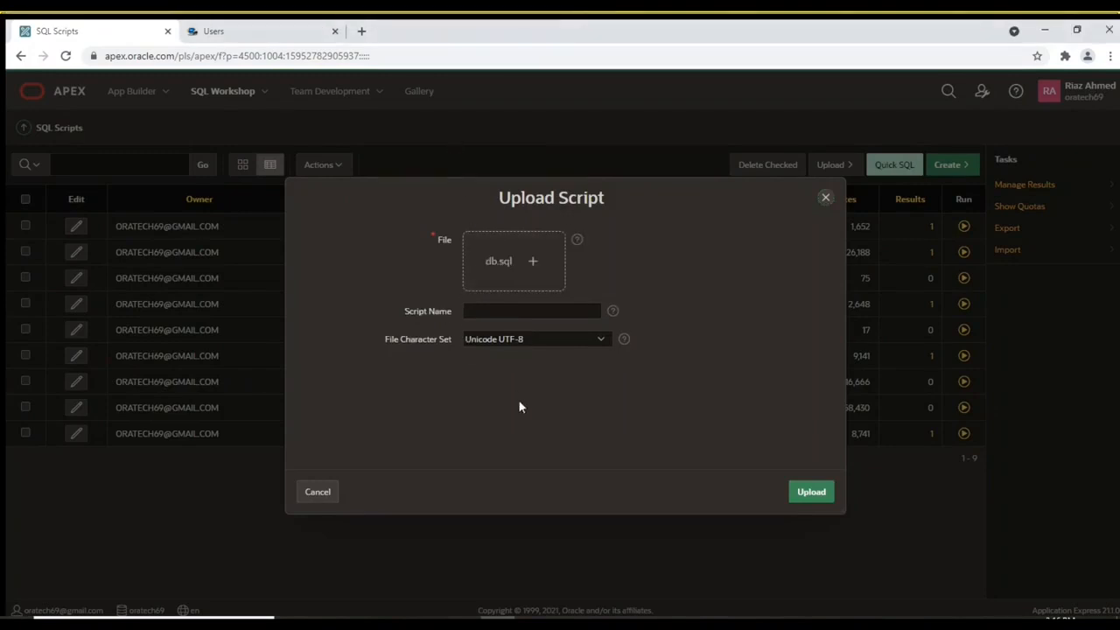
pyautogui.moveTo(809, 491)
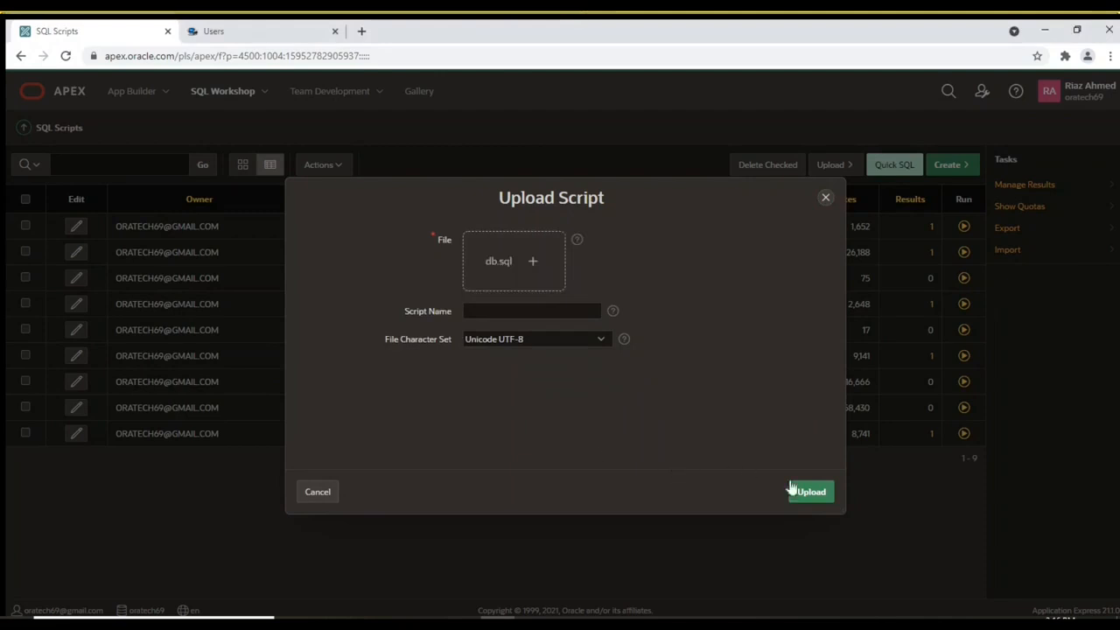
pyautogui.click(809, 490)
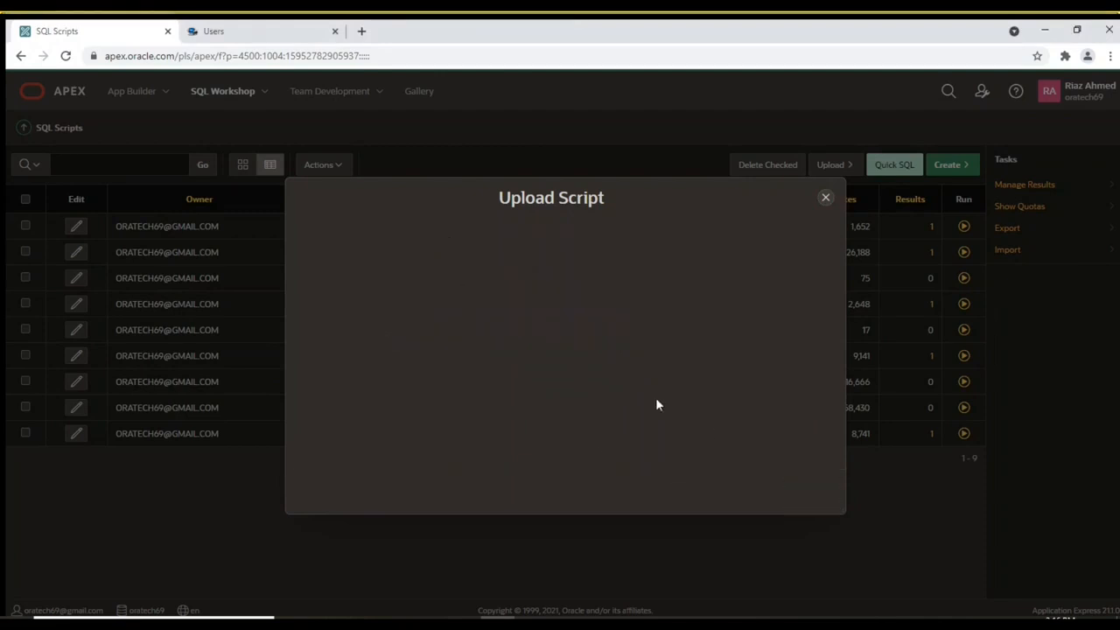
pyautogui.click(824, 196)
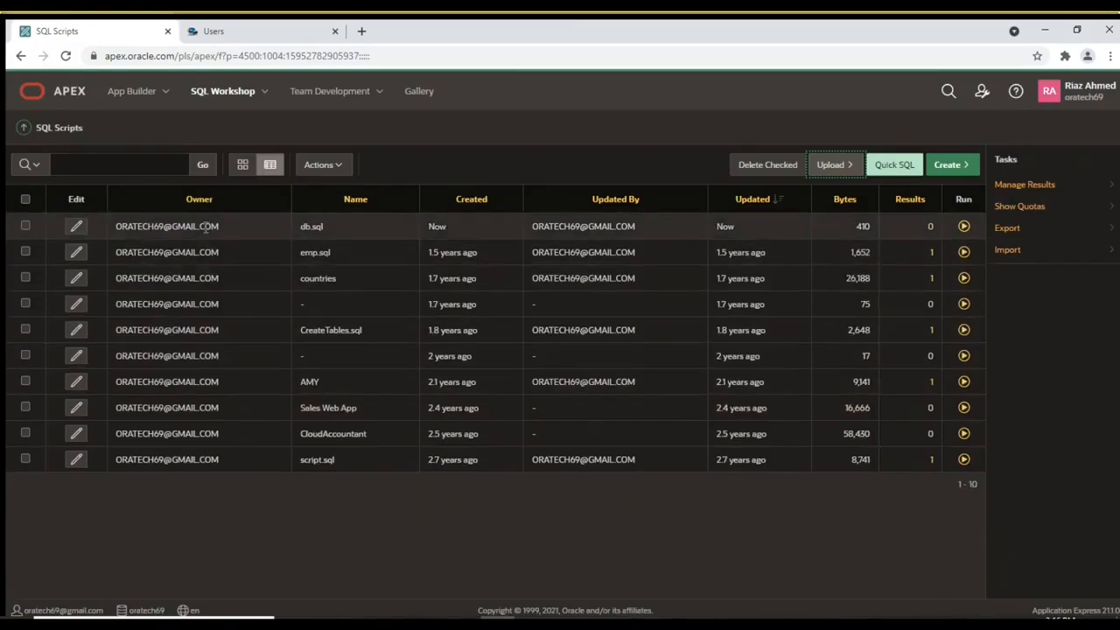
pyautogui.moveTo(963, 225)
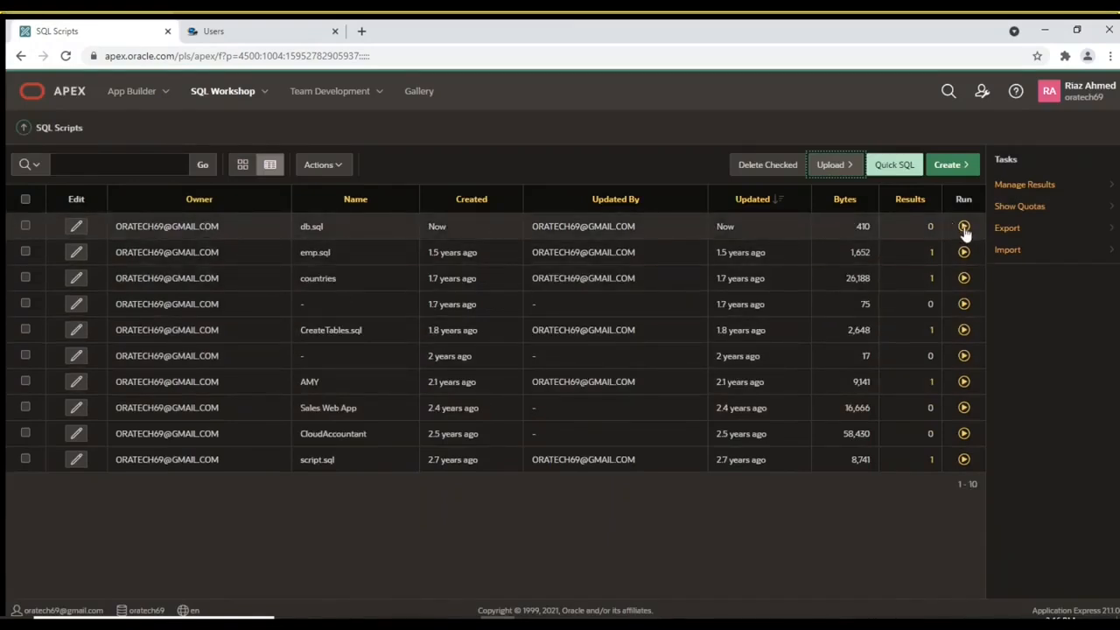
# Run db.sql with Run Now, creating the DEMO_USERS table, primary key, sequence and trigger
pyautogui.click(963, 226)
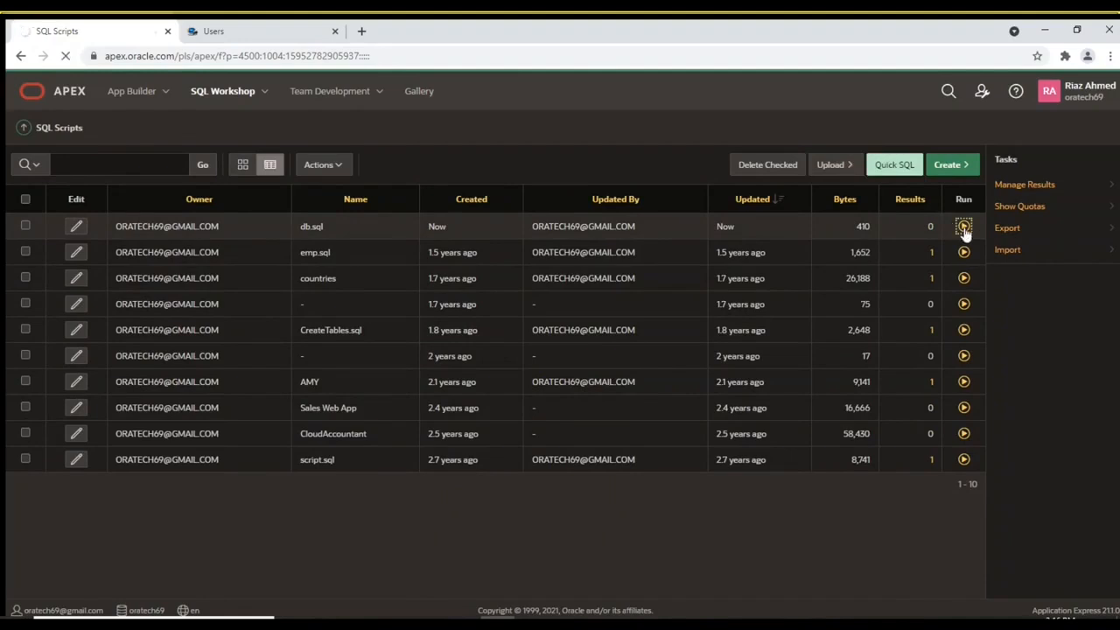
pyautogui.click(963, 225)
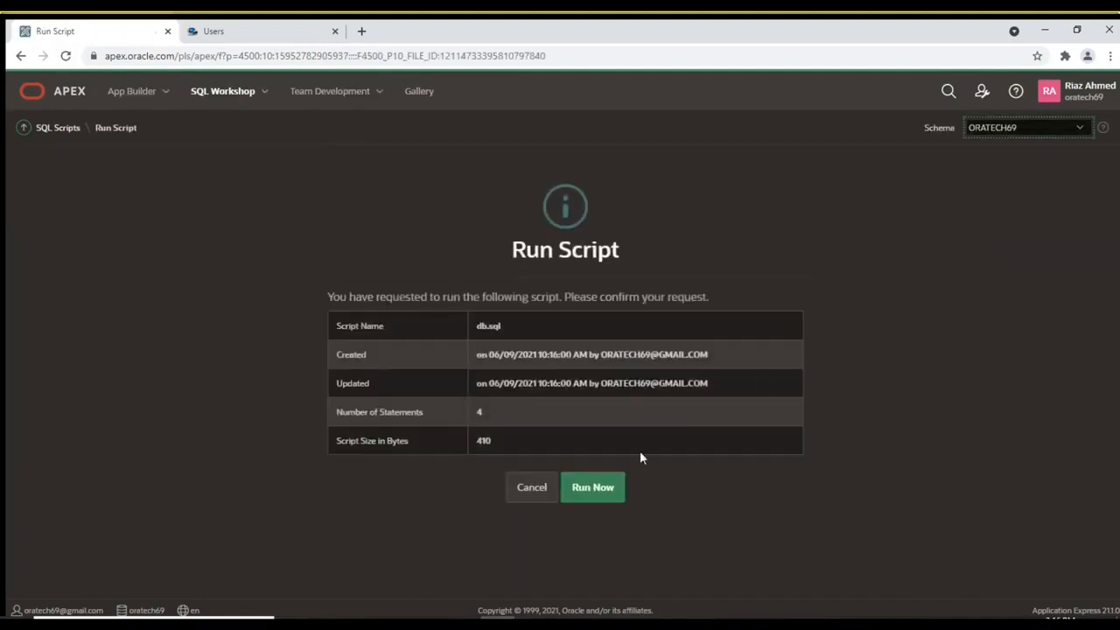
pyautogui.click(592, 487)
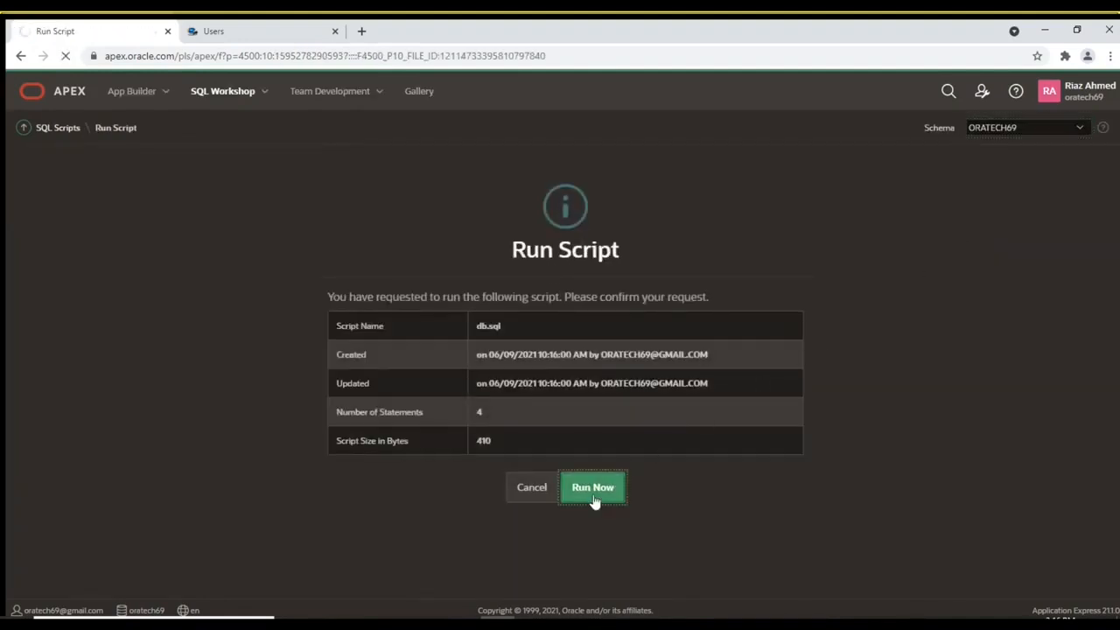
pyautogui.click(592, 487)
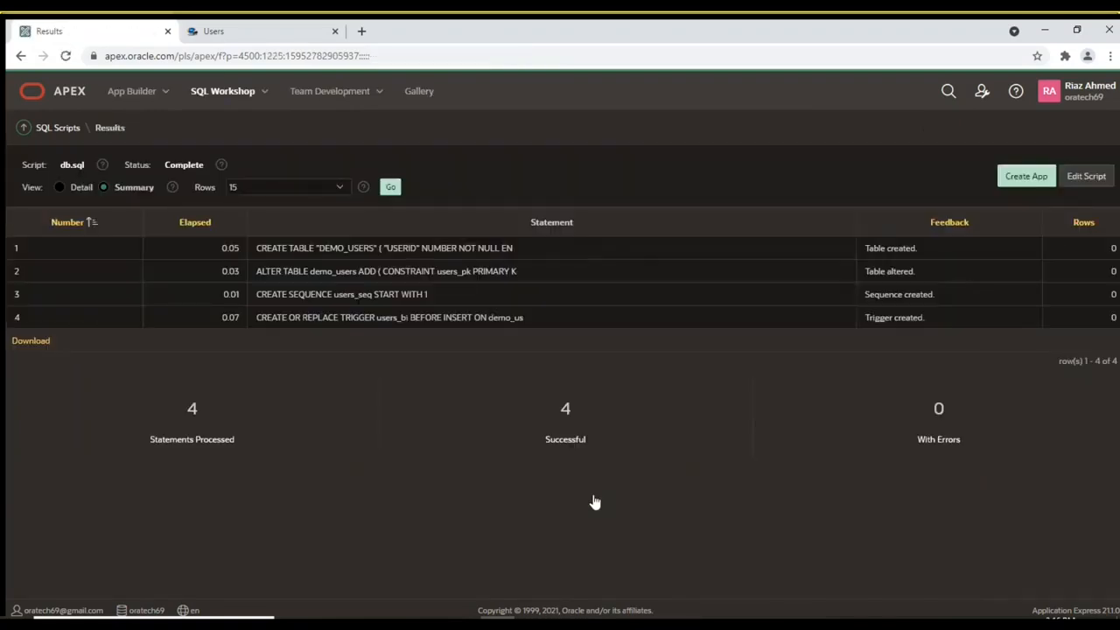
pyautogui.moveTo(249, 299)
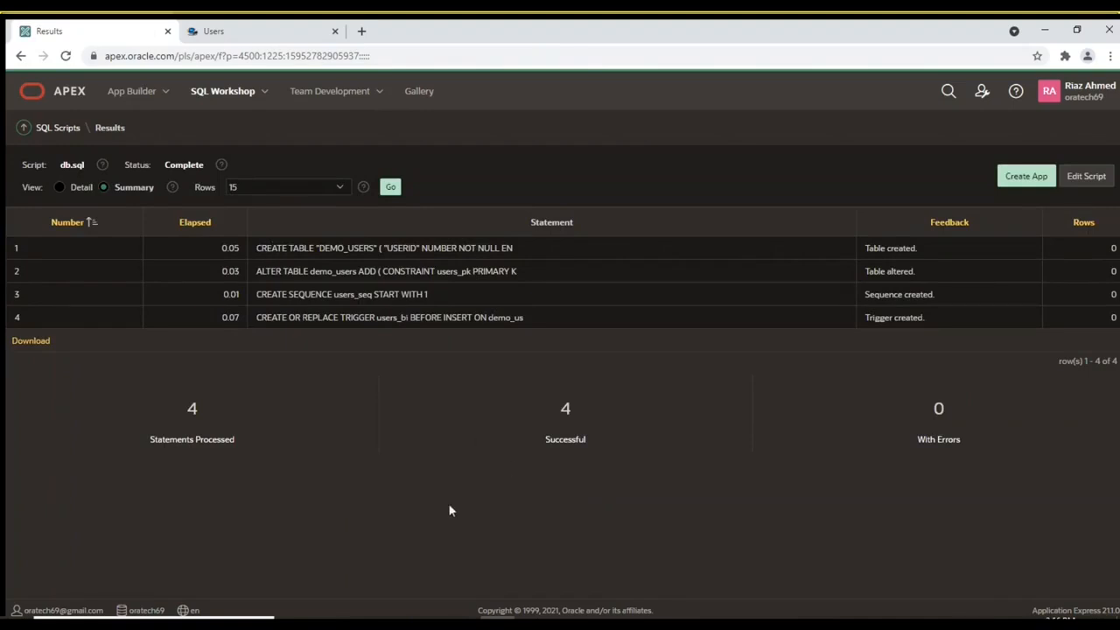
pyautogui.moveTo(376, 344)
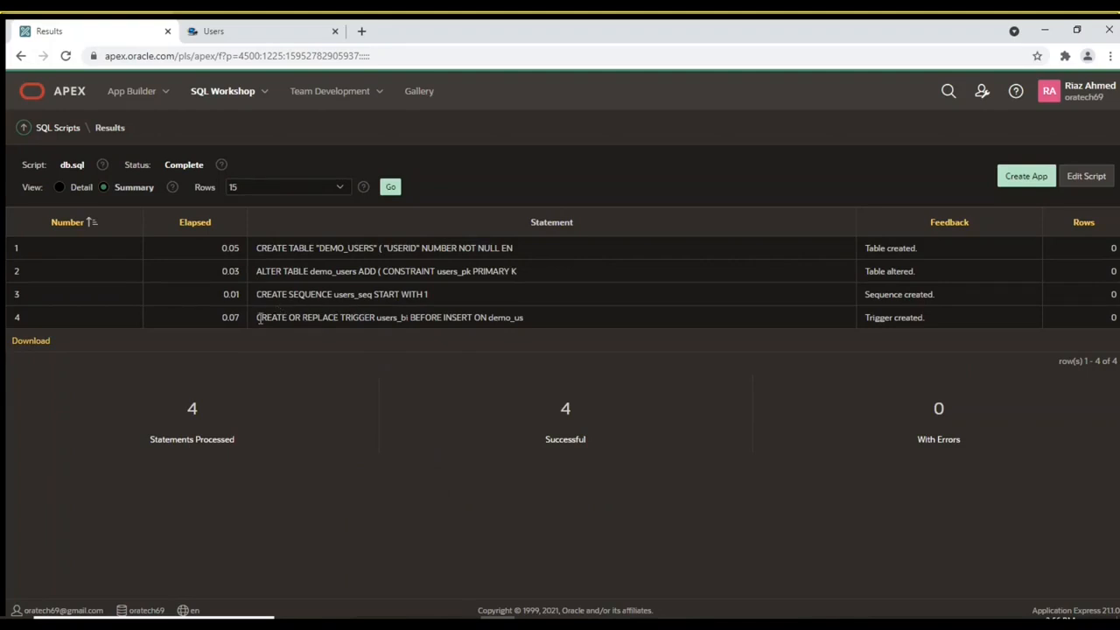
pyautogui.moveTo(222, 91)
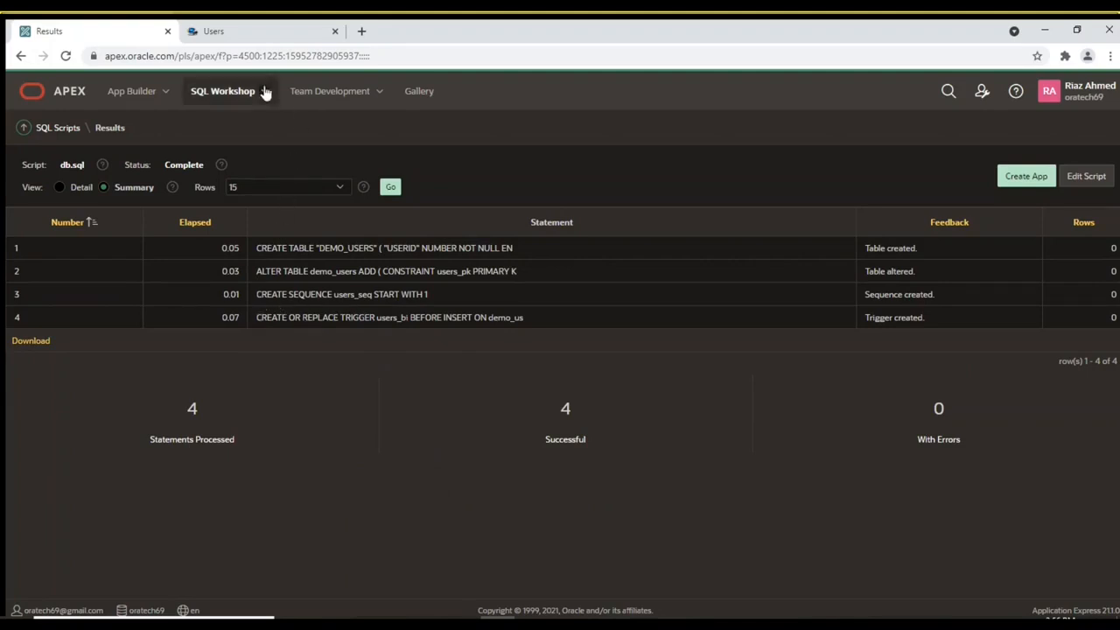
# Open DEMO_USERS in the Object Browser and highlight USERIMAGE's BLOB data type
pyautogui.click(222, 91)
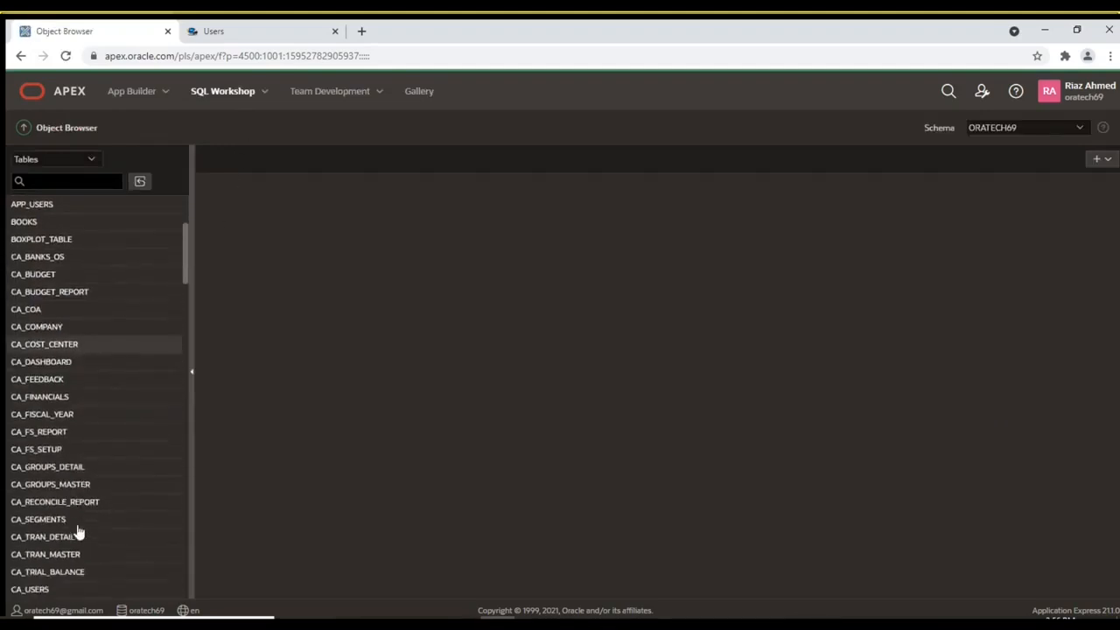
pyautogui.scroll(-3)
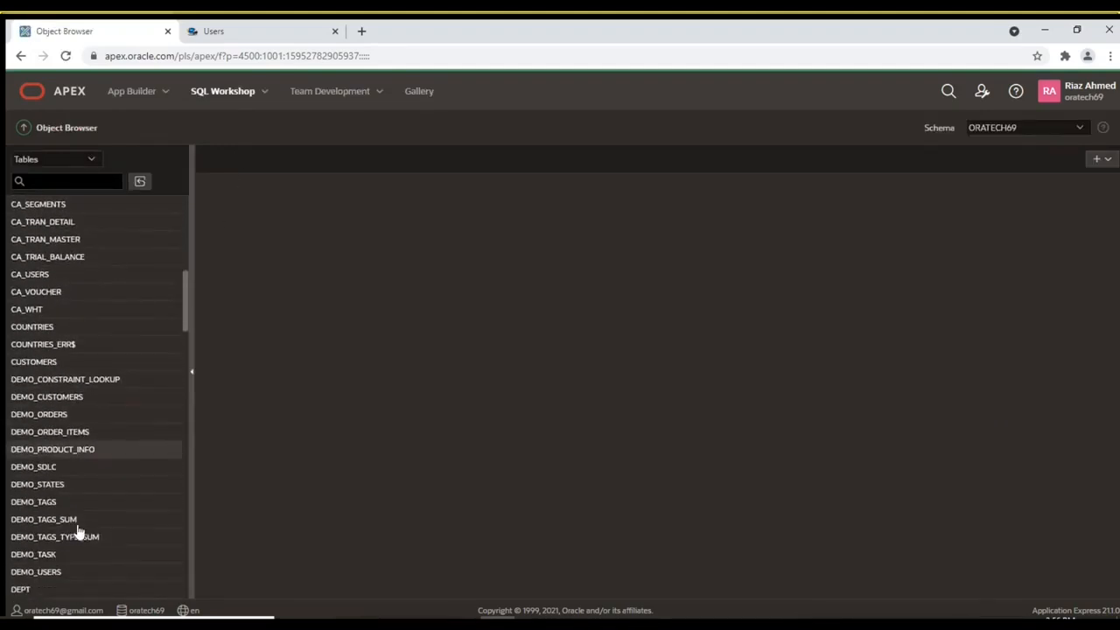
pyautogui.scroll(-3)
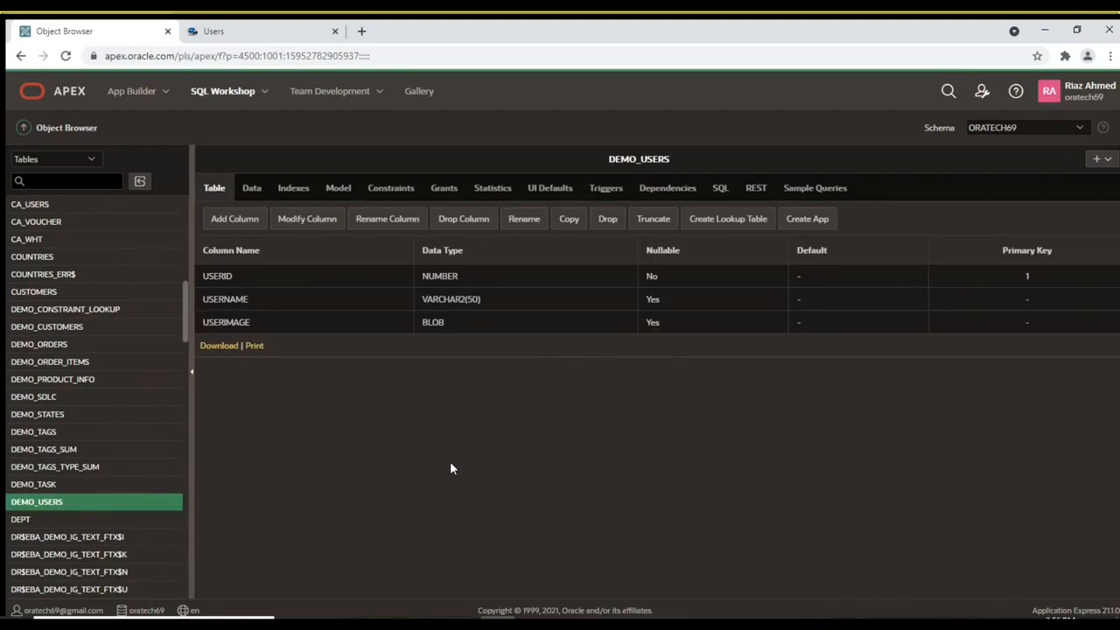
pyautogui.moveTo(242, 313)
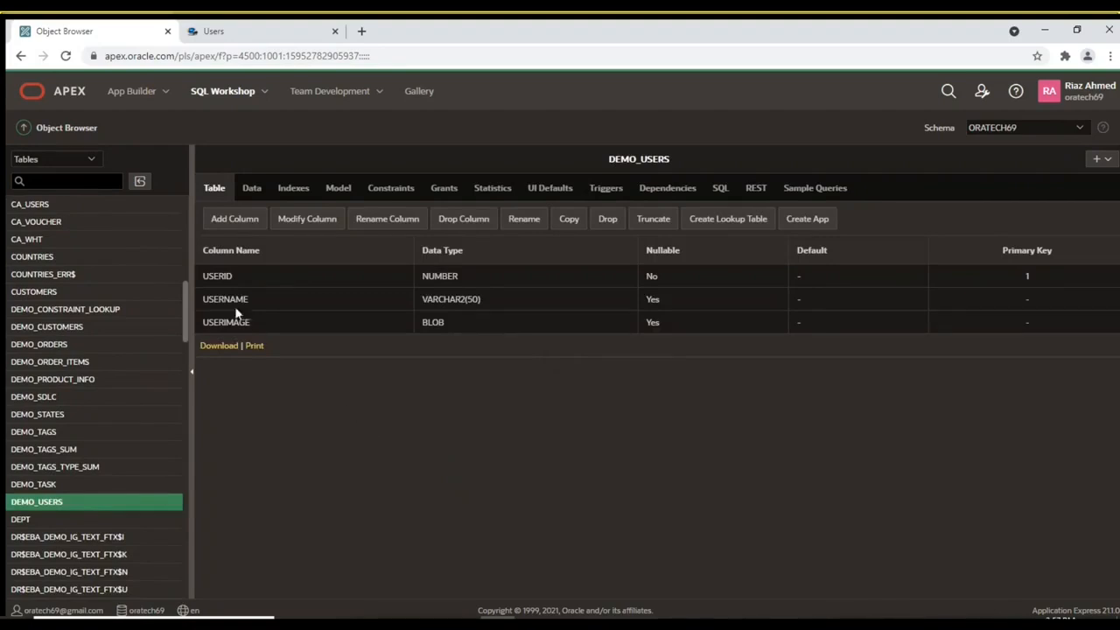
pyautogui.moveTo(438, 320)
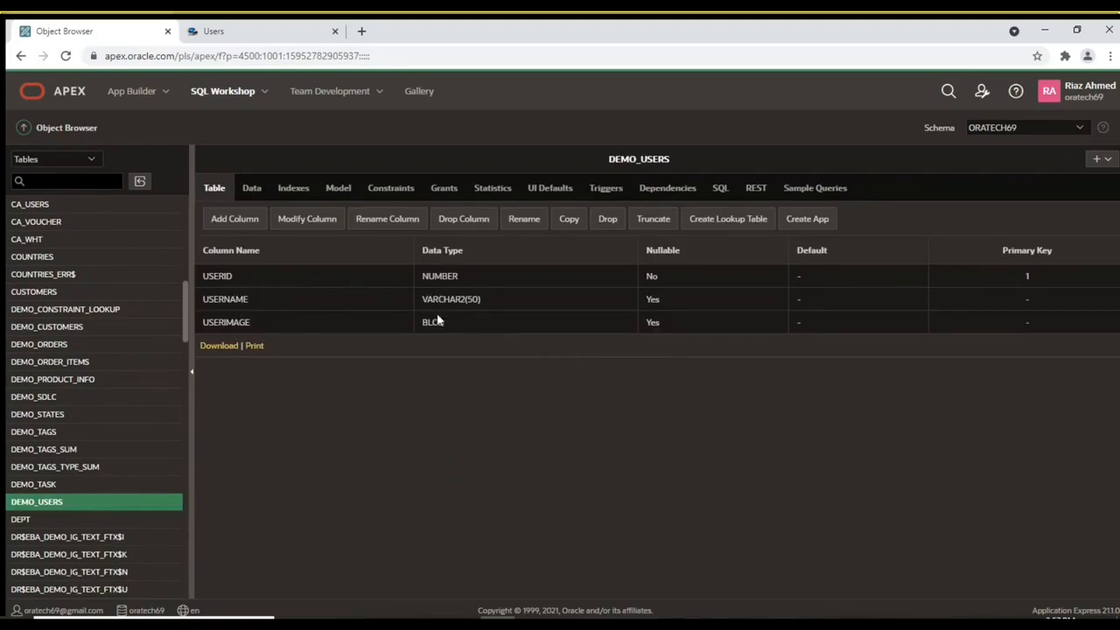
pyautogui.doubleClick(432, 322)
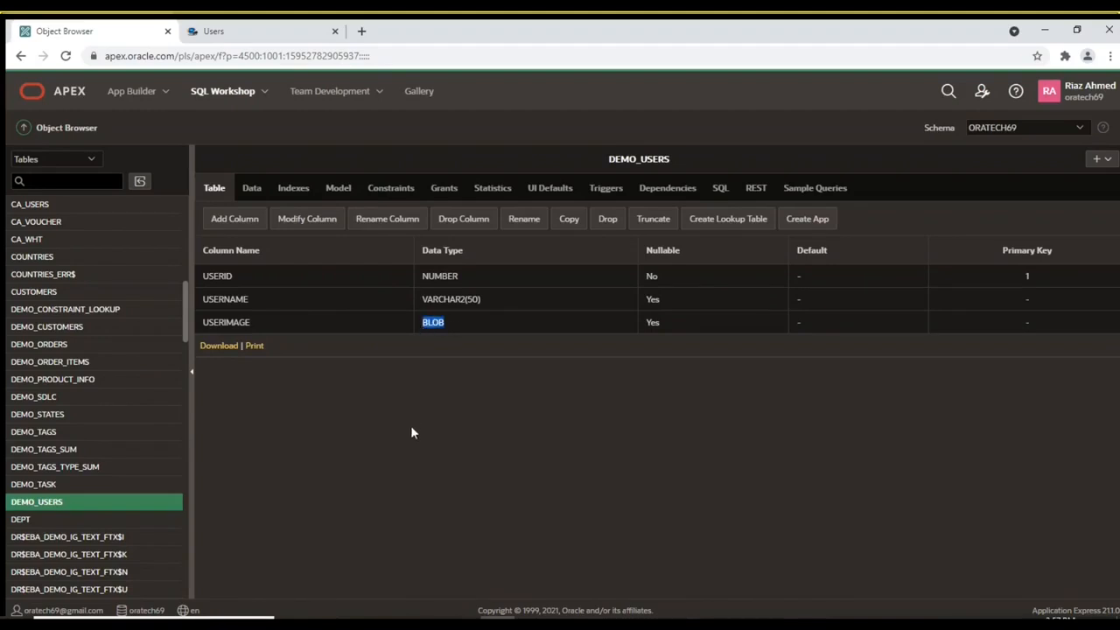
pyautogui.moveTo(425, 418)
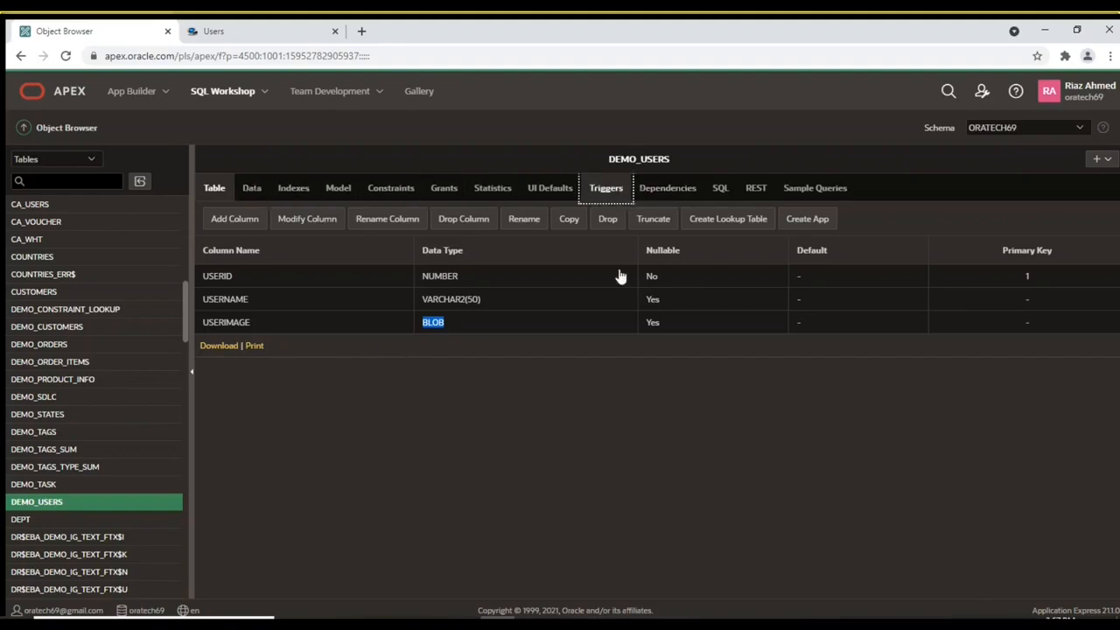
# View the SQL code of DEMO_USERS' USERS_BI trigger
pyautogui.click(606, 187)
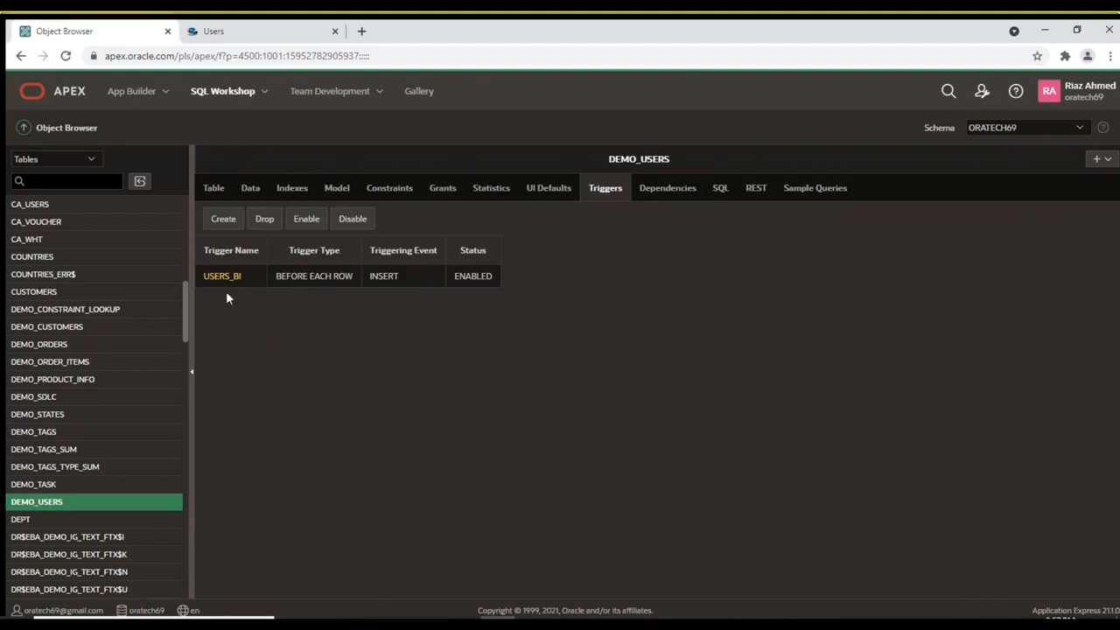
pyautogui.click(221, 275)
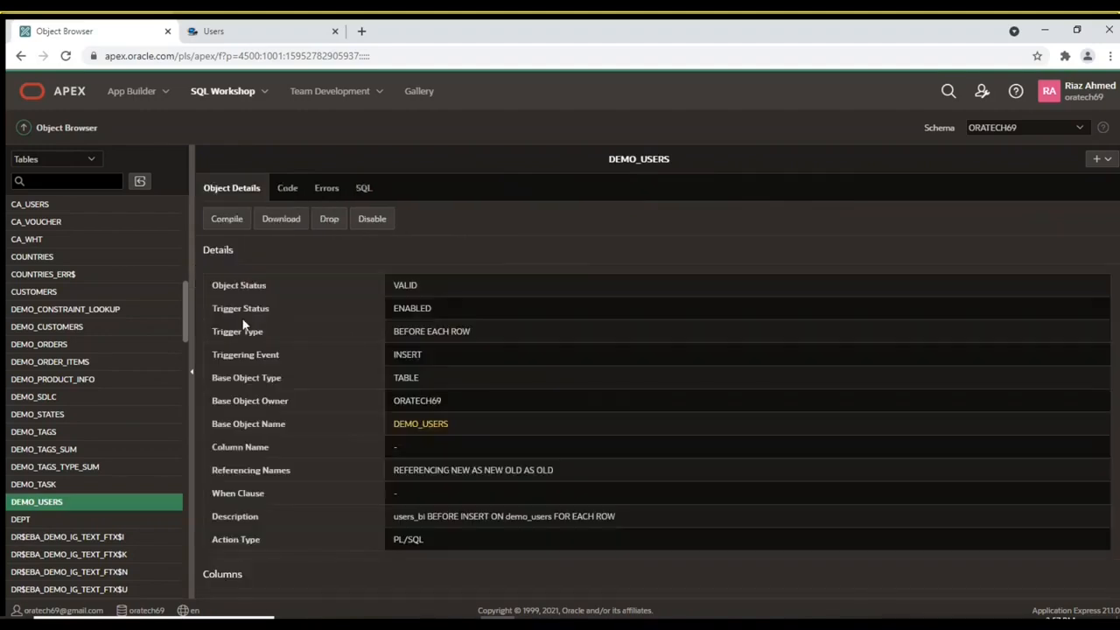
pyautogui.click(55, 159)
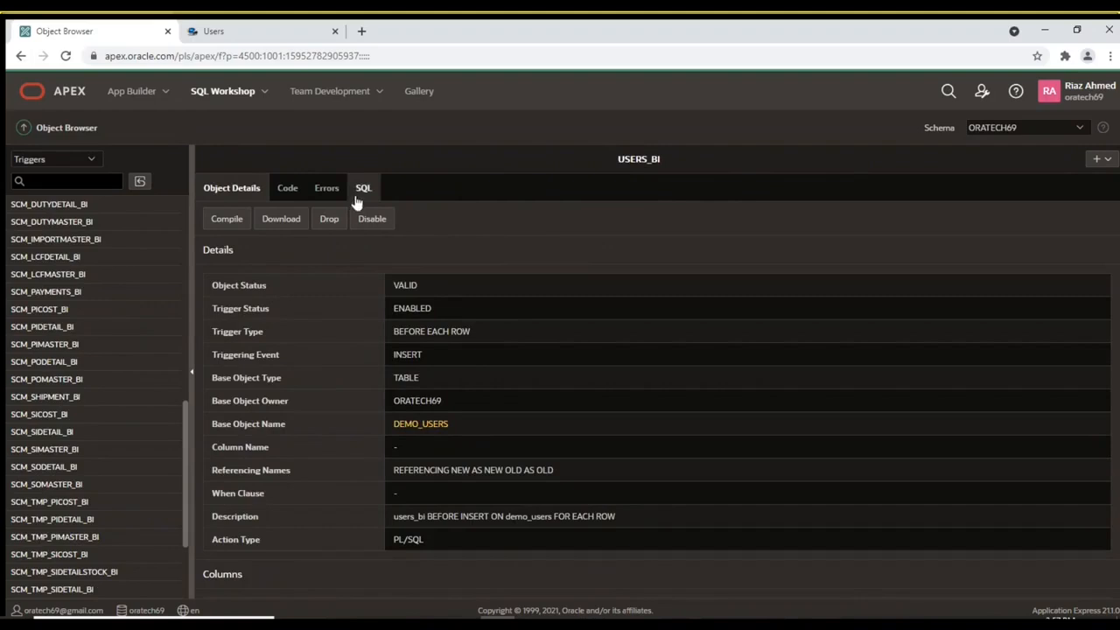
pyautogui.click(362, 187)
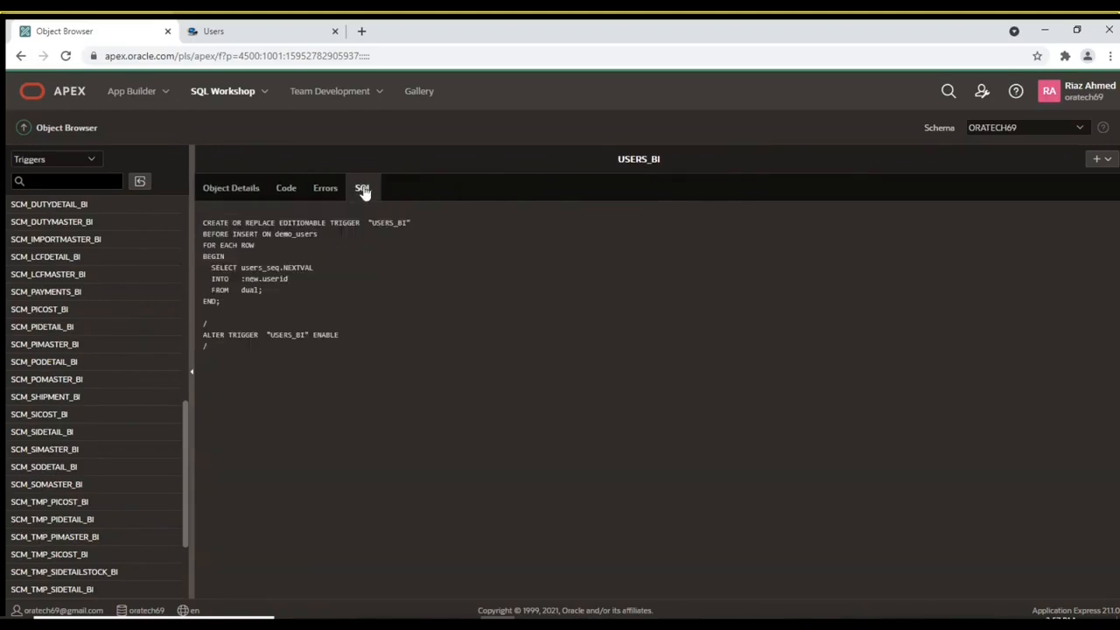
pyautogui.moveTo(356, 227)
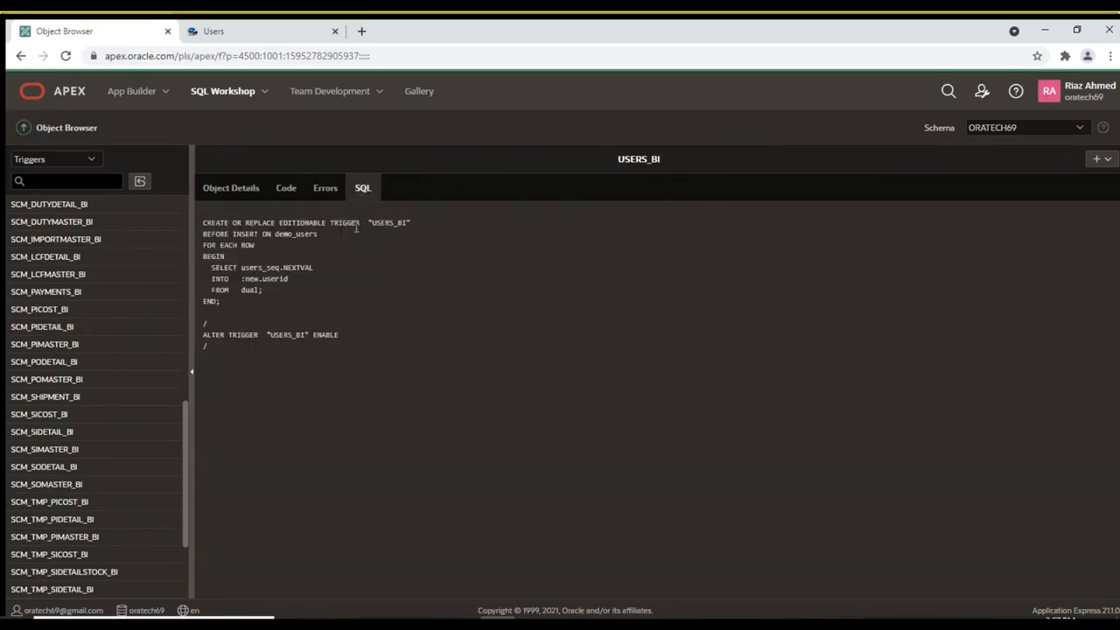
pyautogui.moveTo(282, 348)
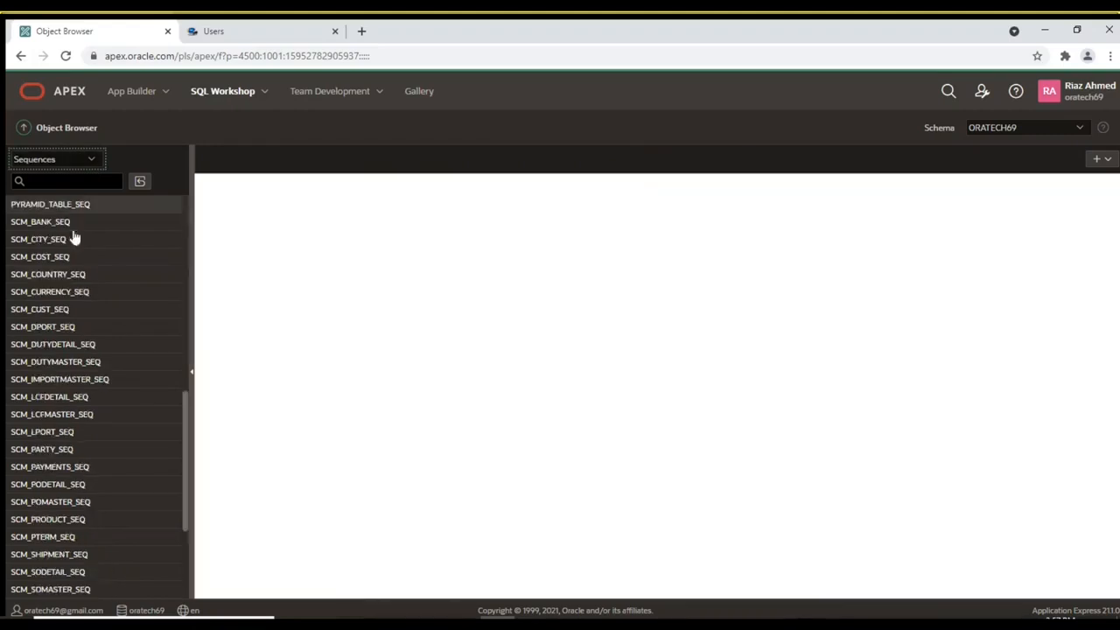
# Open USERS_SEQ from the Object Browser's Sequences list to view its settings
pyautogui.scroll(-3)
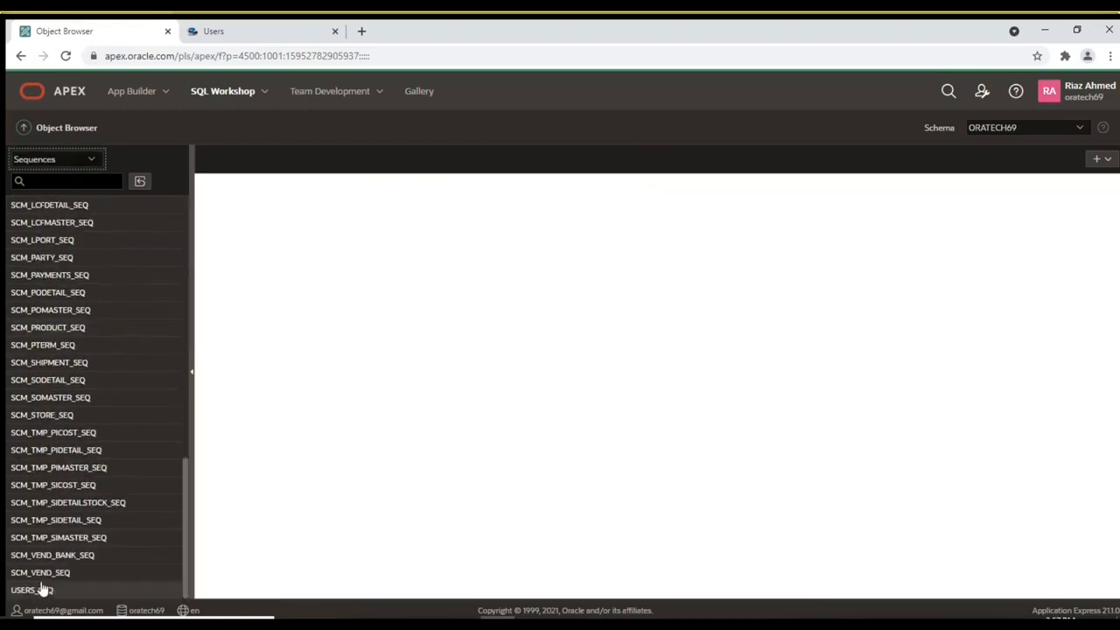
pyautogui.click(32, 589)
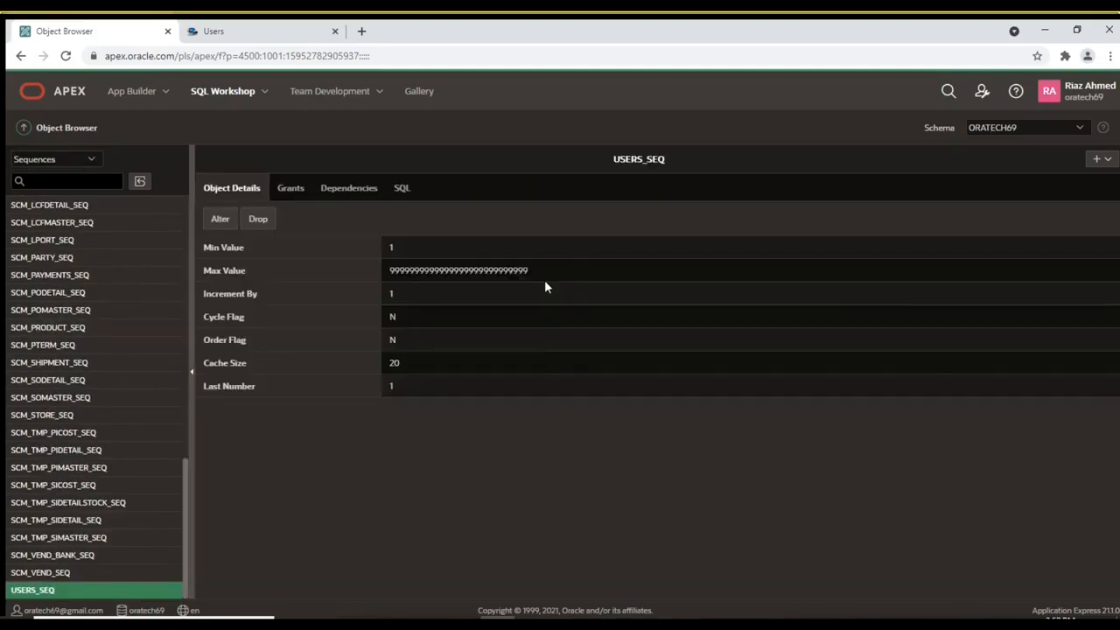
pyautogui.moveTo(463, 293)
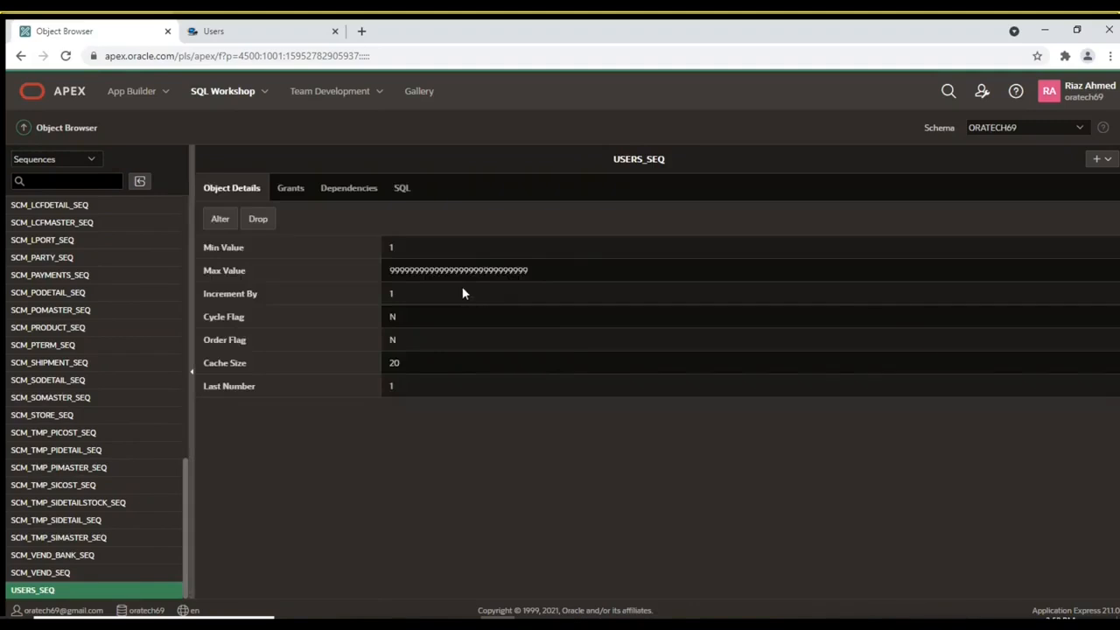
pyautogui.scroll(3)
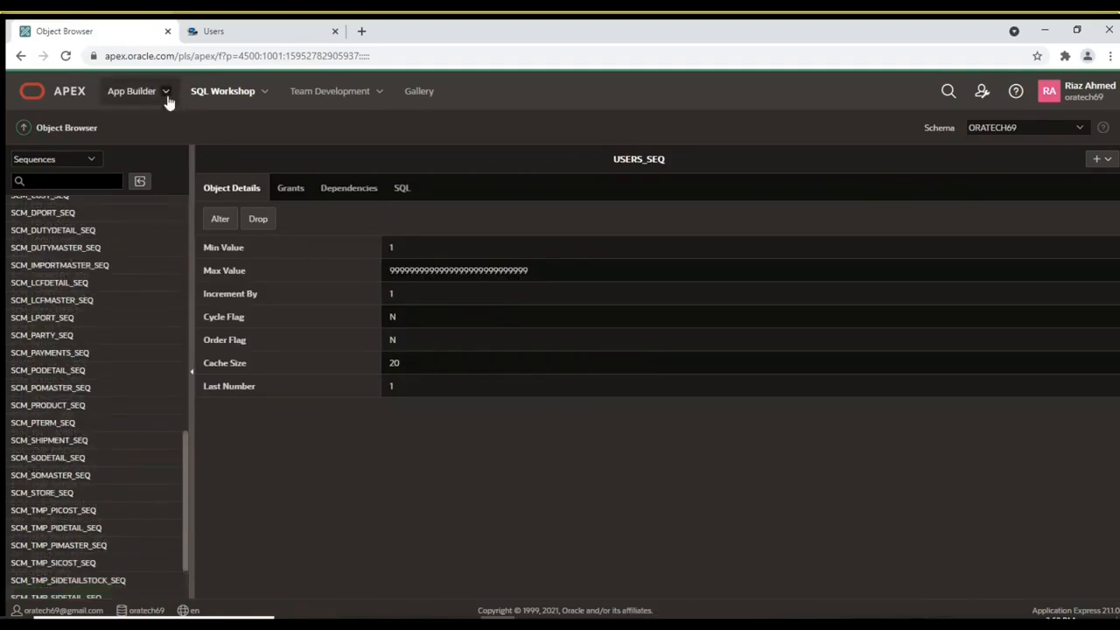
# Open the Sales Web Application from Database Applications and launch Create Page
pyautogui.click(131, 91)
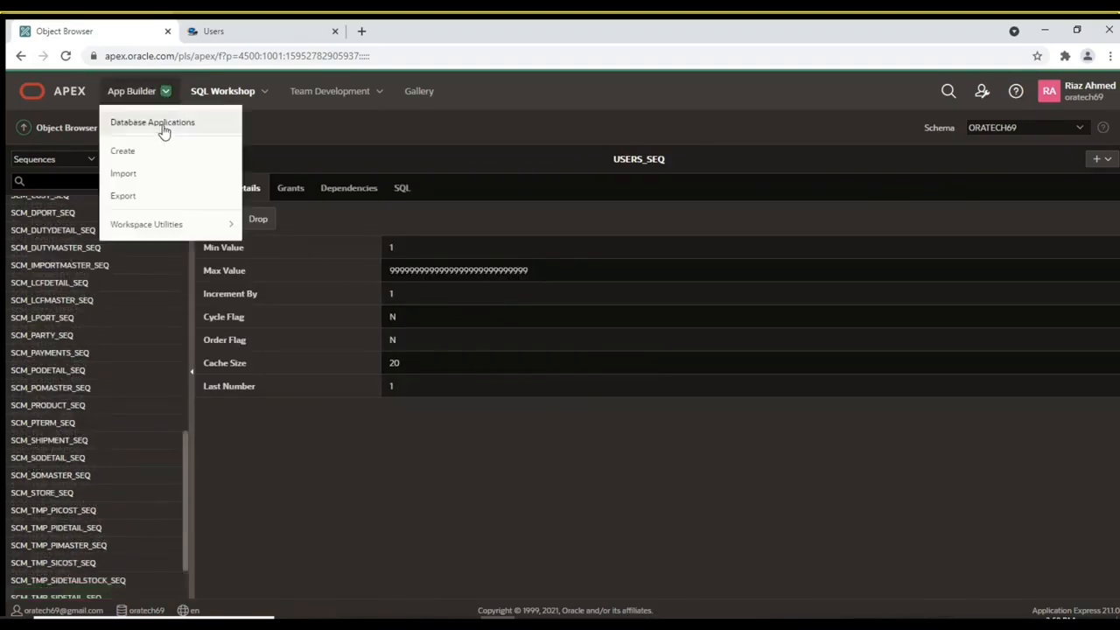
pyautogui.click(152, 121)
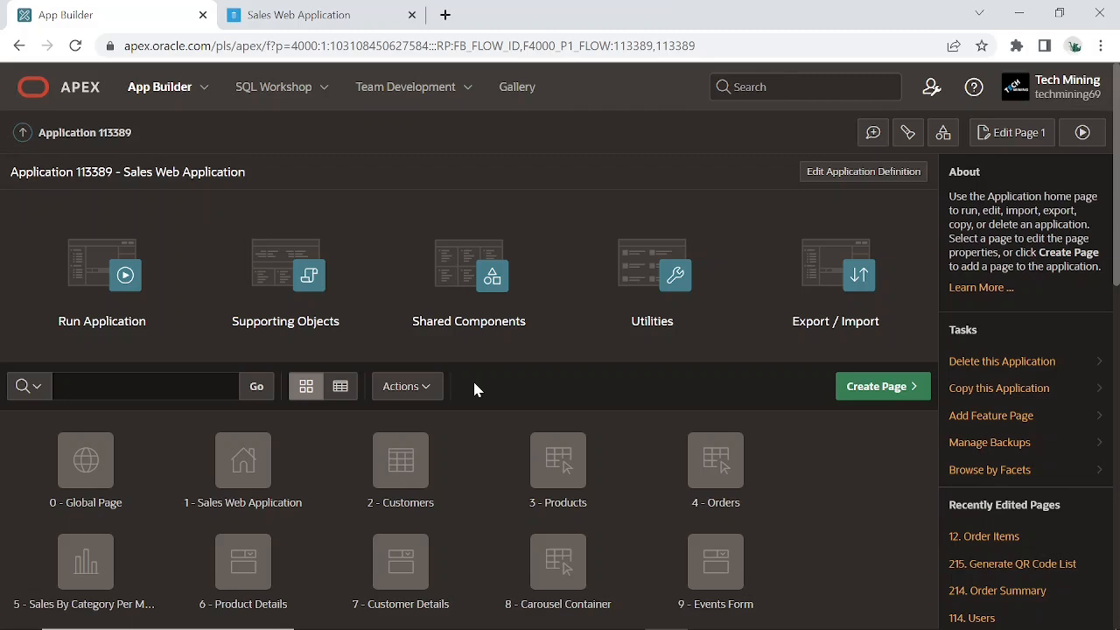
pyautogui.click(876, 385)
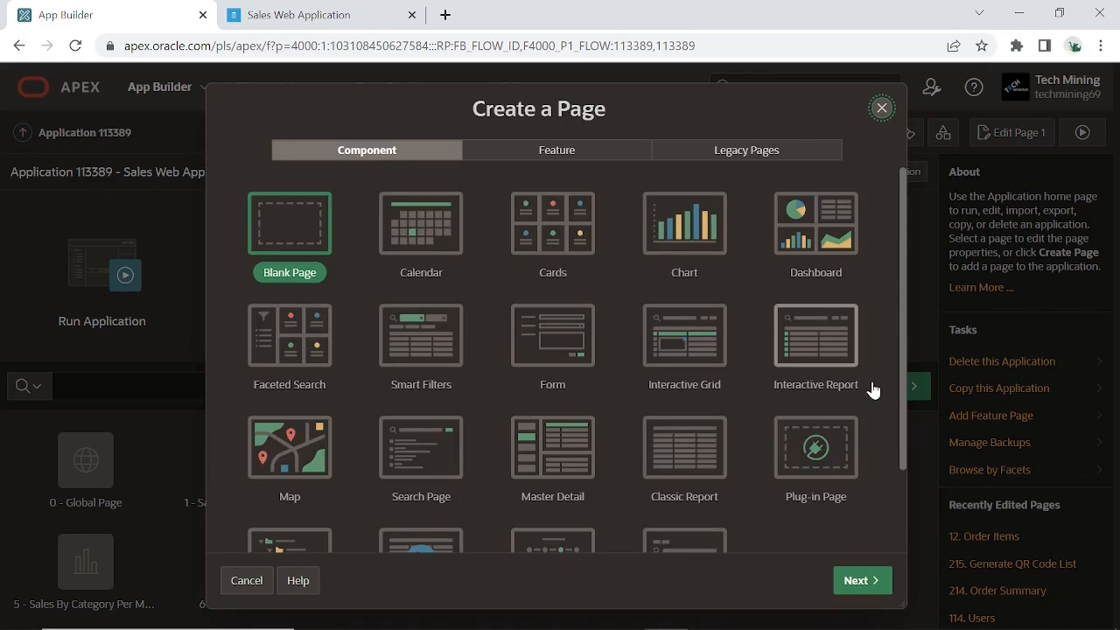
pyautogui.moveTo(826, 350)
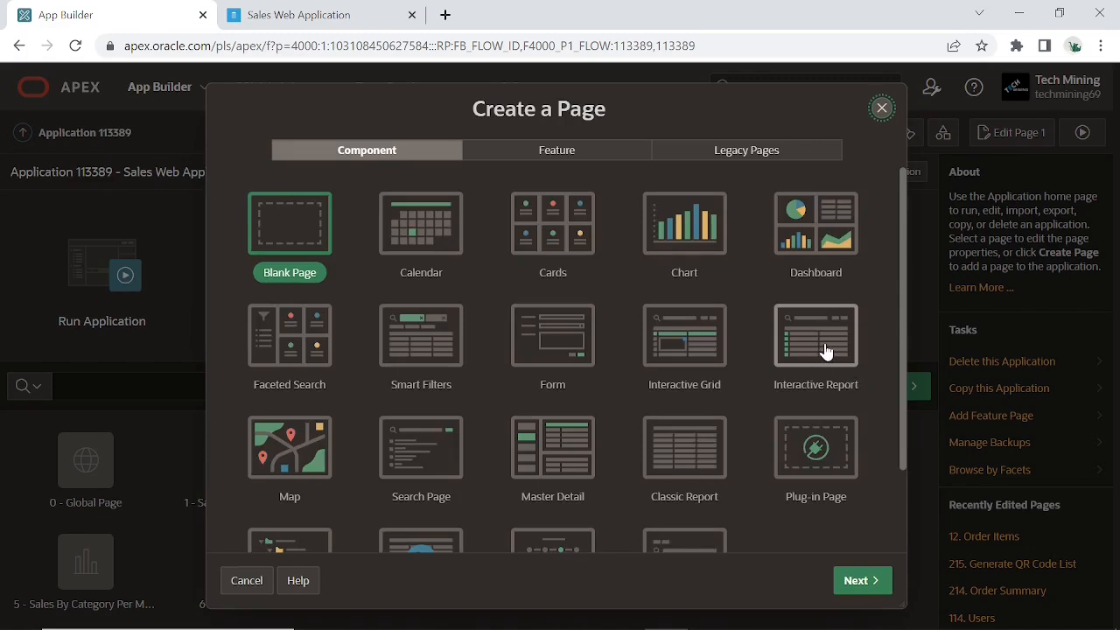
# Choose the Interactive Report page type and name the report page Users
pyautogui.click(815, 335)
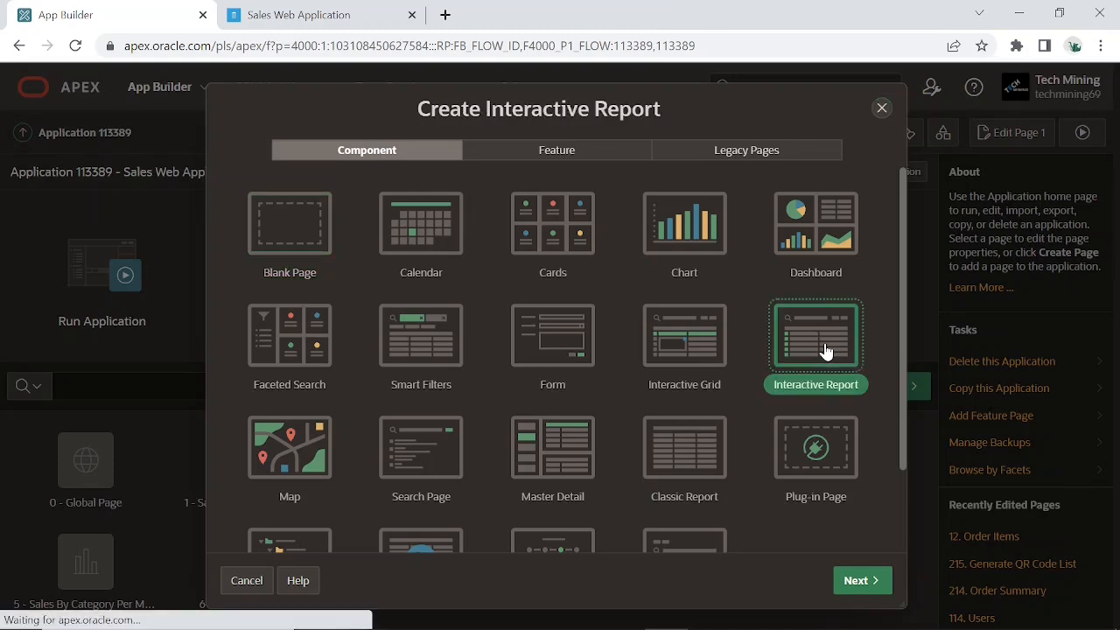
pyautogui.click(860, 580)
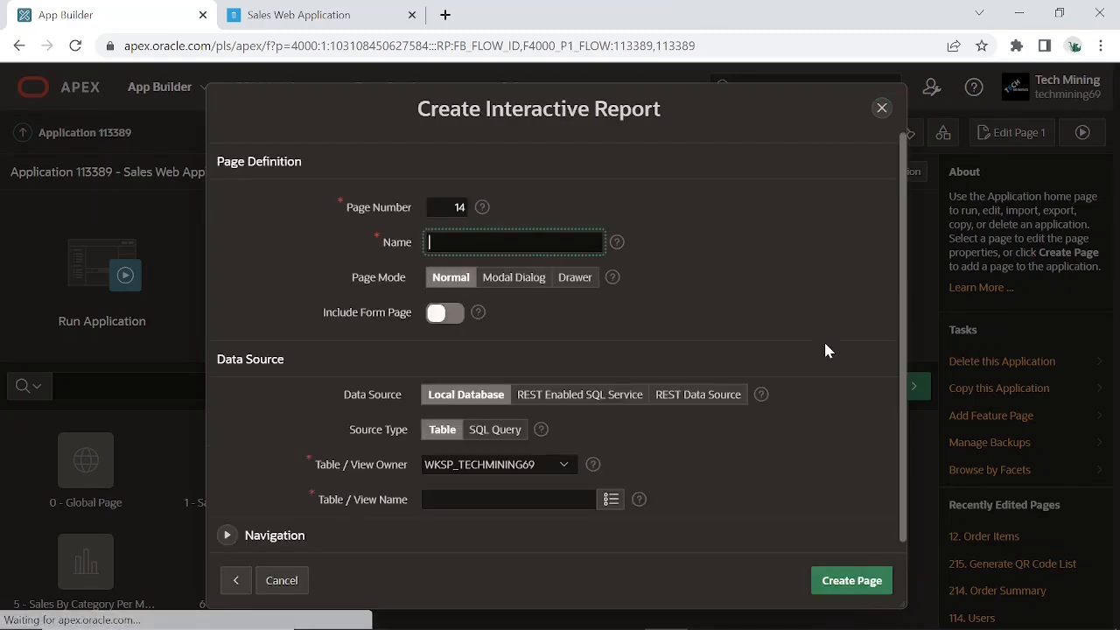
pyautogui.moveTo(389, 223)
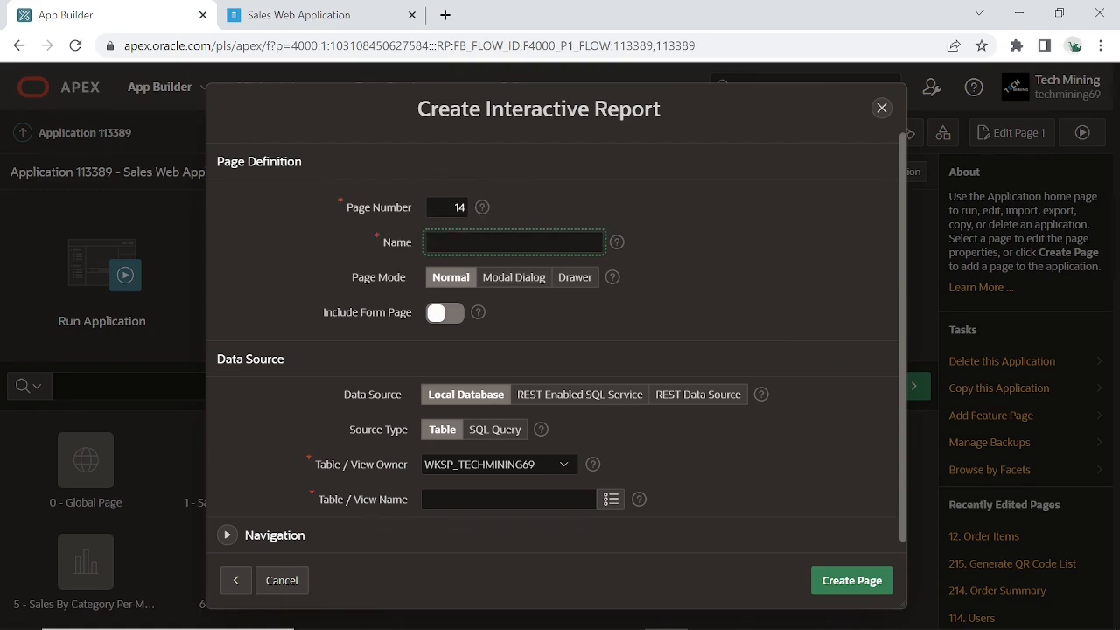
pyautogui.write('User')
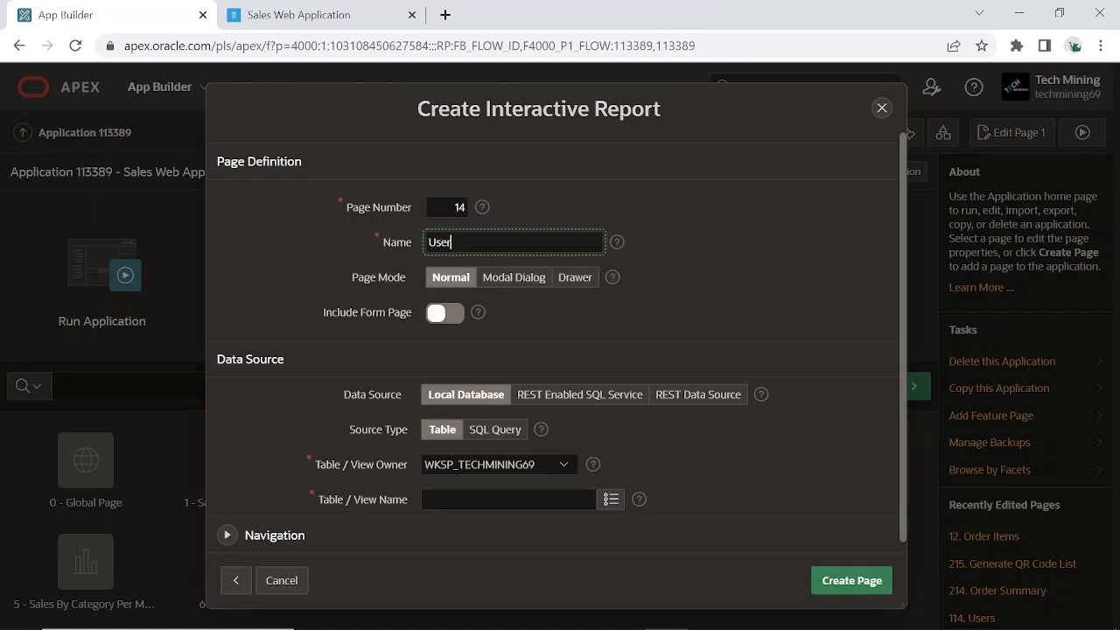
pyautogui.write('s')
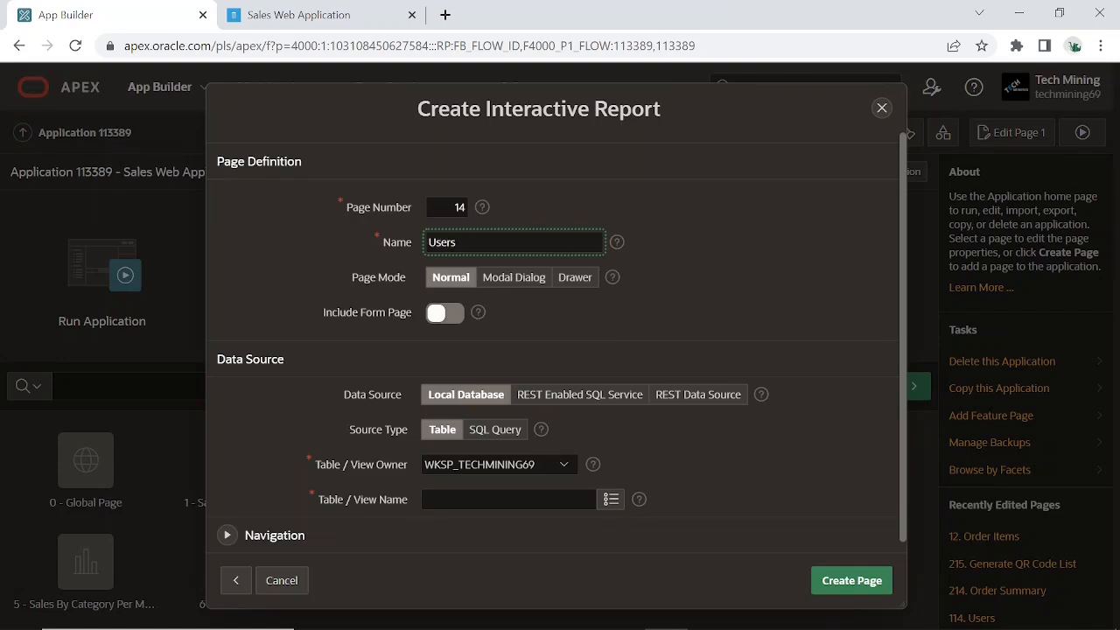
pyautogui.moveTo(449, 282)
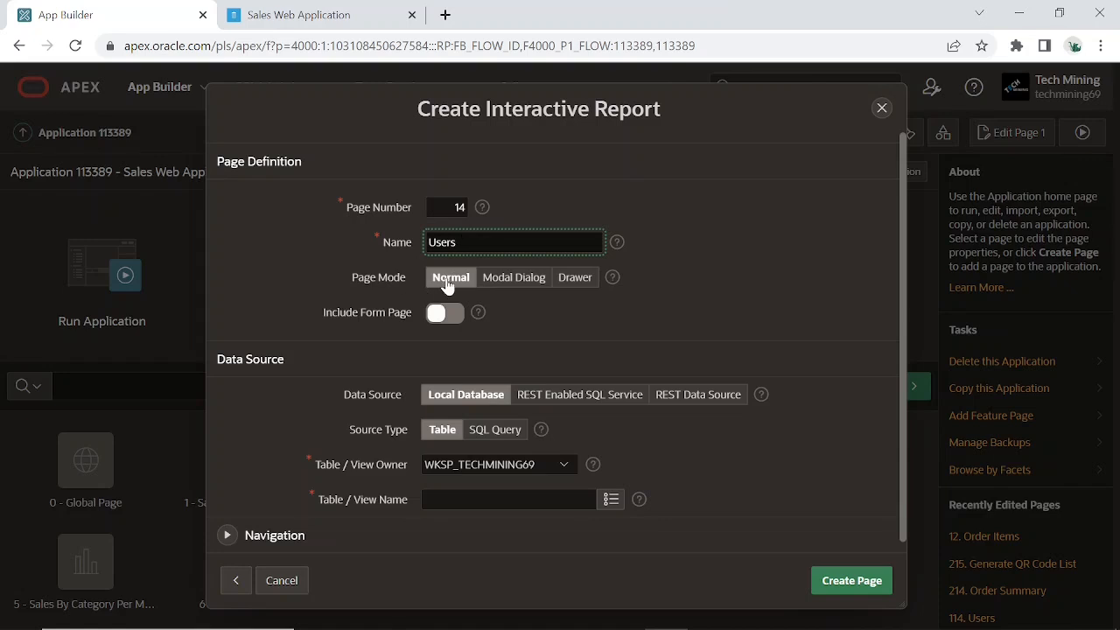
# Add a companion form page named User Details that opens as a Modal Dialog
pyautogui.click(445, 313)
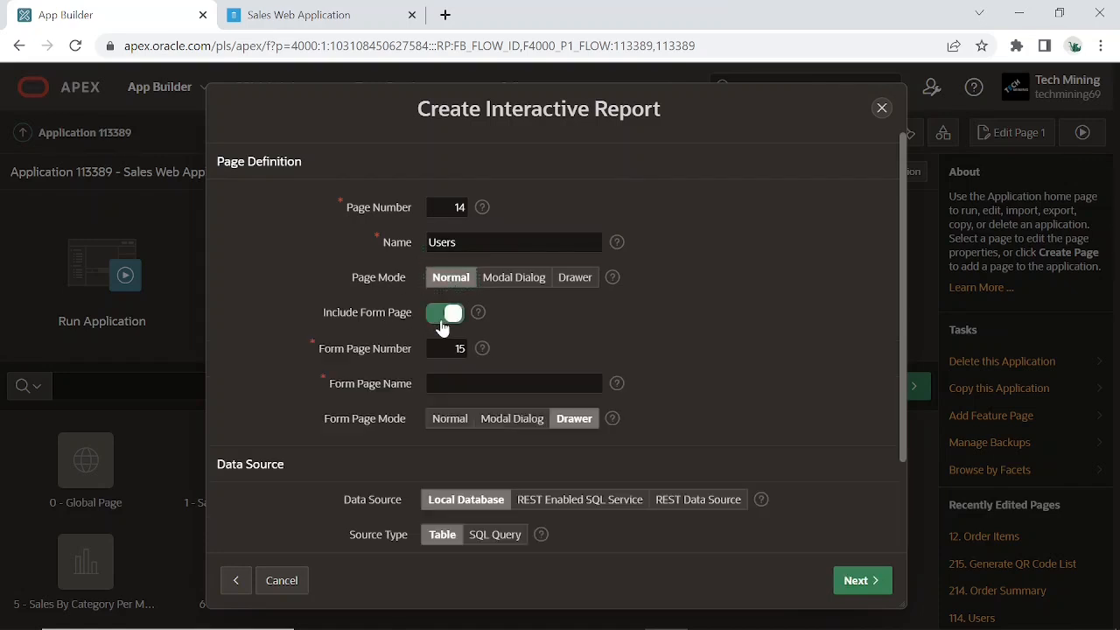
pyautogui.moveTo(466, 366)
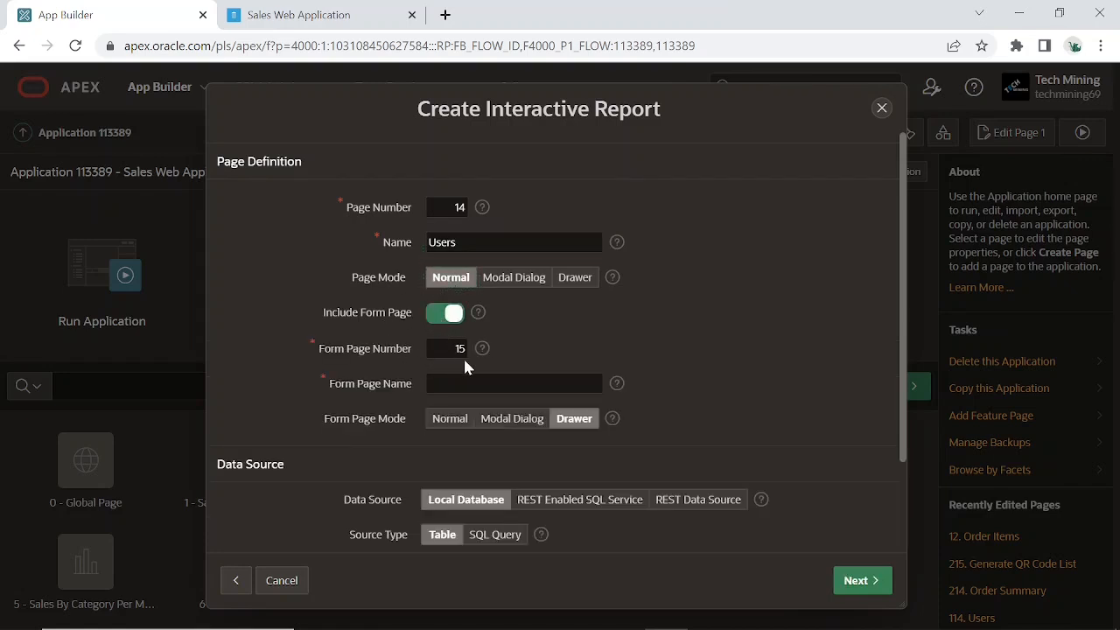
pyautogui.click(513, 383)
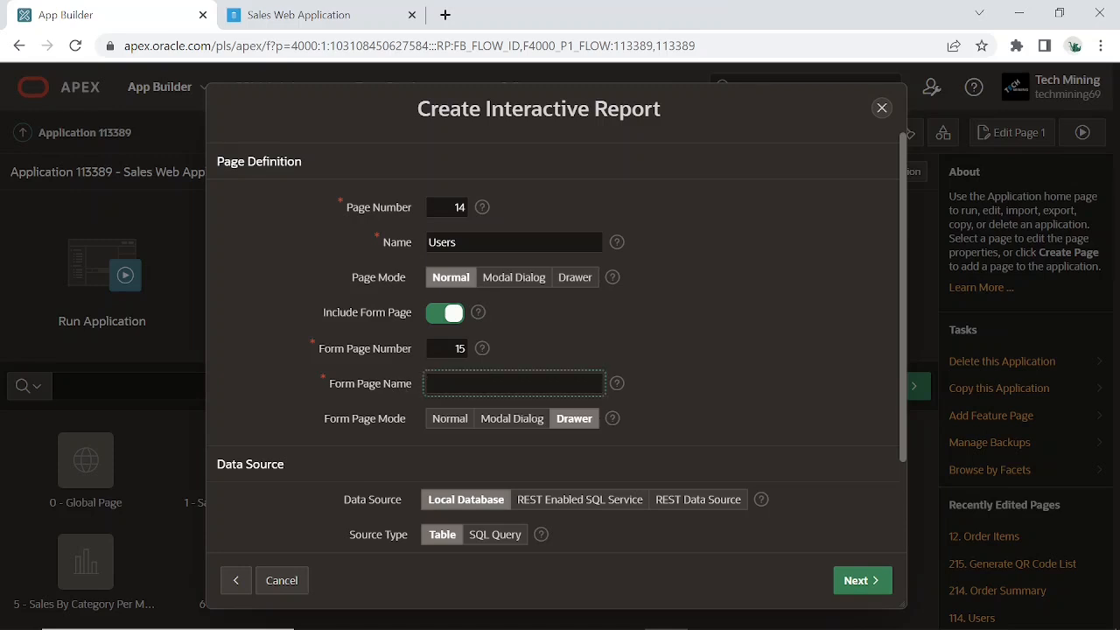
pyautogui.write('User')
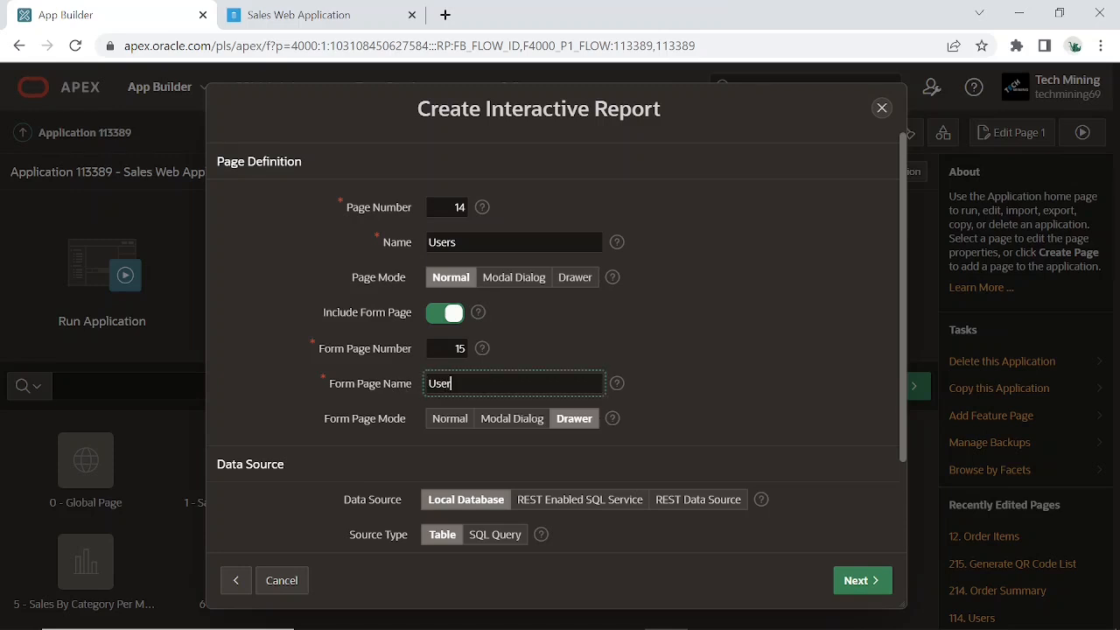
pyautogui.write('Deta')
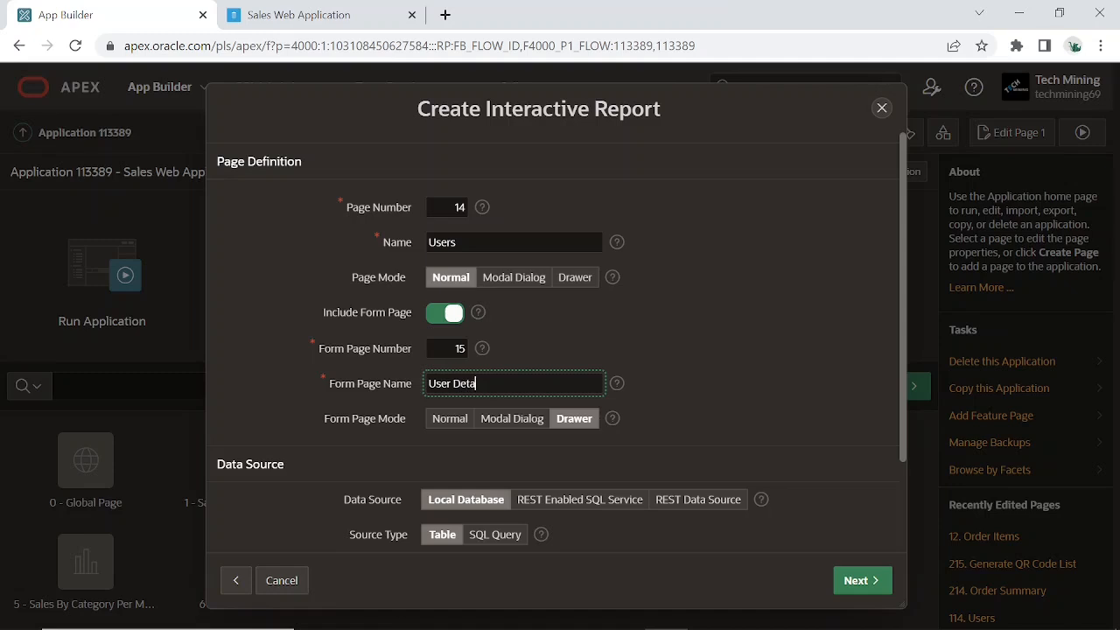
pyautogui.write('ils')
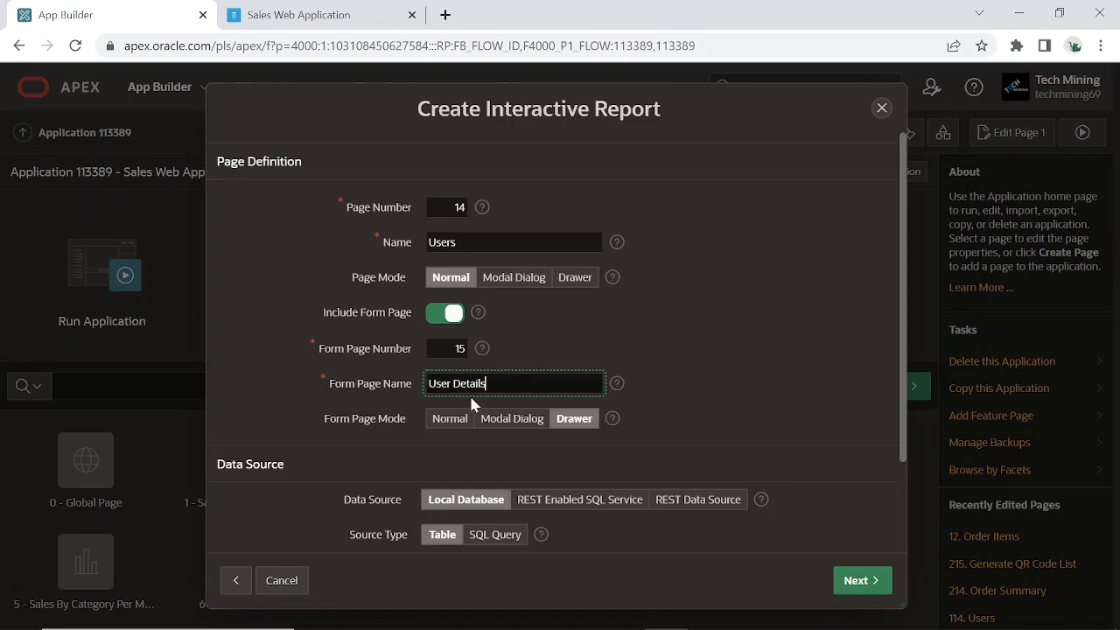
pyautogui.click(513, 418)
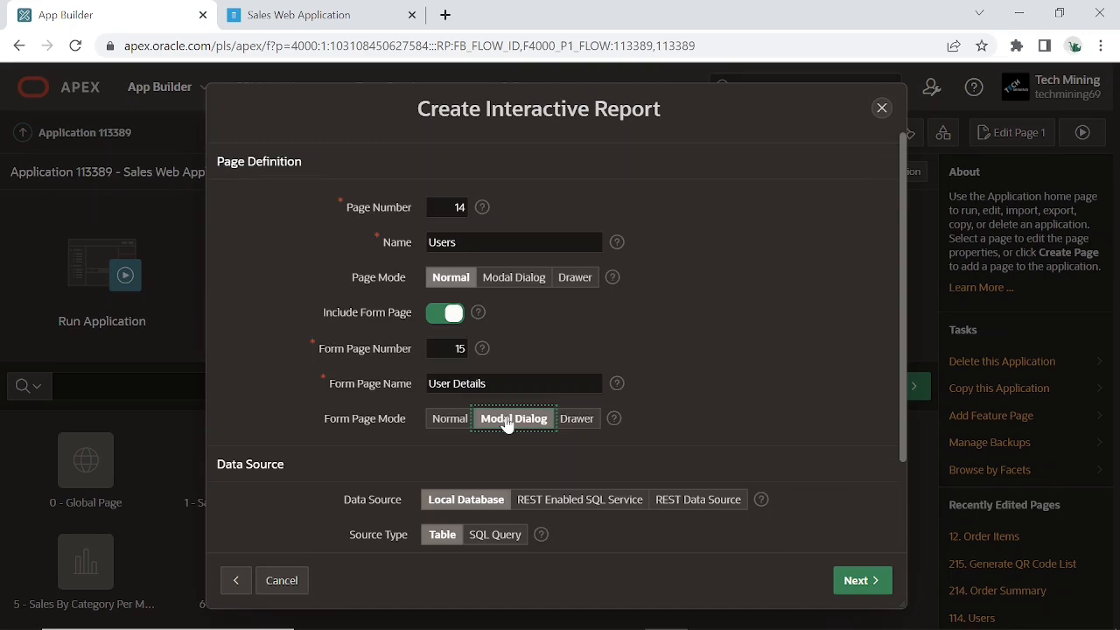
pyautogui.scroll(-3)
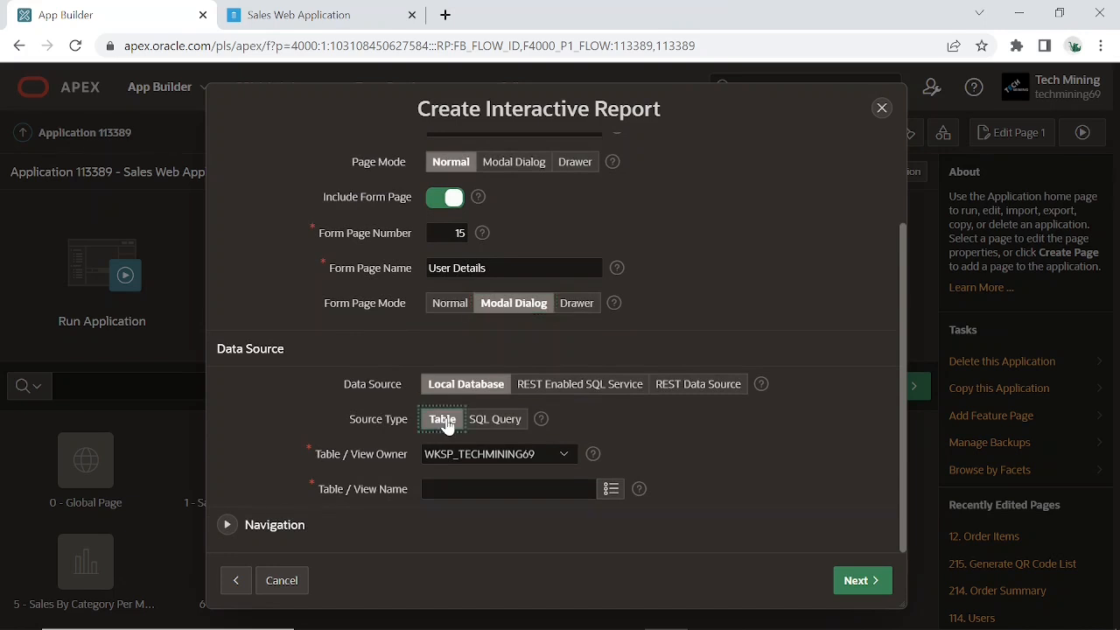
pyautogui.moveTo(415, 499)
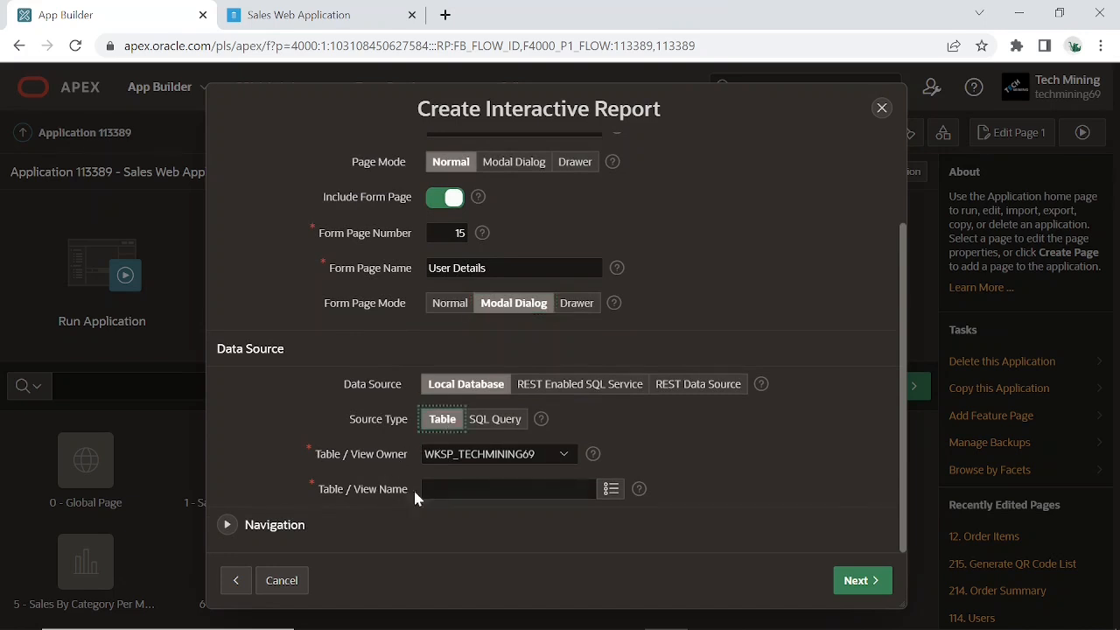
# Use DEMO_USERS as source table, disable breadcrumbs, and nest the menu entry under Setup
pyautogui.click(610, 488)
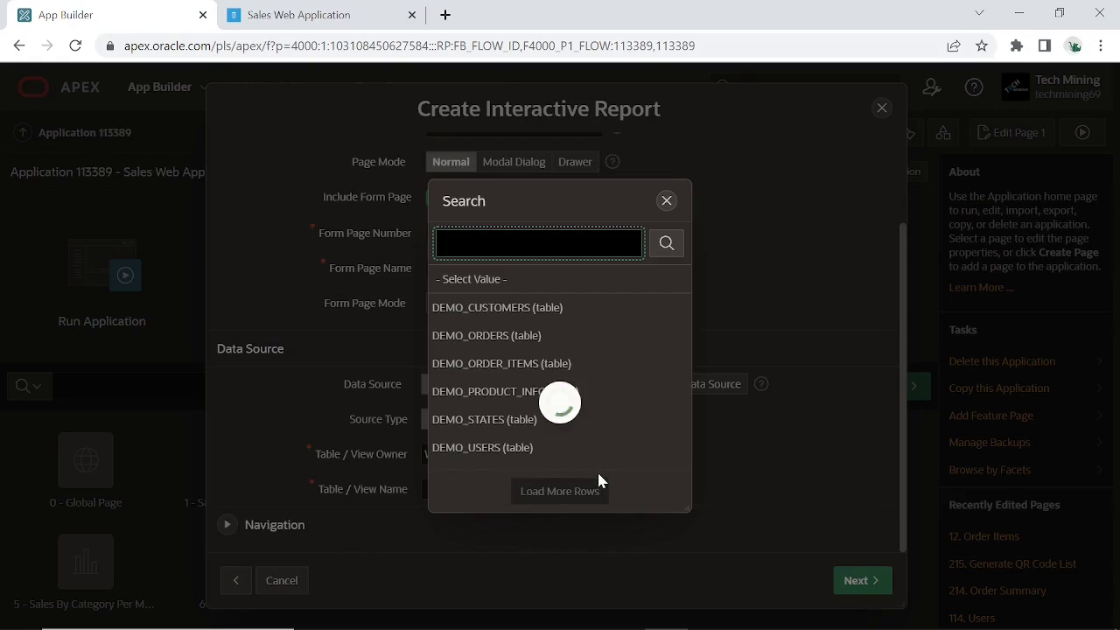
pyautogui.click(482, 447)
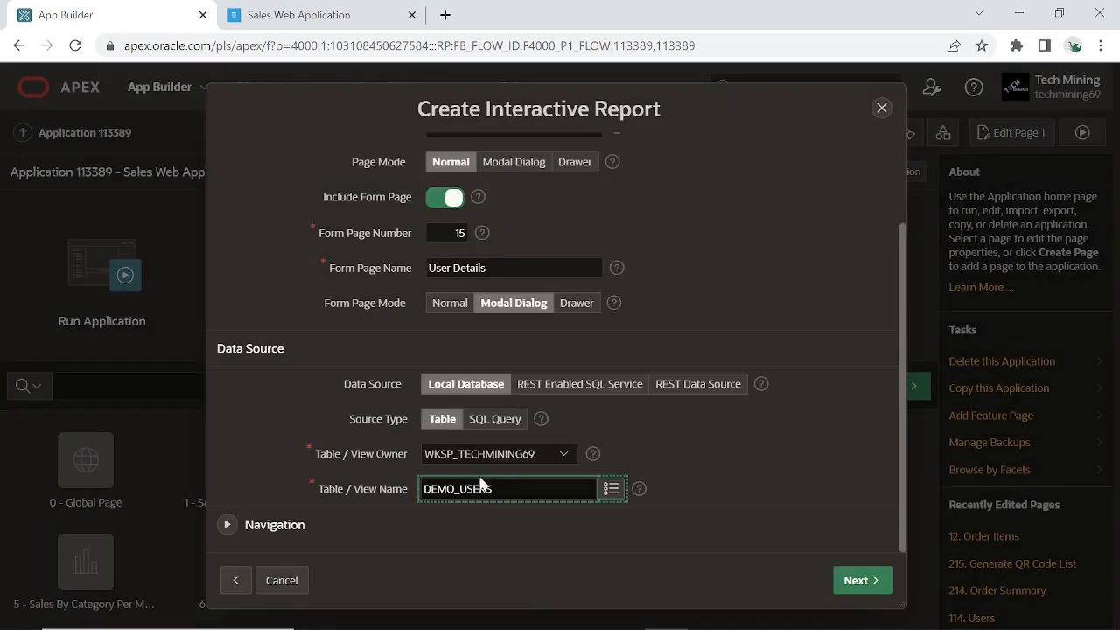
pyautogui.moveTo(269, 530)
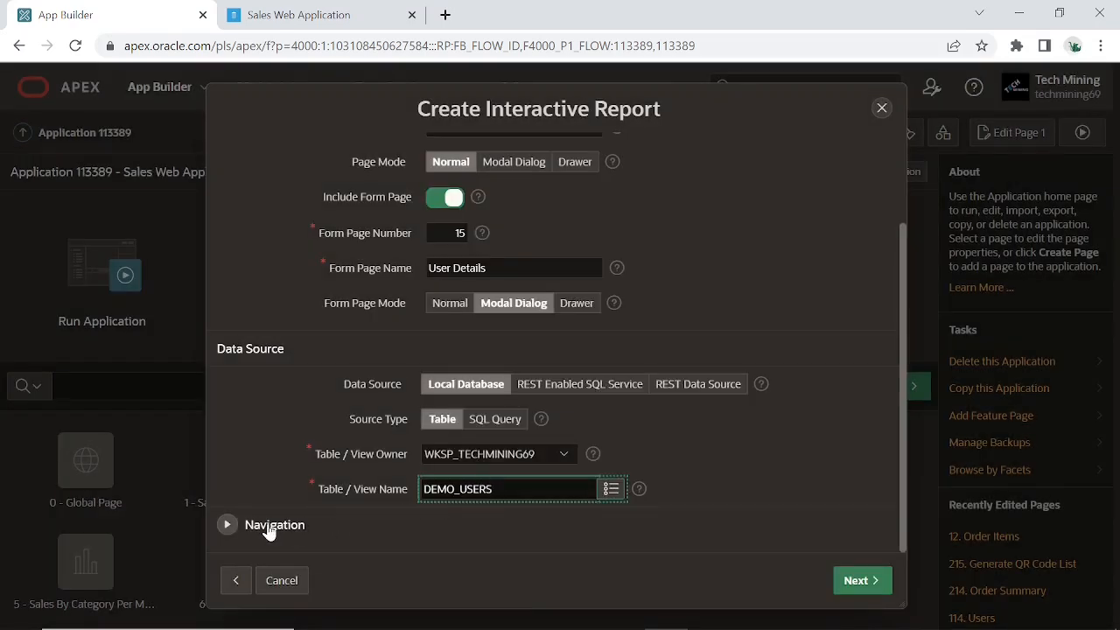
pyautogui.click(226, 524)
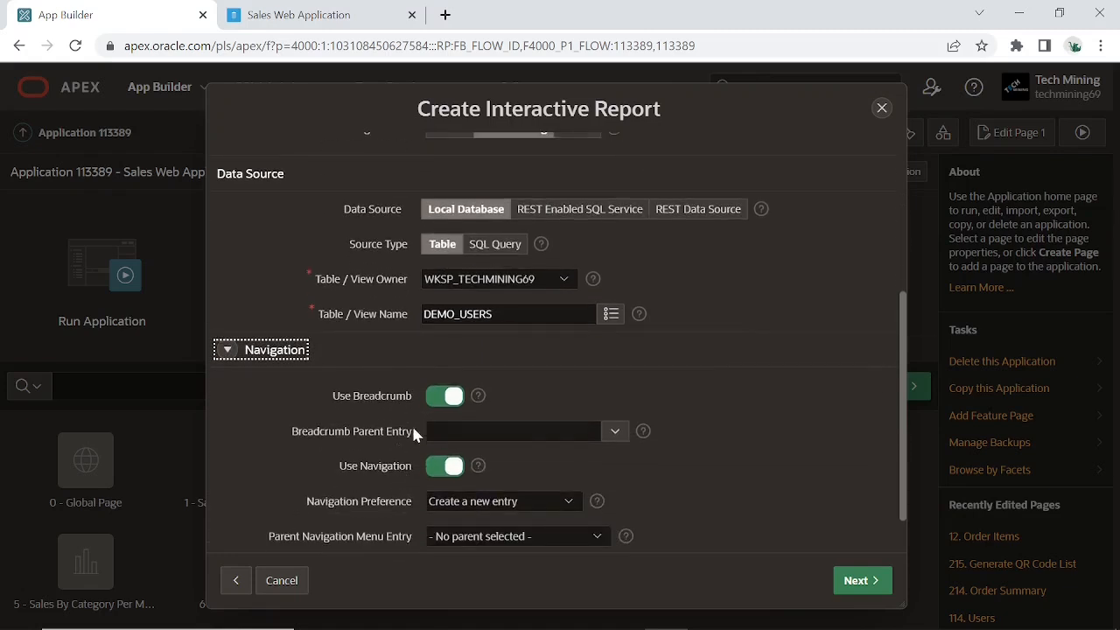
pyautogui.click(445, 396)
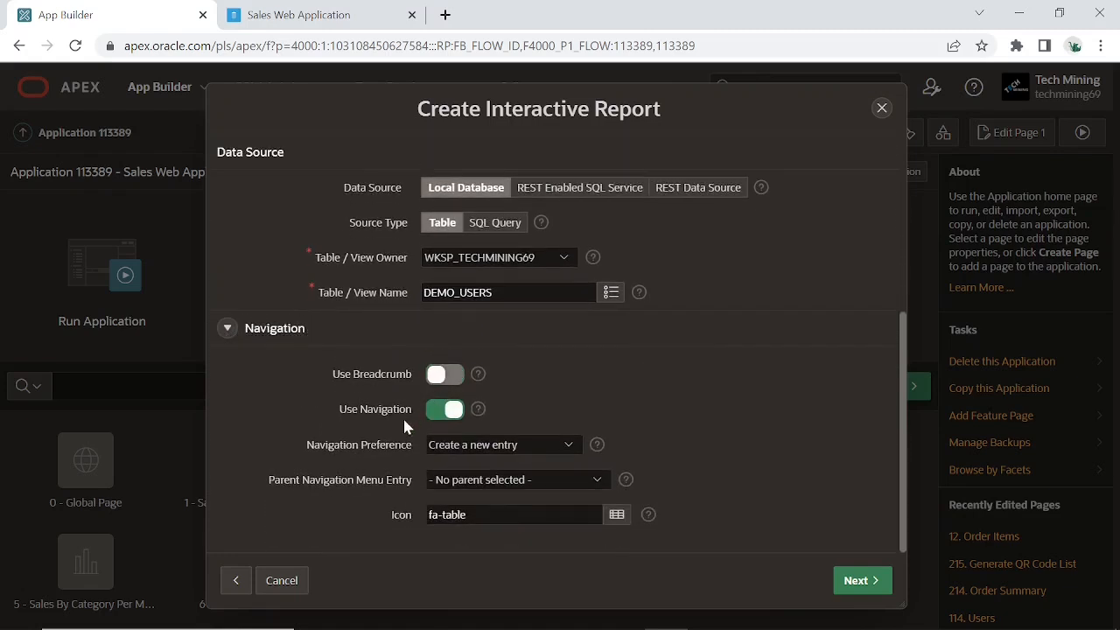
pyautogui.click(516, 479)
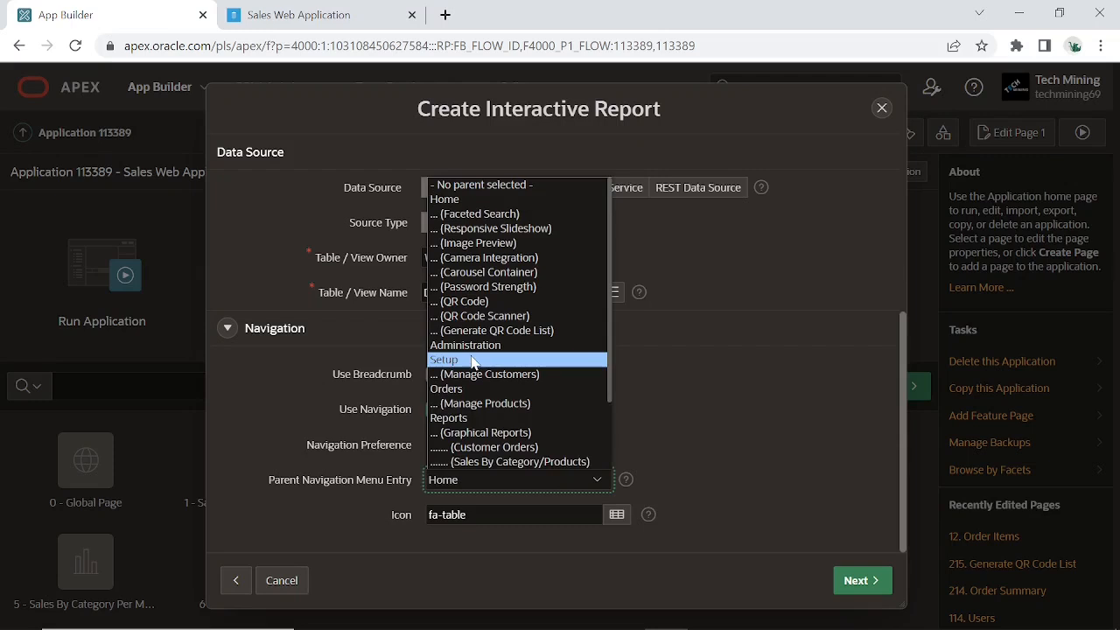
pyautogui.click(444, 359)
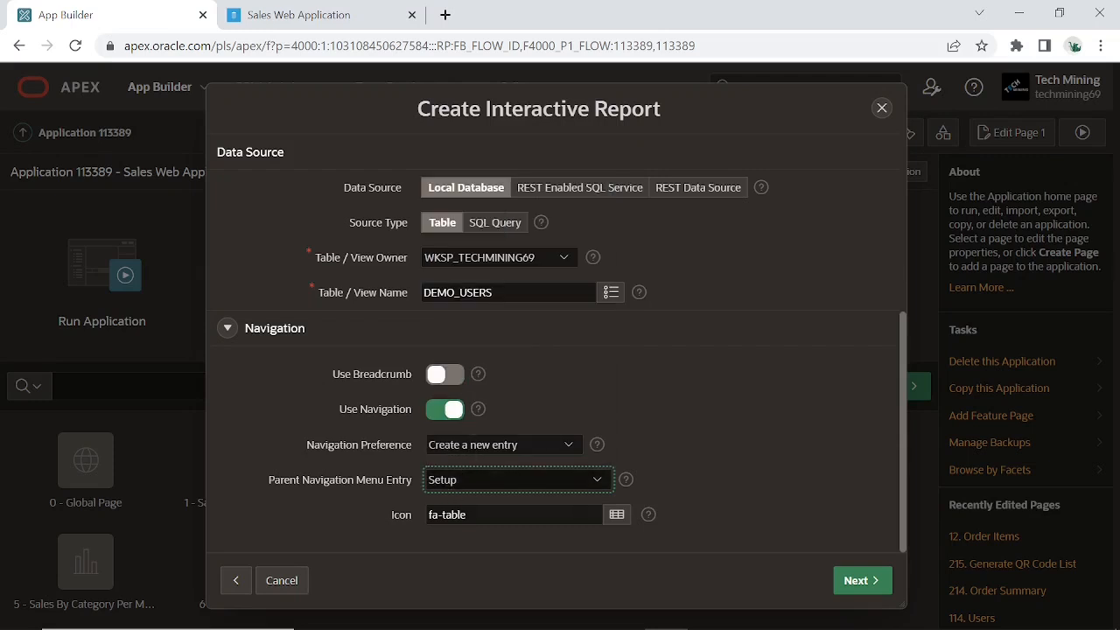
pyautogui.click(617, 514)
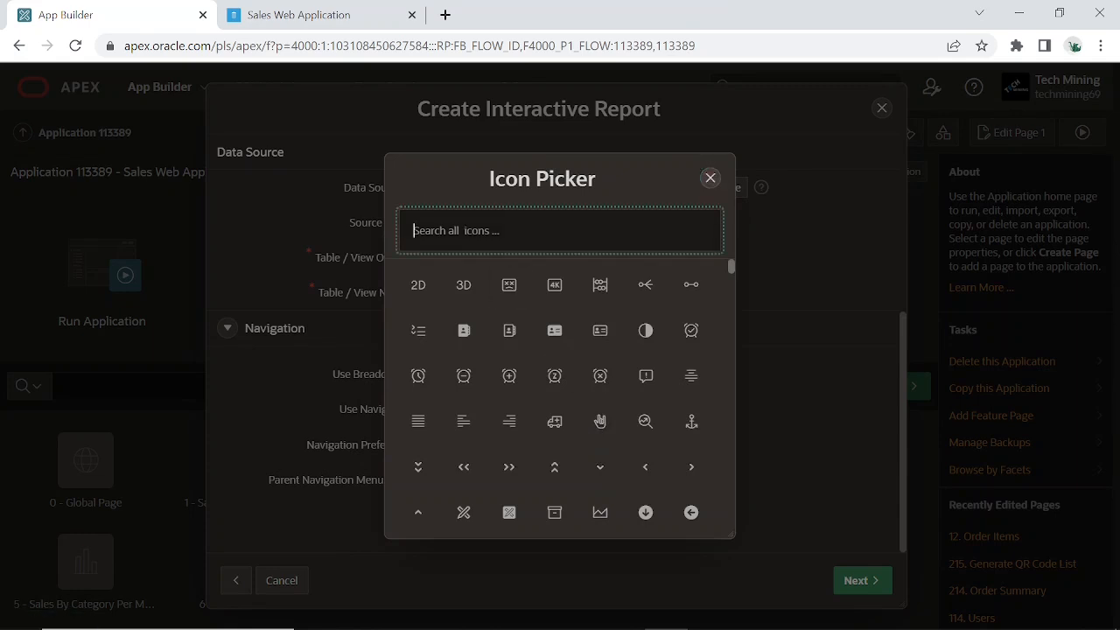
# Search icons for users, pick fa-users-alt for the menu entry, and continue
pyautogui.write('user')
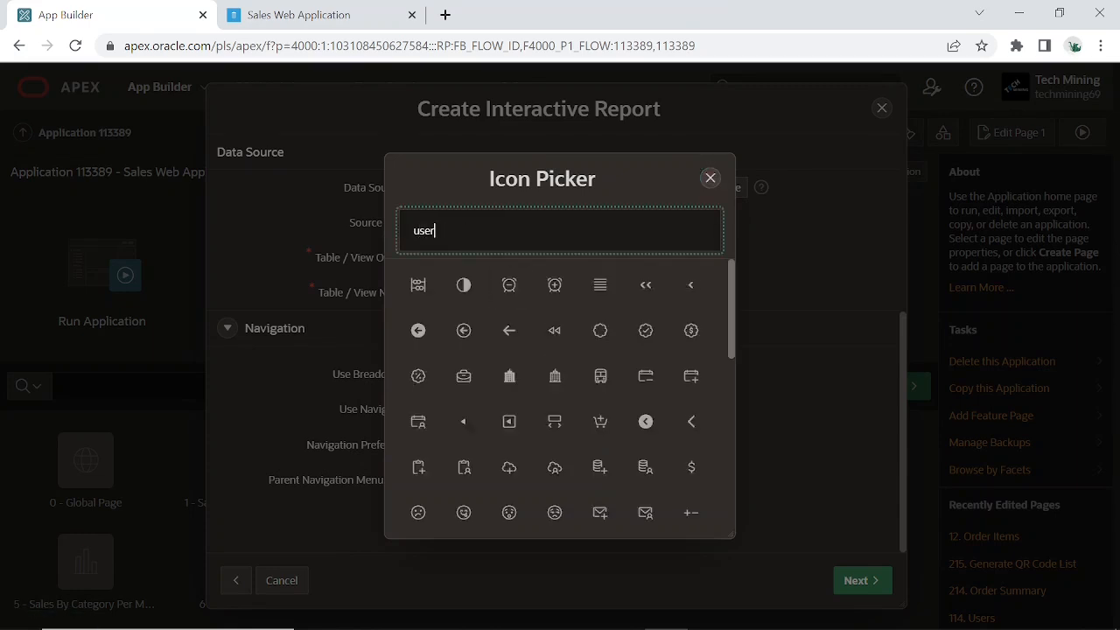
pyautogui.write('s')
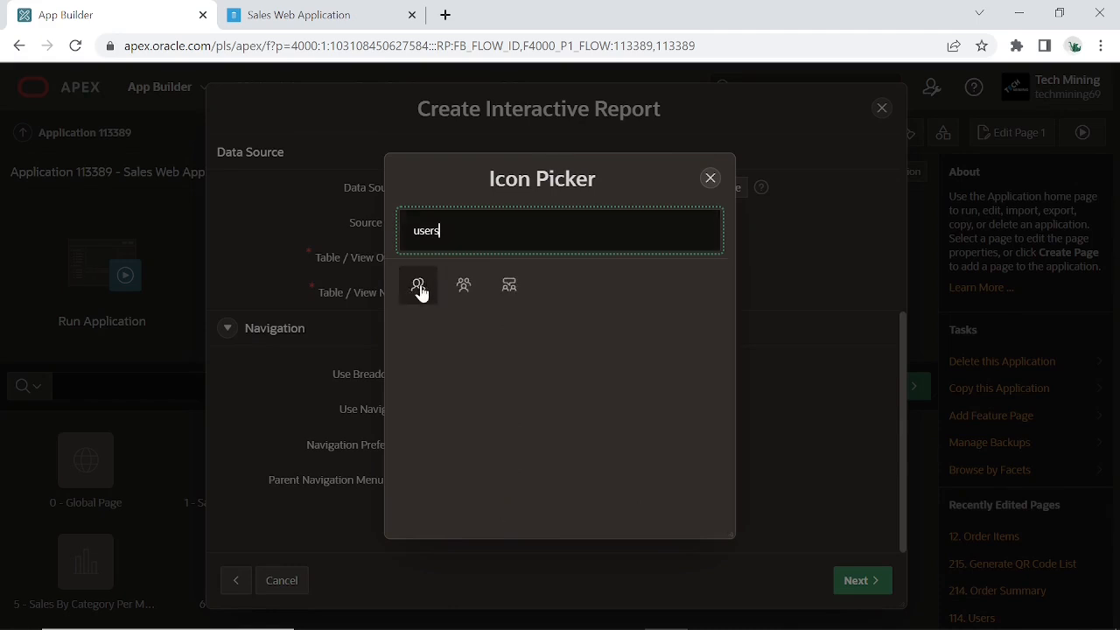
pyautogui.click(463, 284)
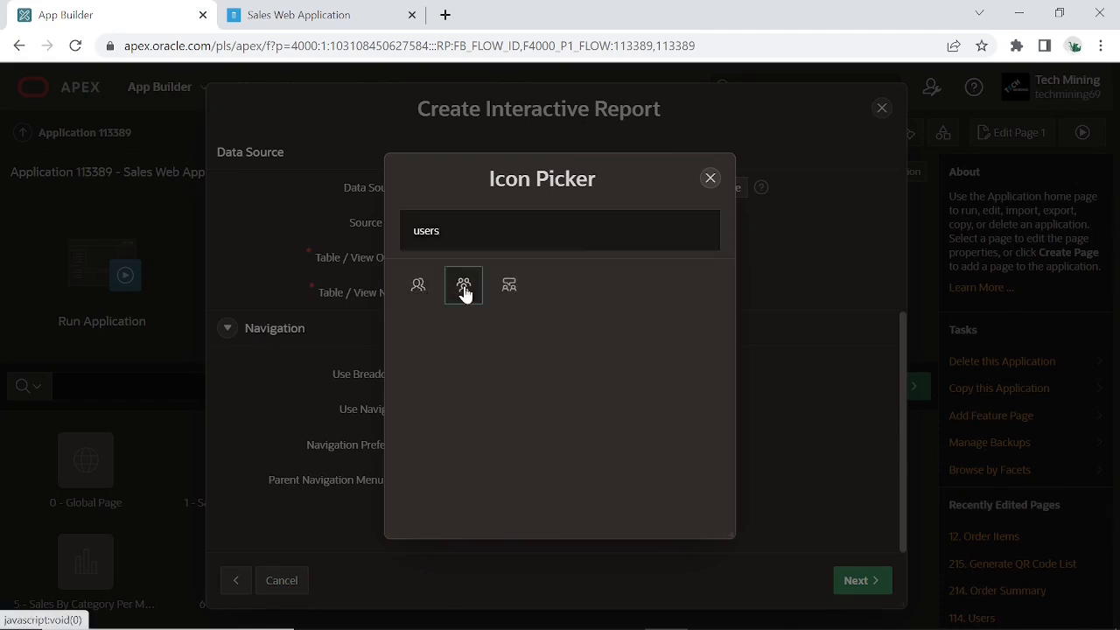
pyautogui.click(463, 284)
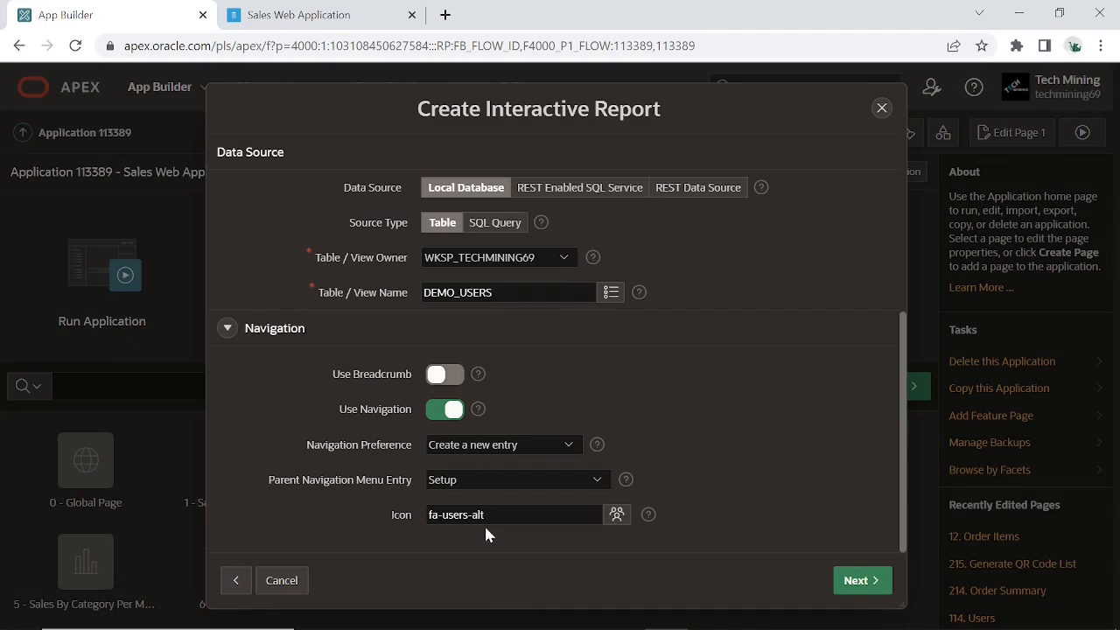
pyautogui.click(861, 580)
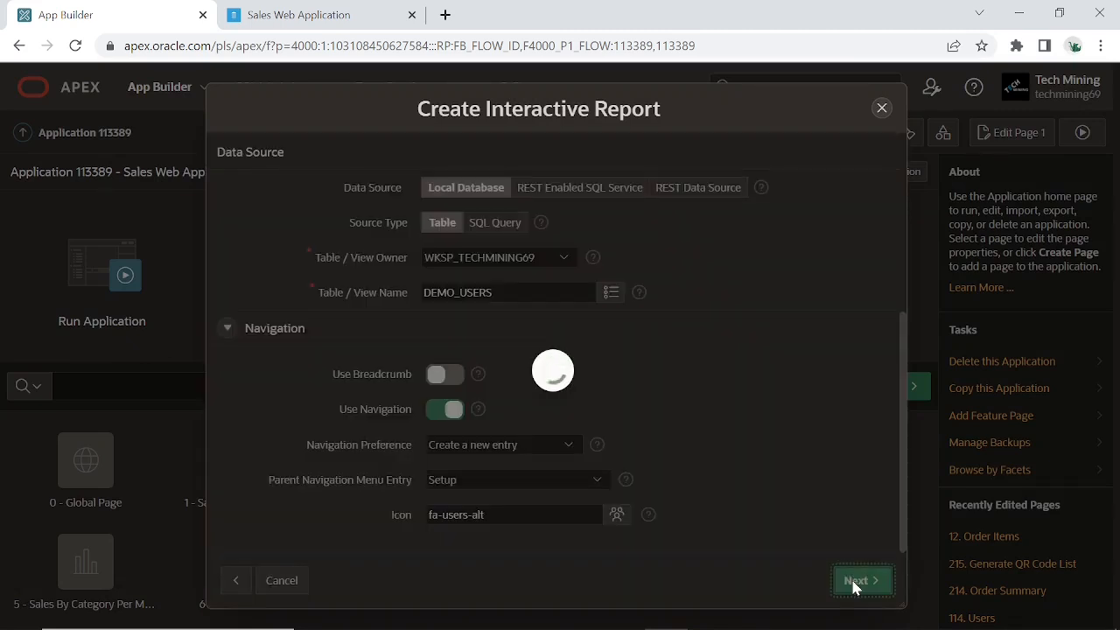
# Create the Users report and User Details form pages with USERID as primary key
pyautogui.click(859, 580)
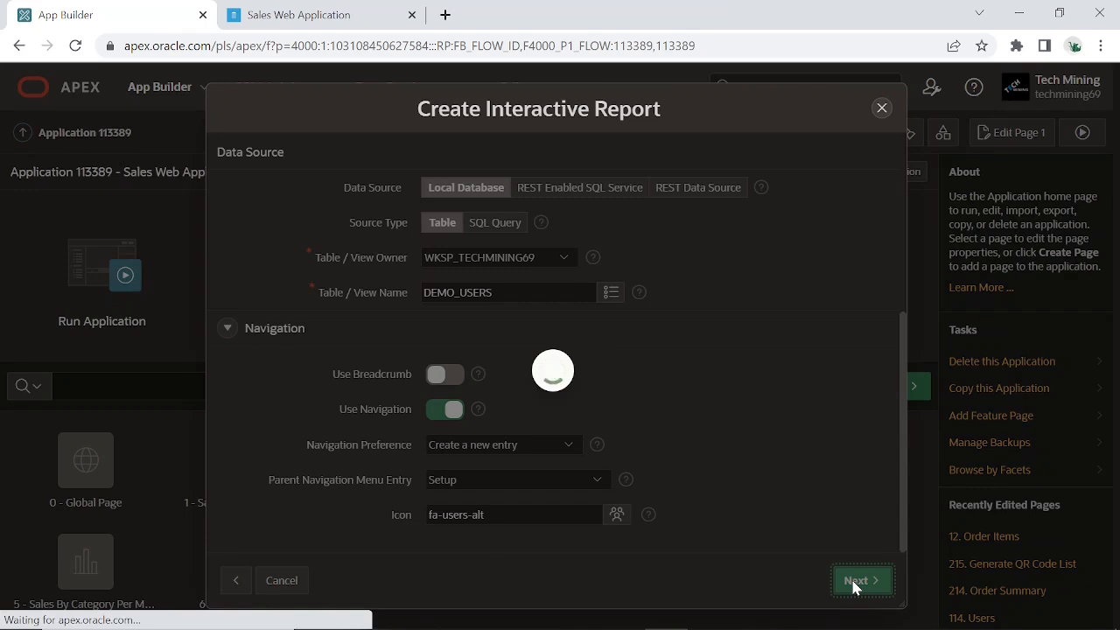
pyautogui.click(861, 580)
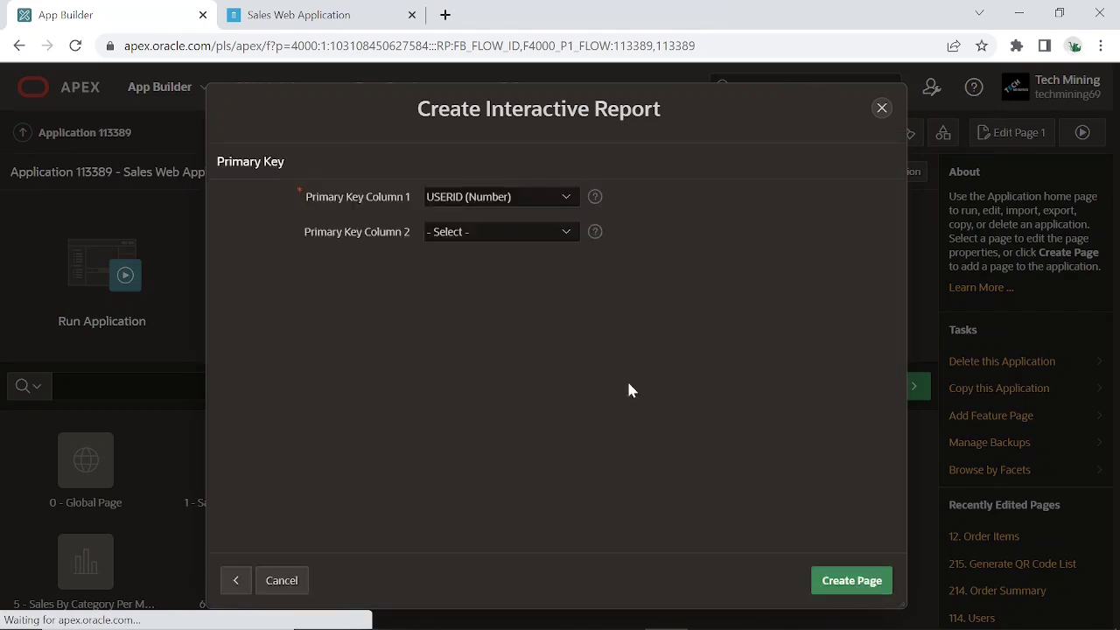
pyautogui.moveTo(503, 214)
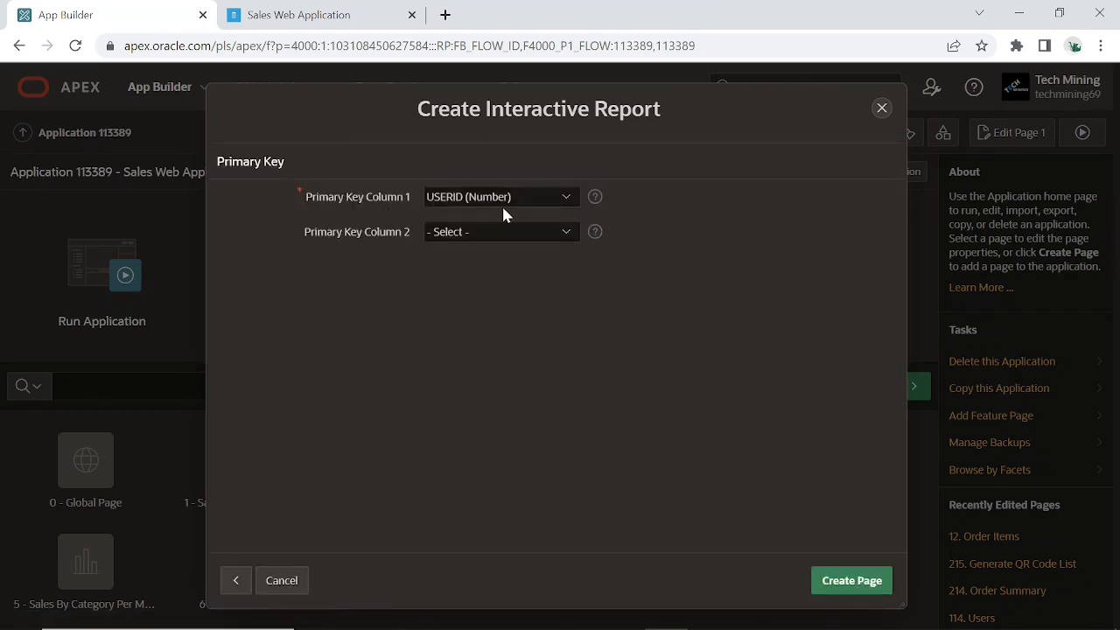
pyautogui.moveTo(598, 402)
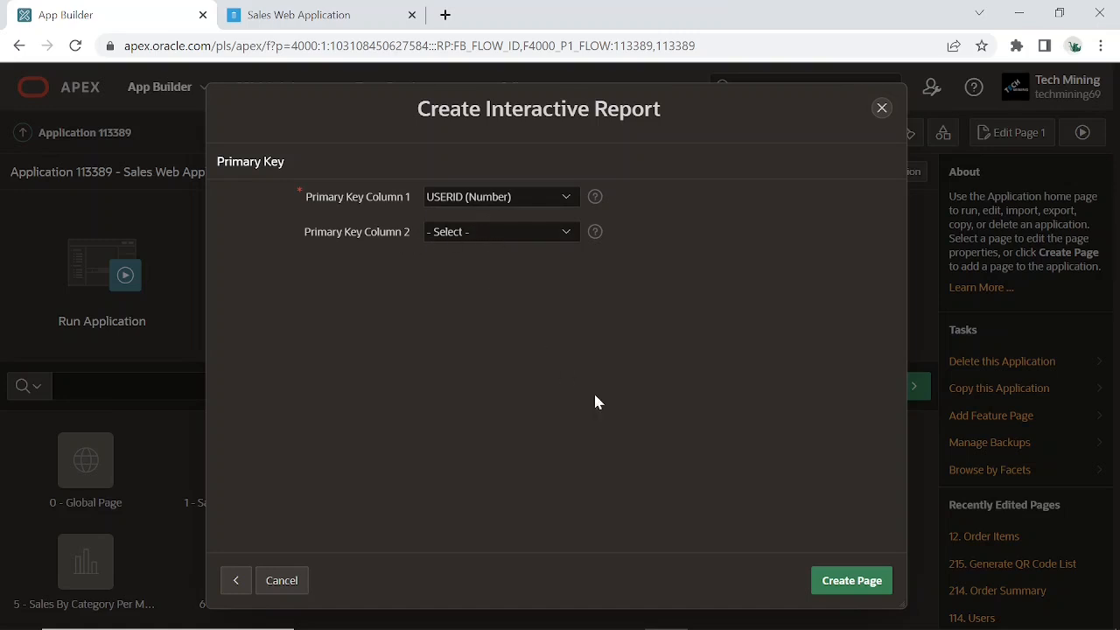
pyautogui.click(849, 580)
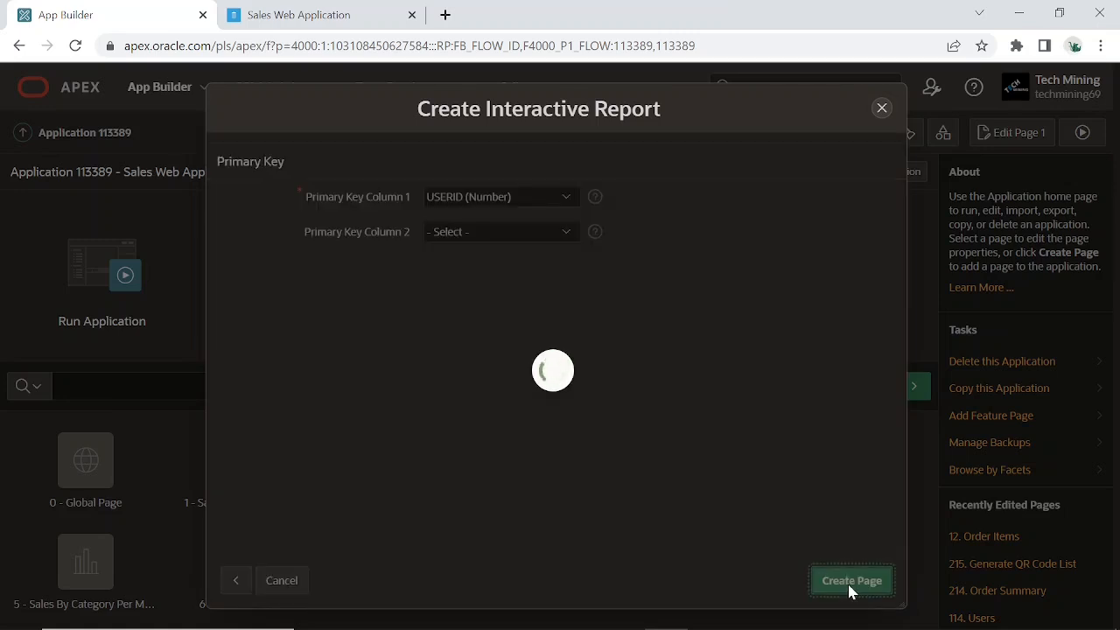
pyautogui.click(851, 579)
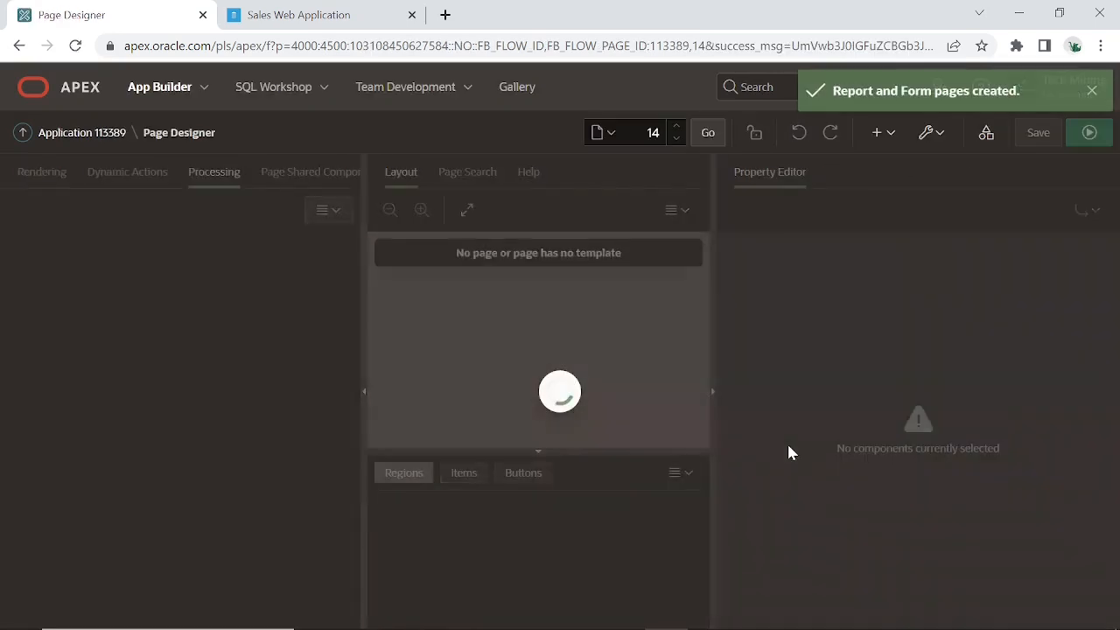
pyautogui.moveTo(630, 240)
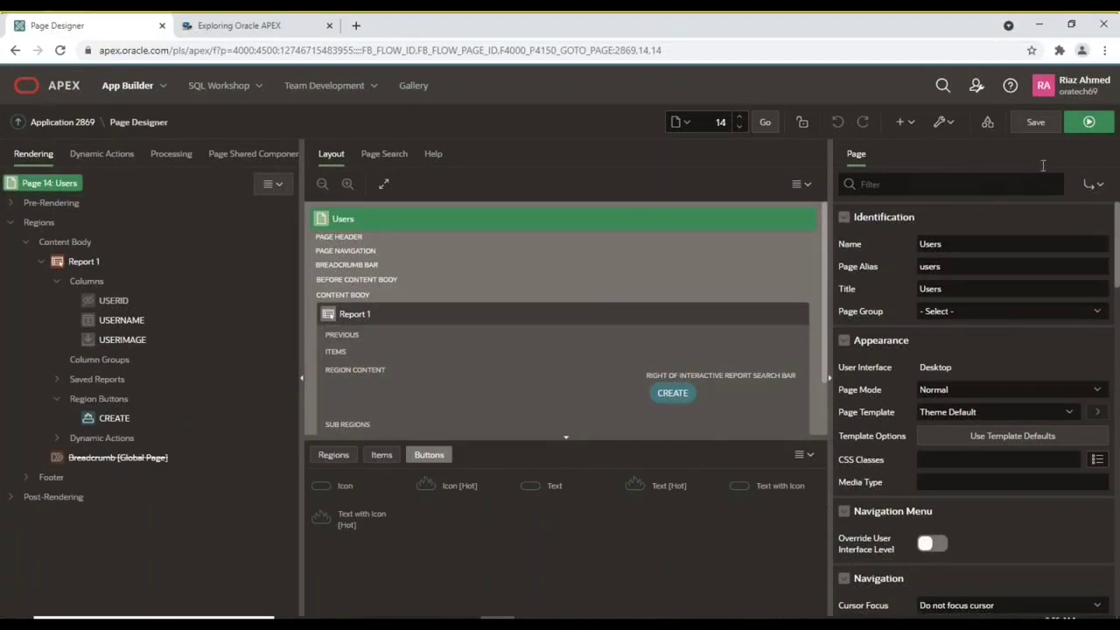
pyautogui.moveTo(1088, 121)
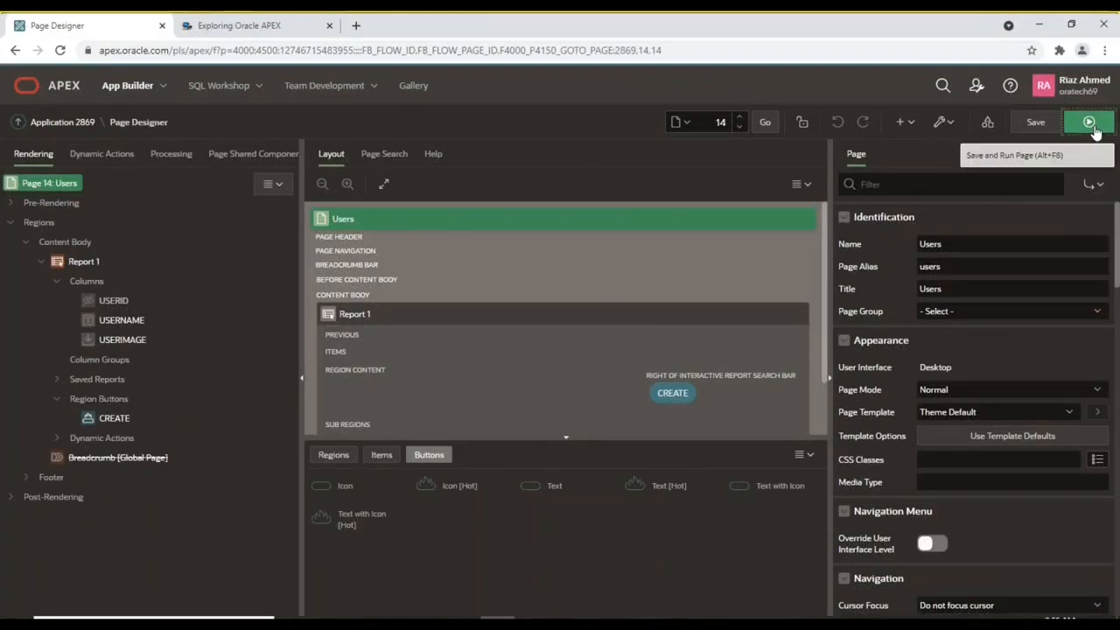
# Refresh the Users page and add user Cassandra with the Cassandra.png image
pyautogui.click(1088, 122)
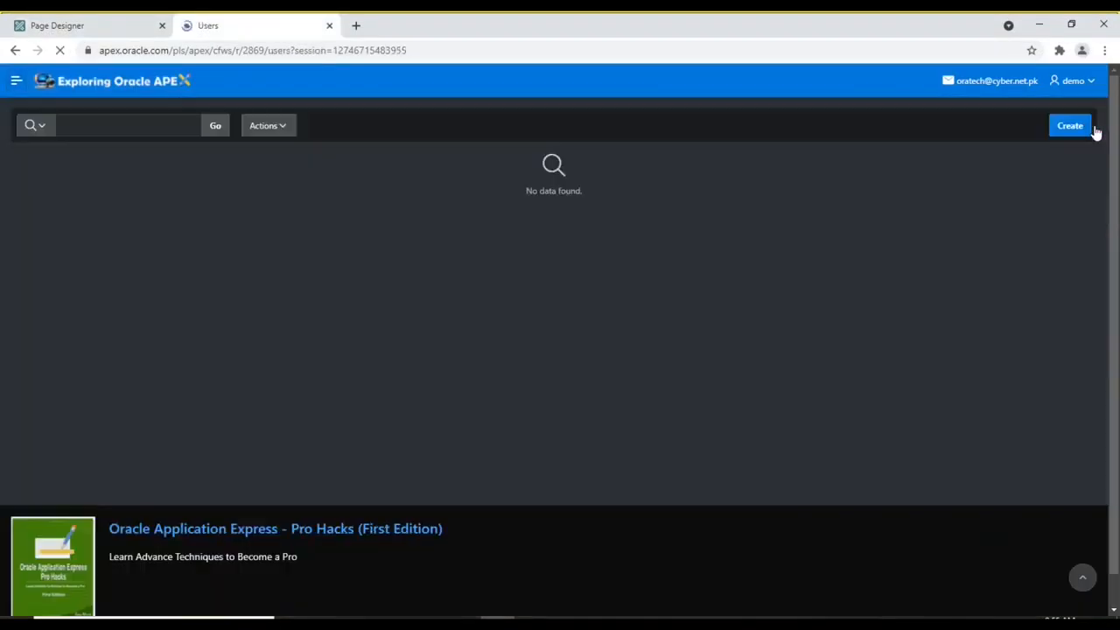
pyautogui.click(15, 80)
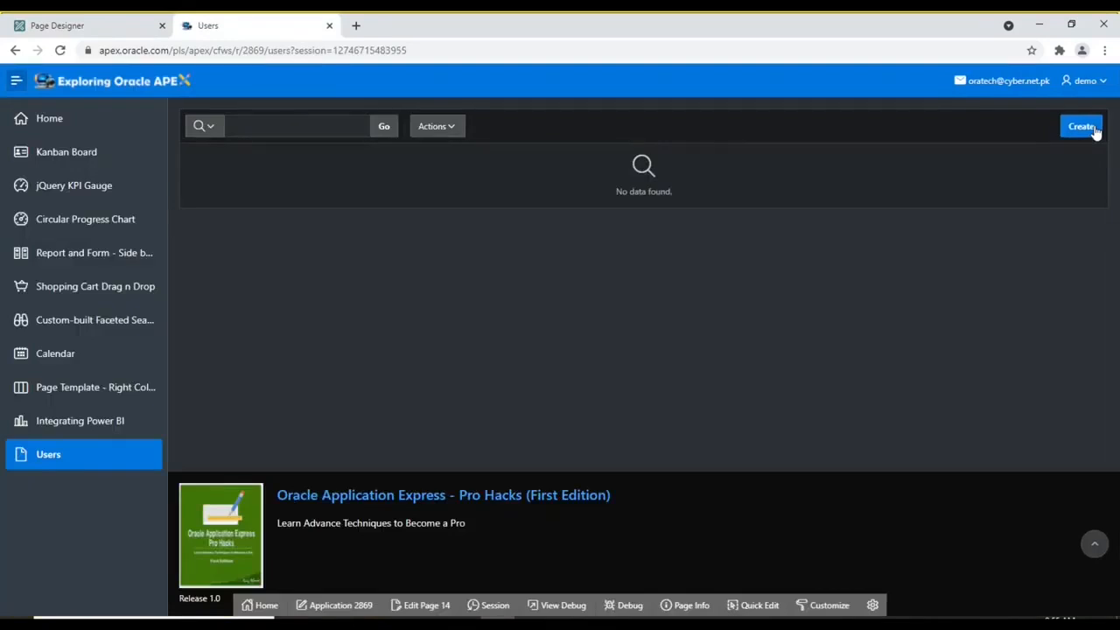
pyautogui.click(1081, 126)
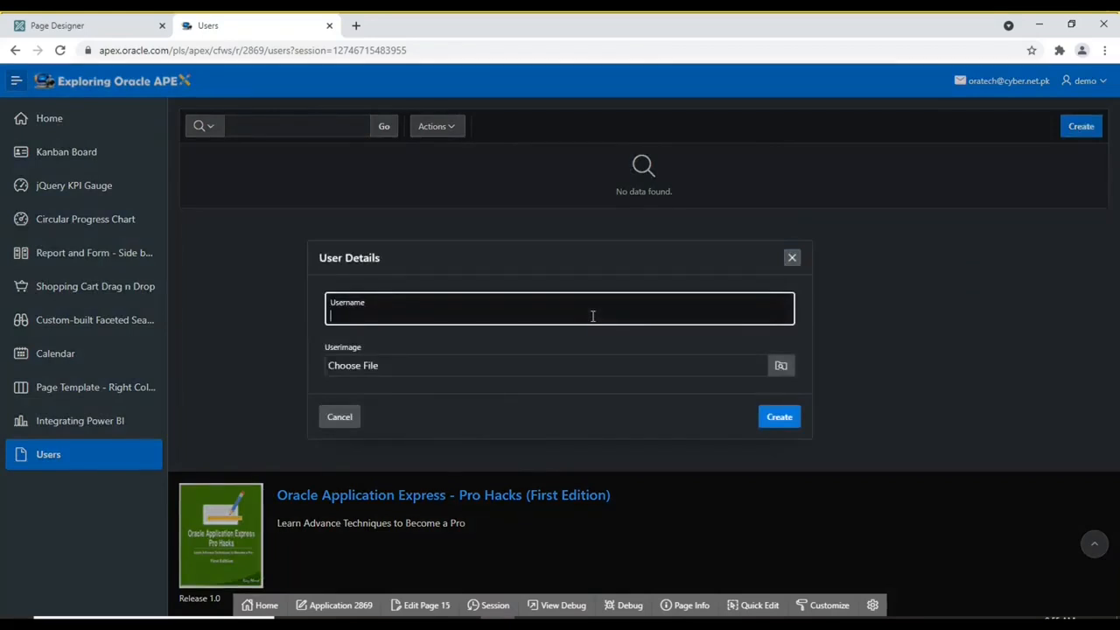
pyautogui.write('c')
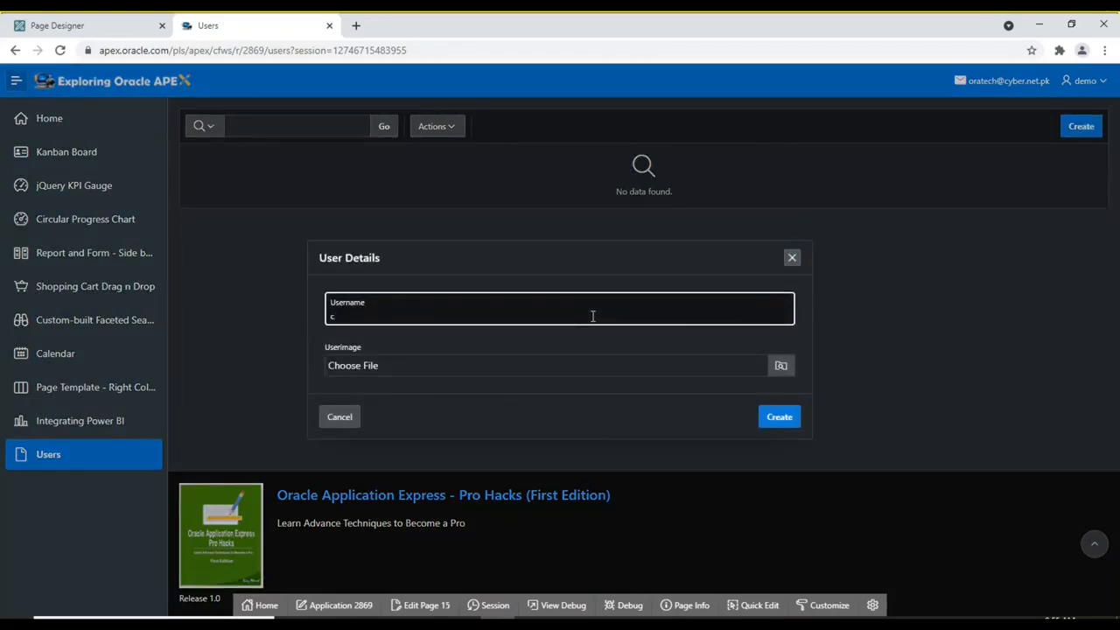
pyautogui.write('assandra')
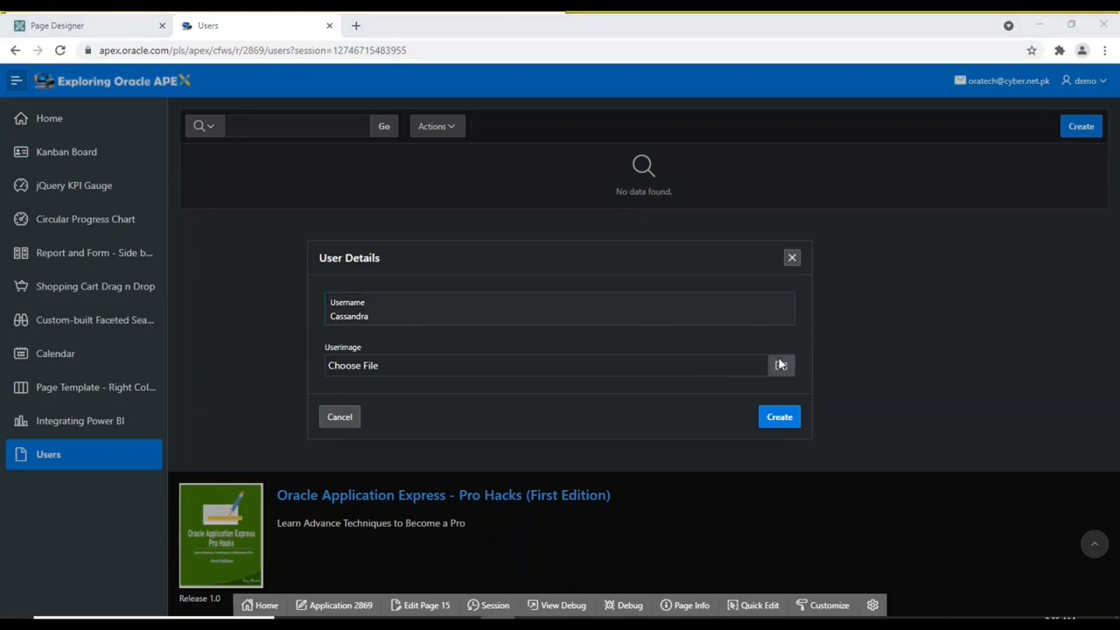
pyautogui.click(780, 365)
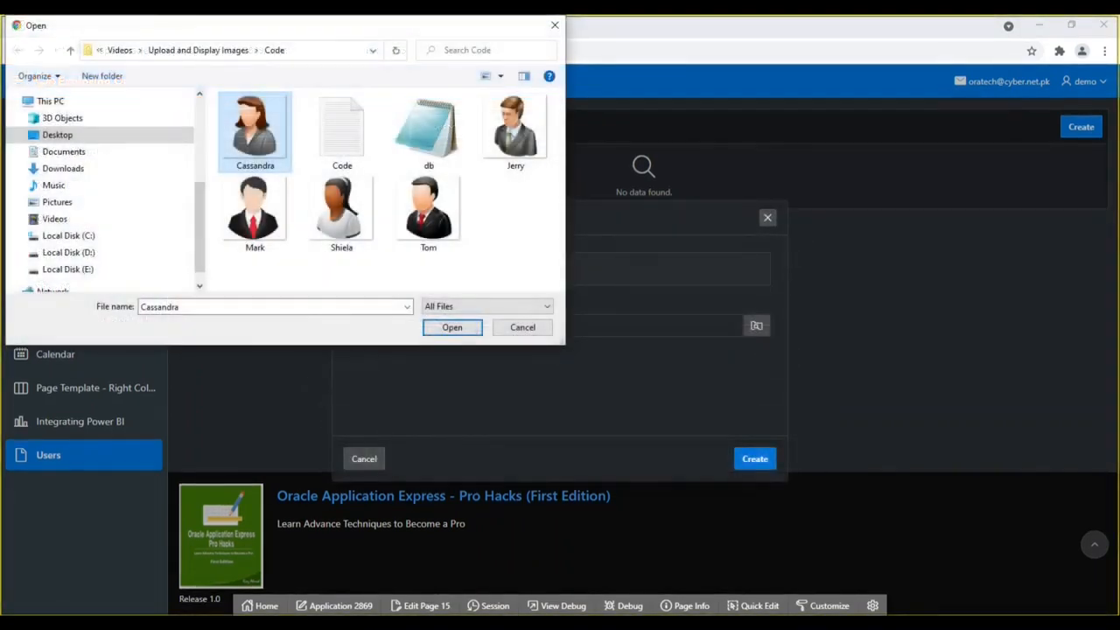
pyautogui.click(451, 326)
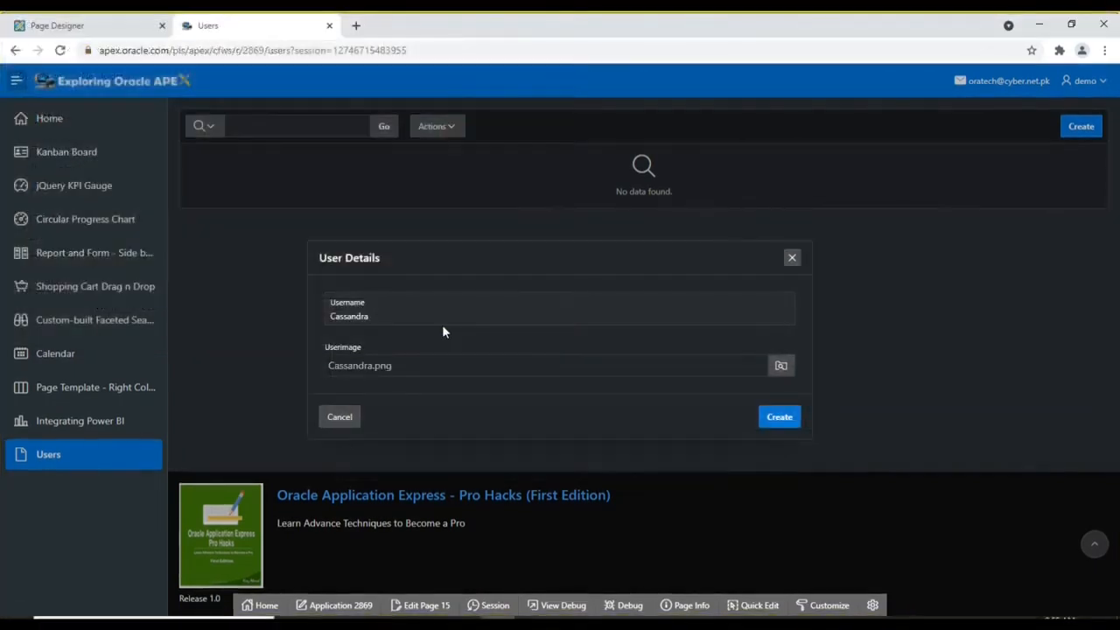
pyautogui.moveTo(779, 416)
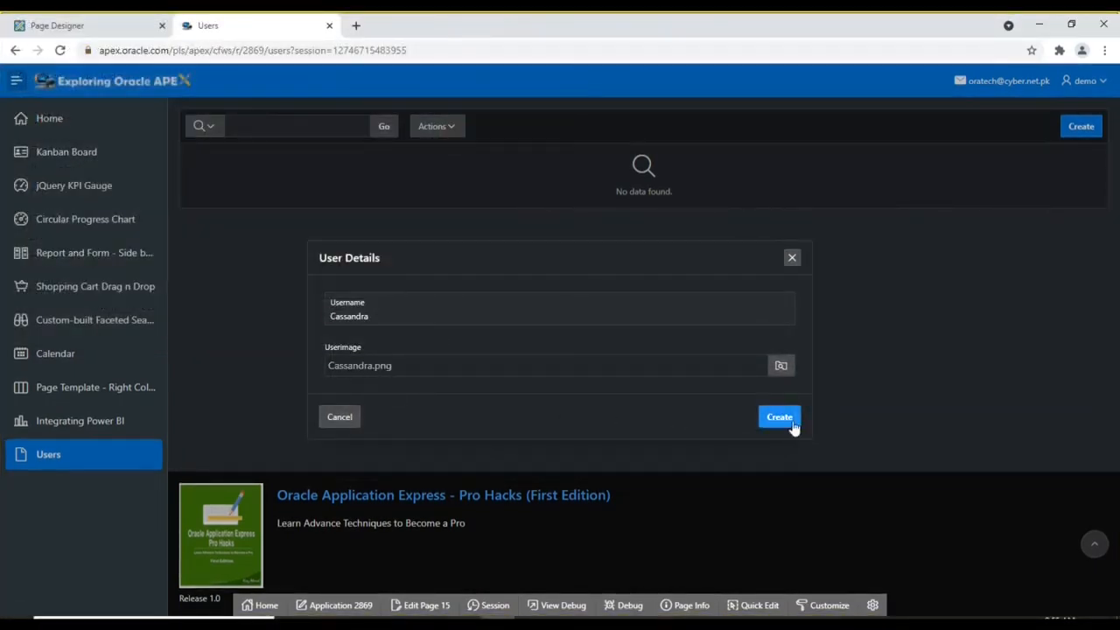
pyautogui.click(778, 417)
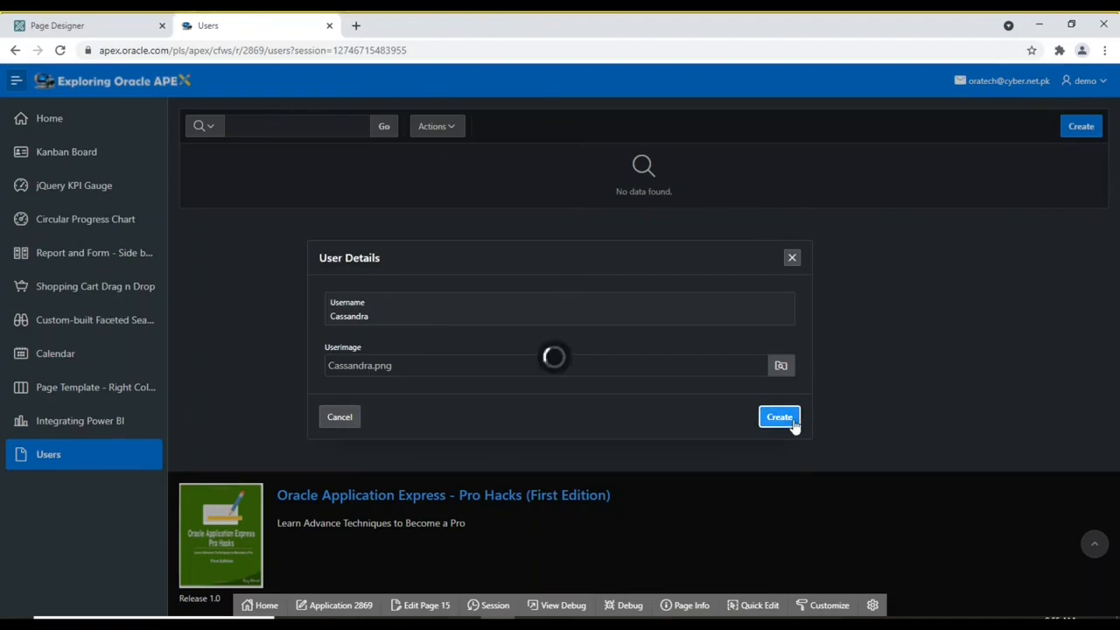
pyautogui.click(777, 417)
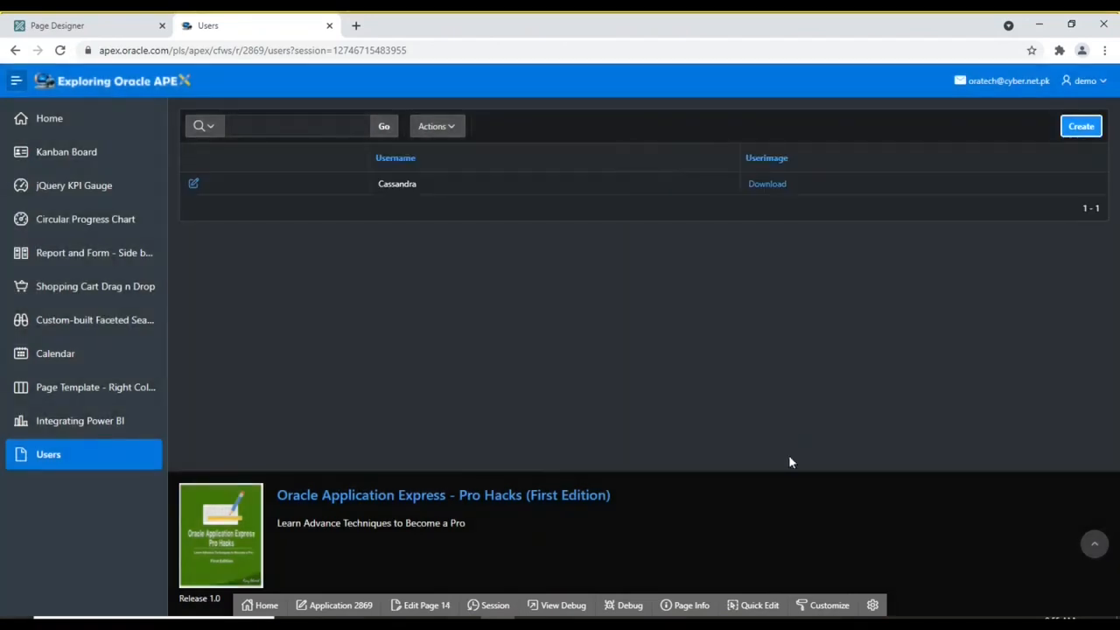
pyautogui.moveTo(782, 539)
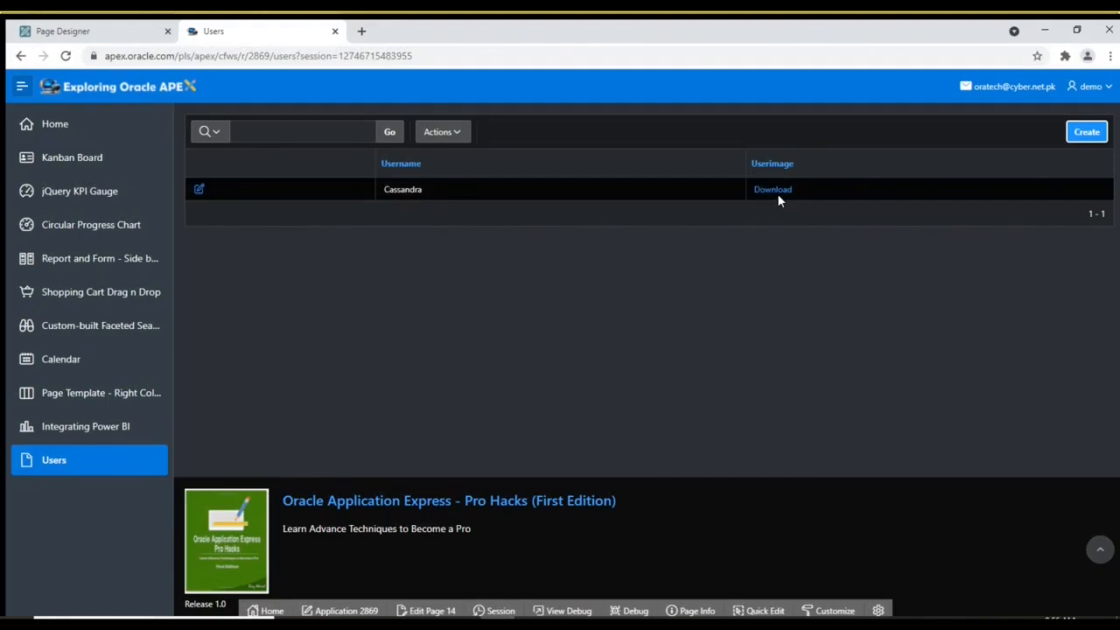
# Return to Page Designer on page 14 Users
pyautogui.click(61, 31)
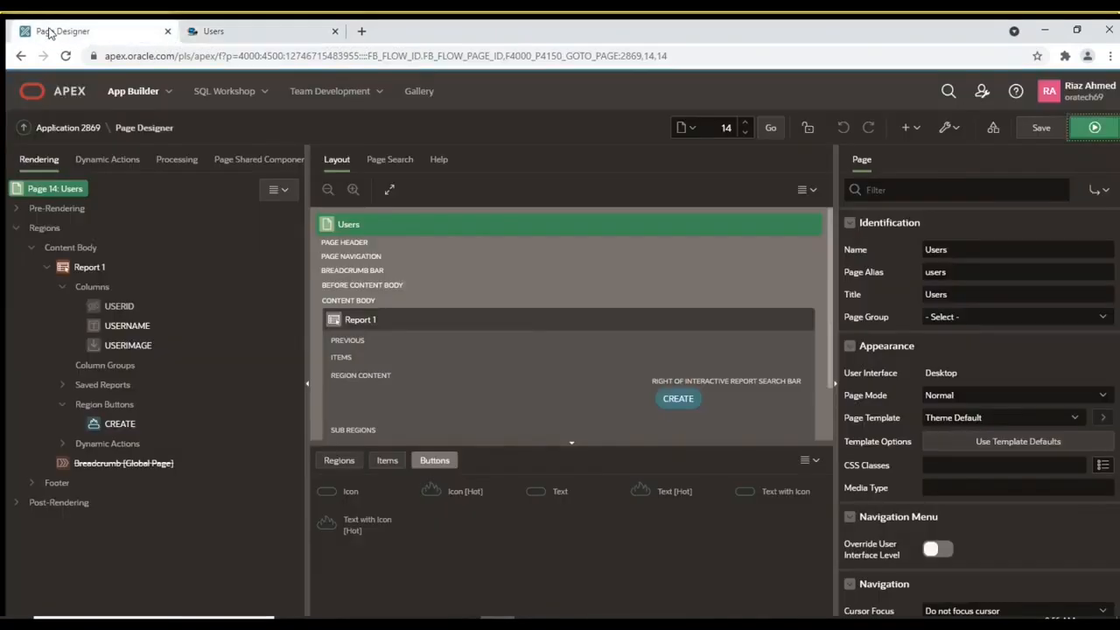
pyautogui.click(89, 267)
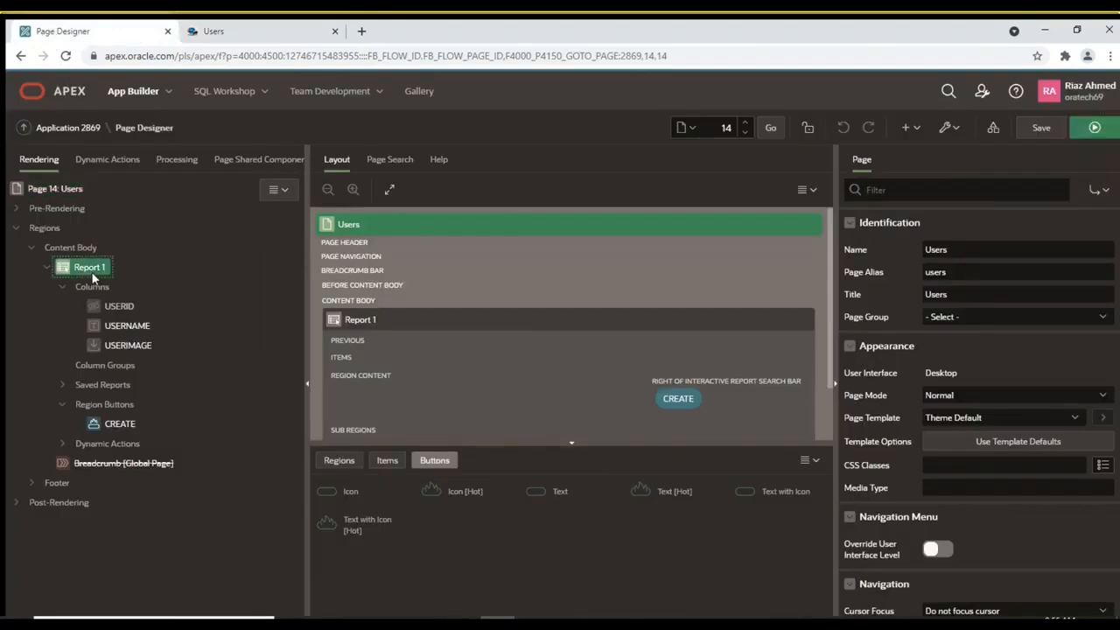
pyautogui.click(89, 266)
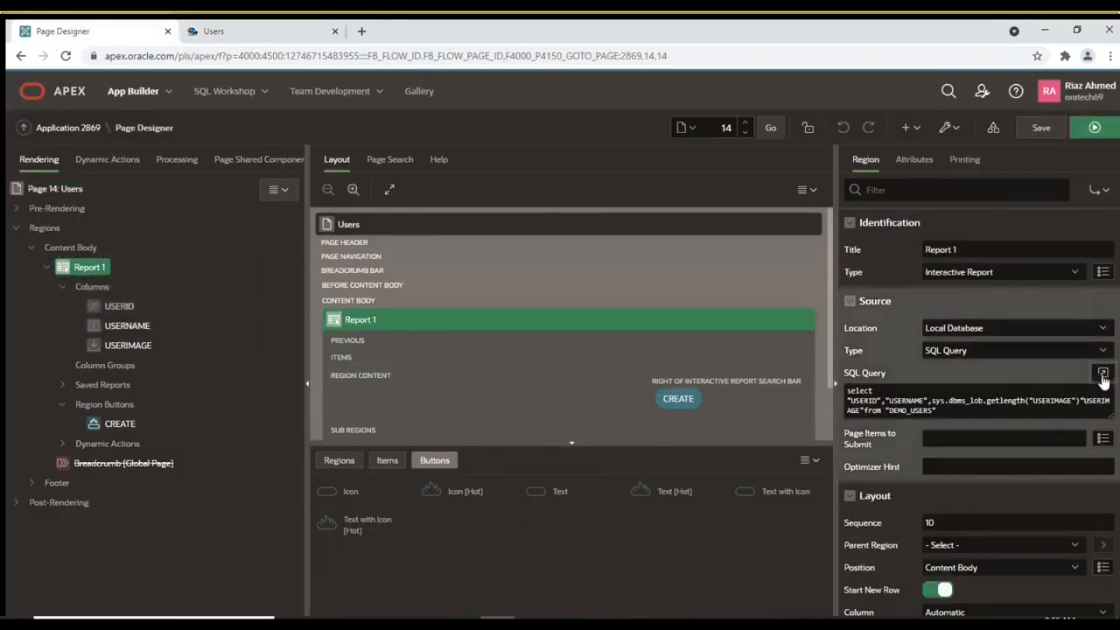
pyautogui.click(1103, 374)
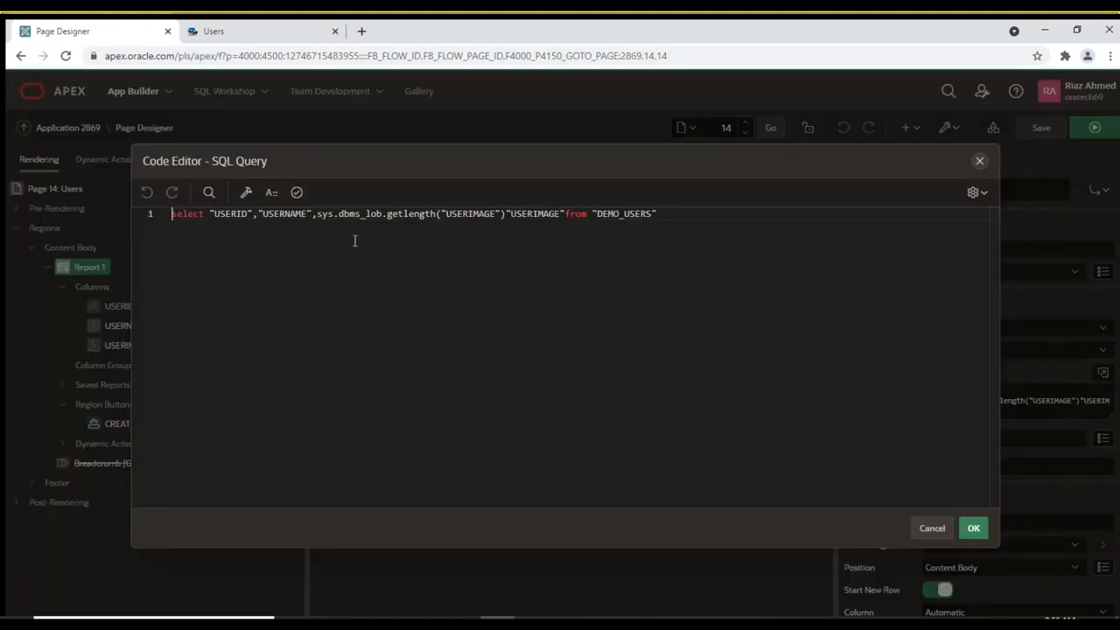
pyautogui.doubleClick(337, 213)
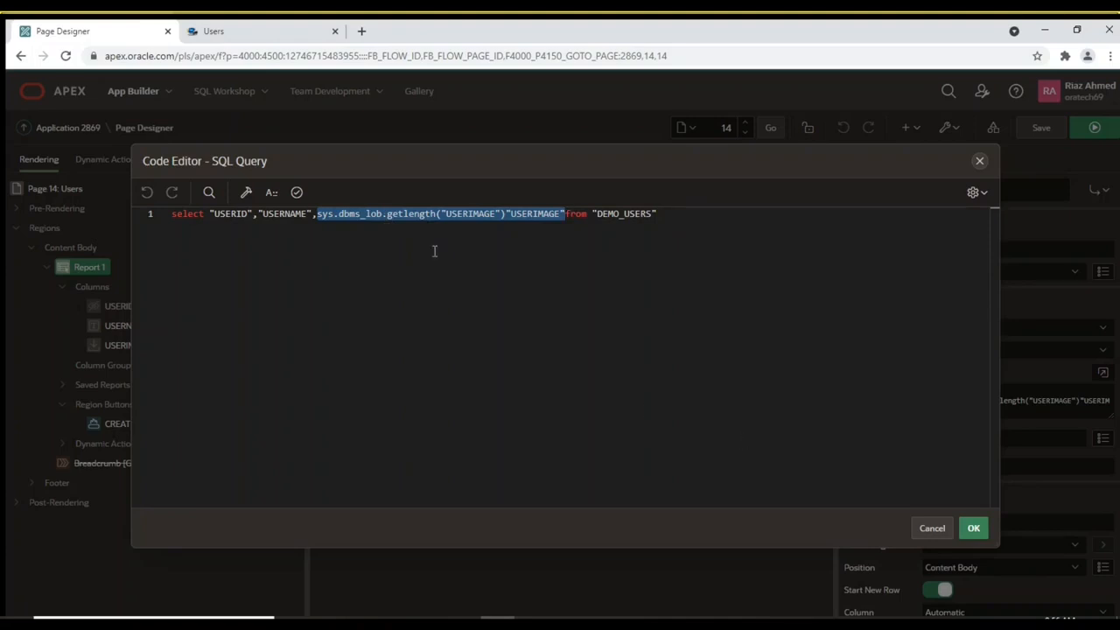
pyautogui.moveTo(745, 442)
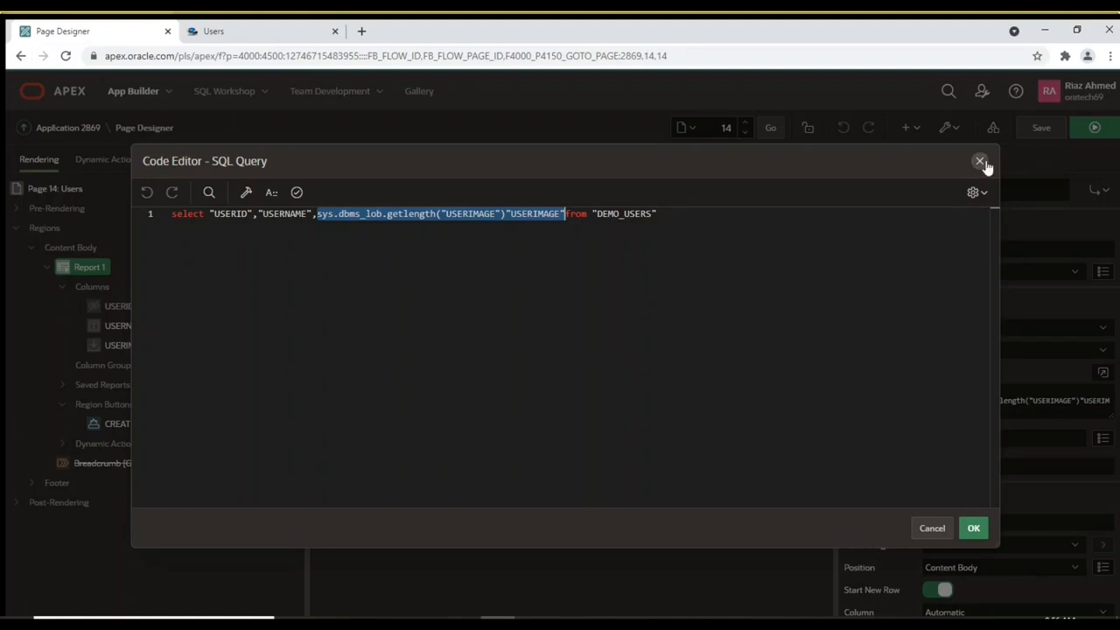
pyautogui.click(979, 162)
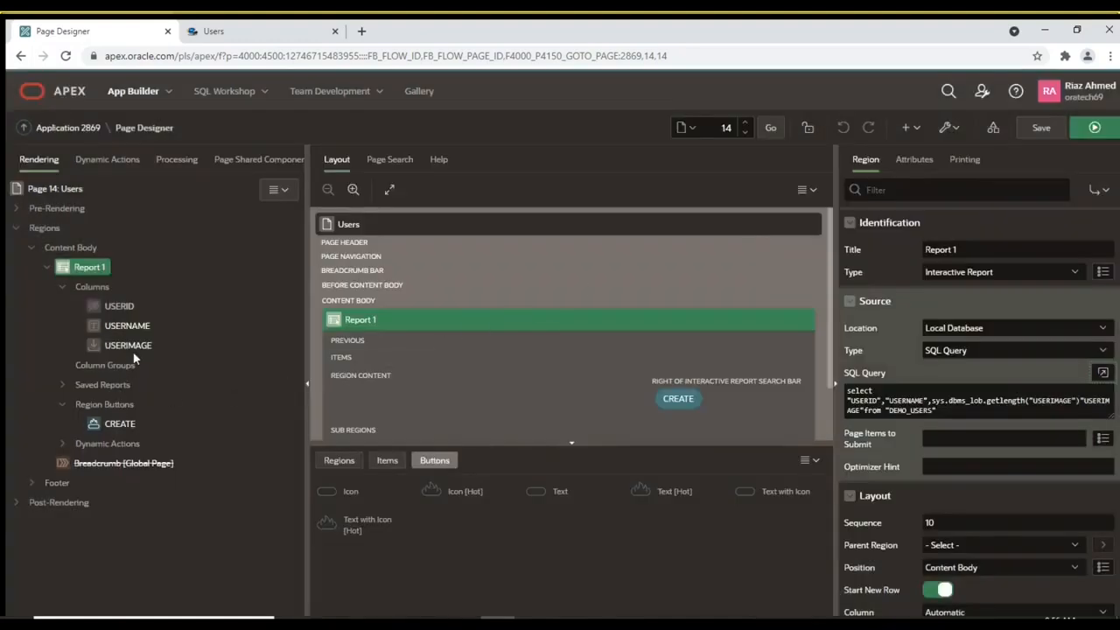
# Set the USERIMAGE column type to Display Image, save, and run the page
pyautogui.click(128, 345)
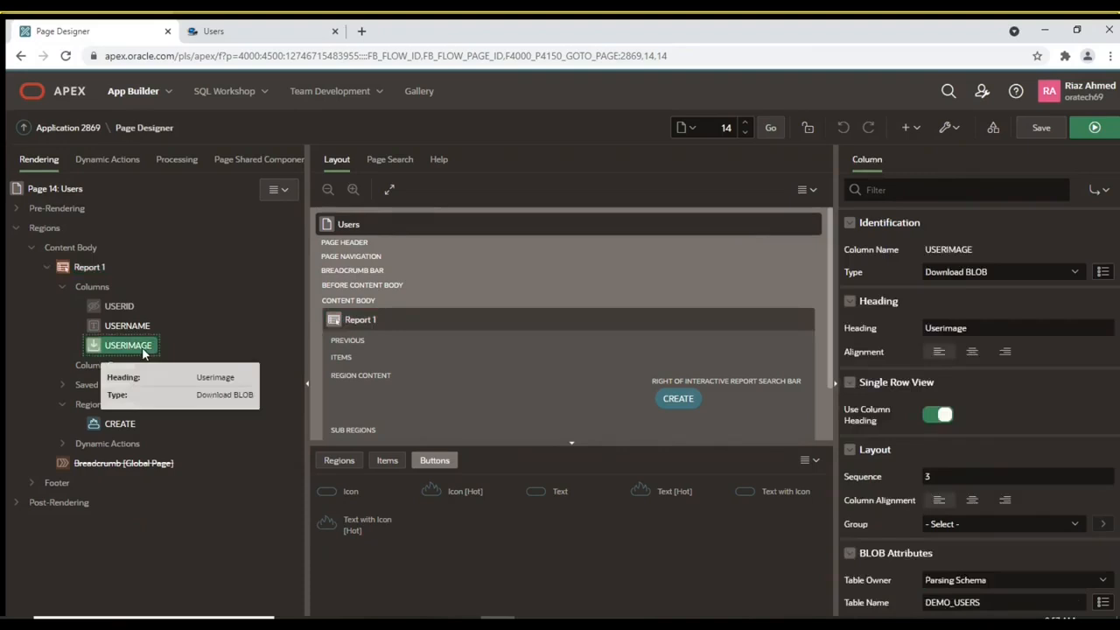
pyautogui.moveTo(1070, 269)
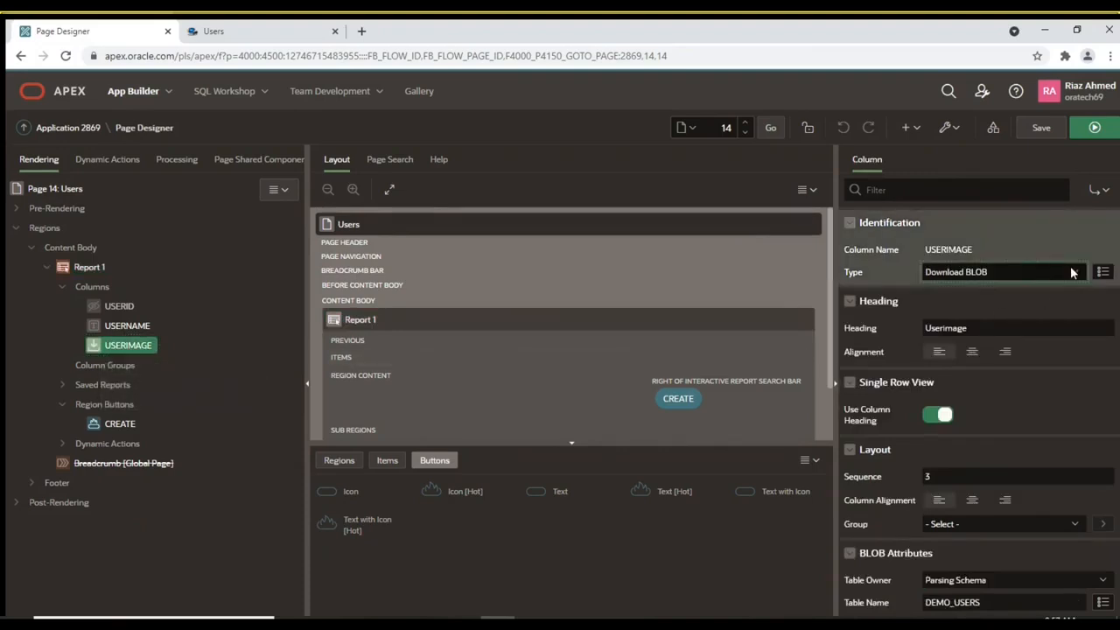
pyautogui.click(997, 271)
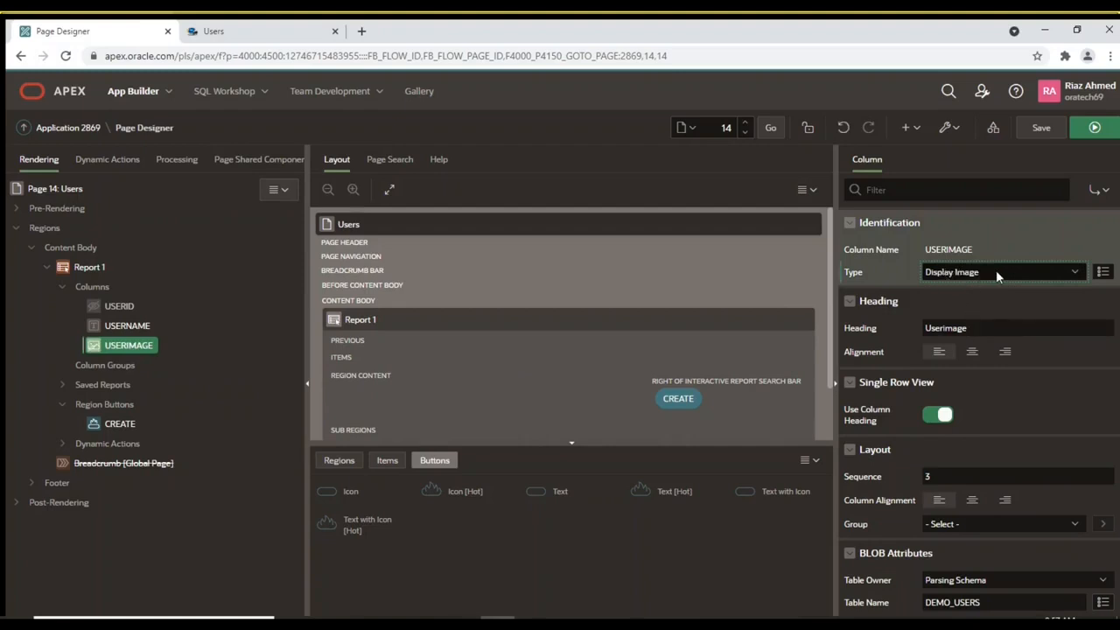
pyautogui.click(1040, 127)
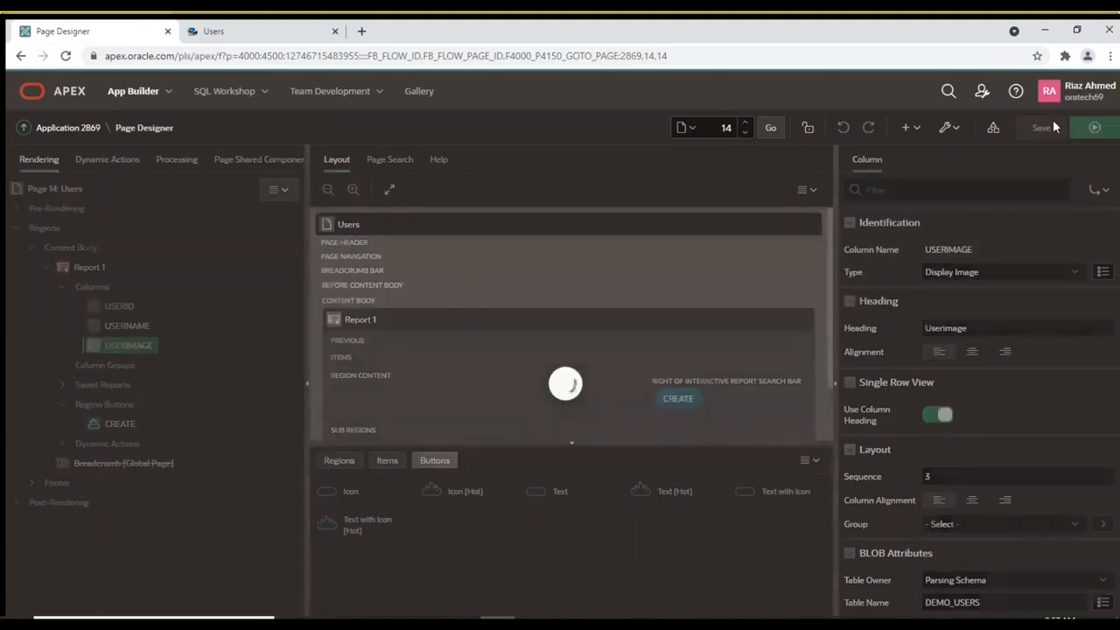
pyautogui.click(1041, 127)
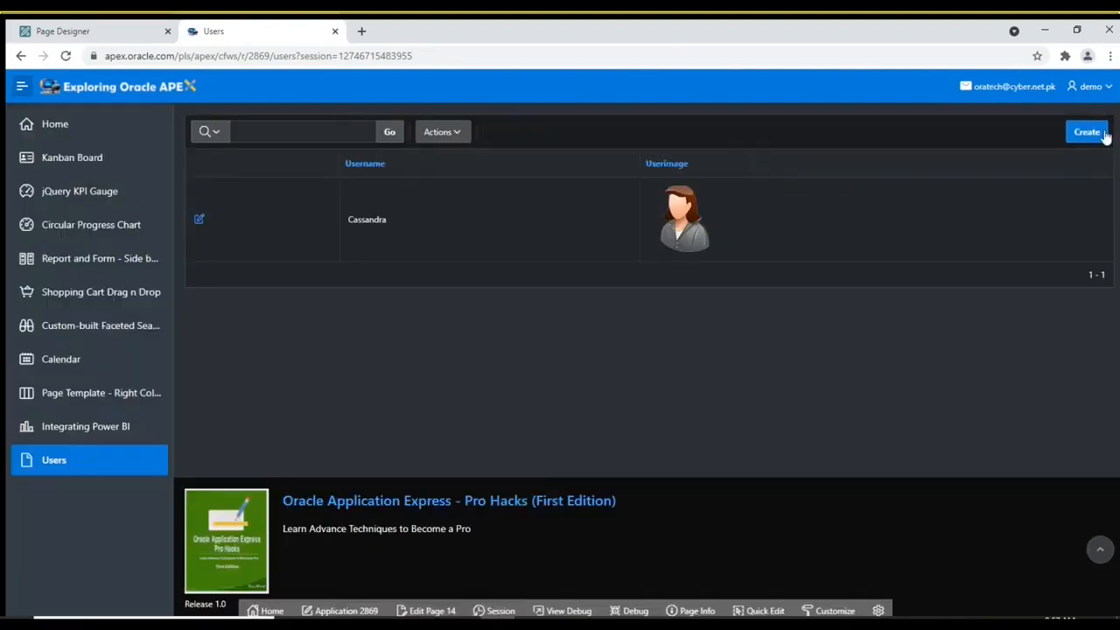
pyautogui.moveTo(685, 245)
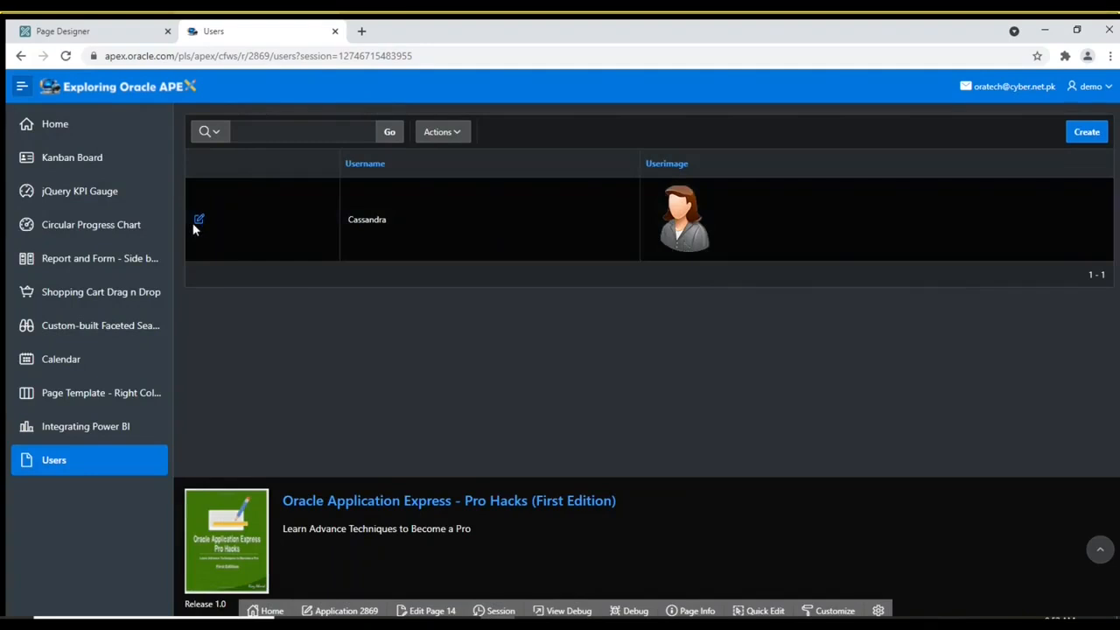
# View Cassandra's record in the User Details modal, then edit page 15 in the builder
pyautogui.click(198, 220)
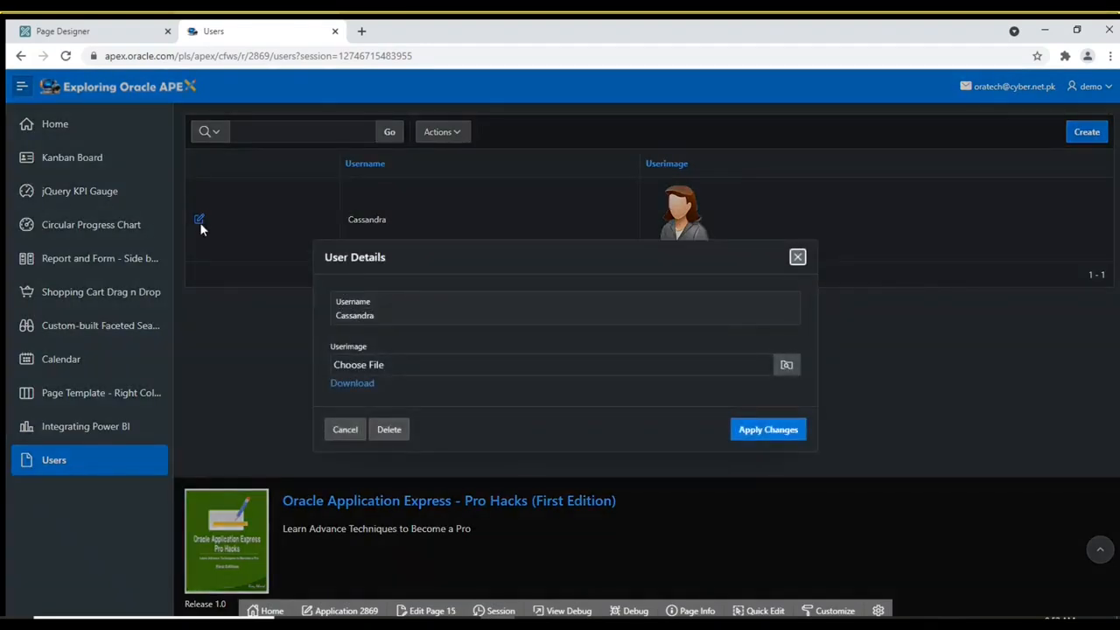
pyautogui.moveTo(354, 398)
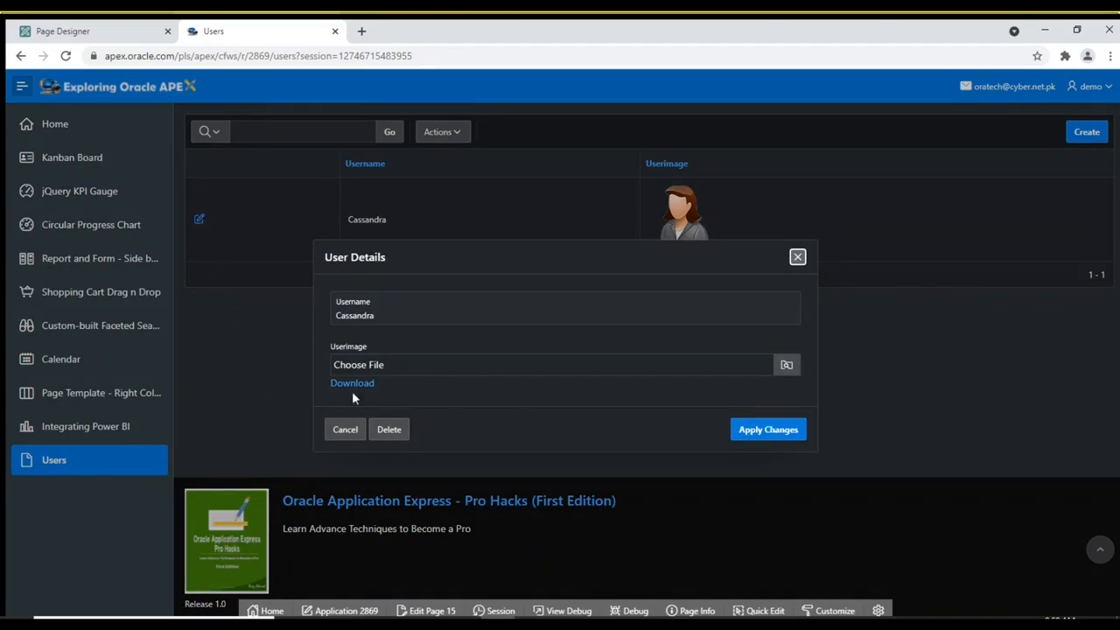
pyautogui.moveTo(511, 403)
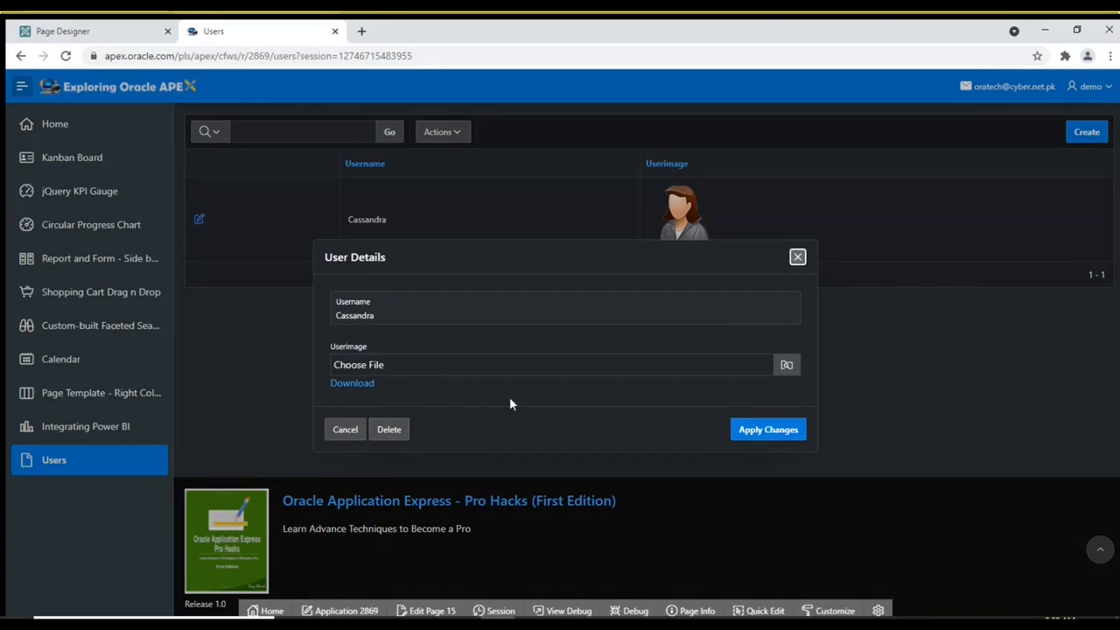
pyautogui.moveTo(459, 481)
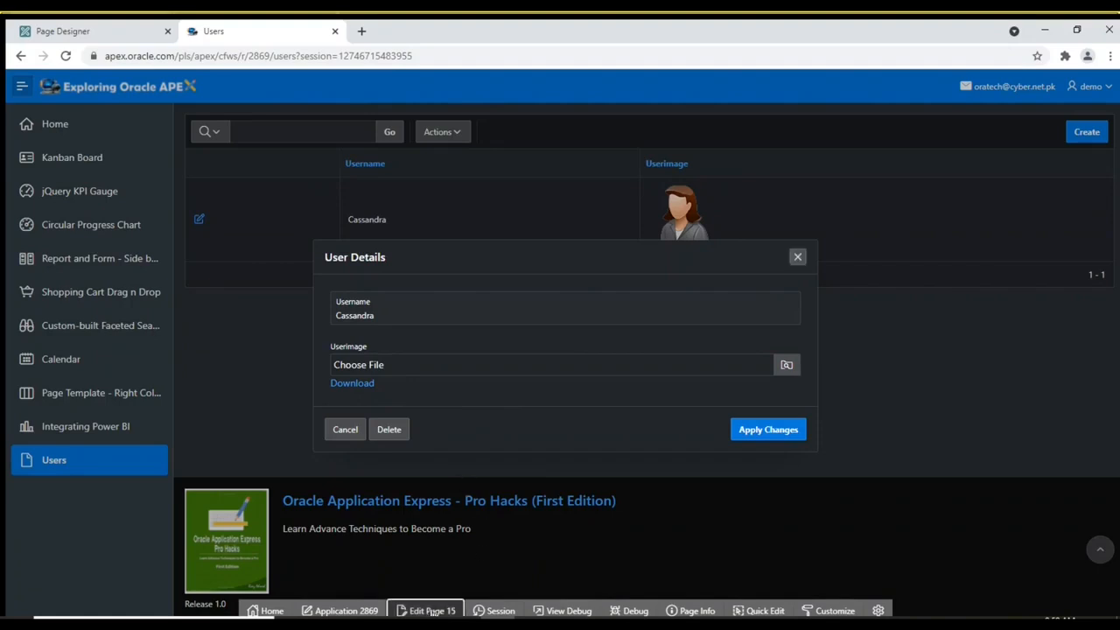
pyautogui.click(92, 30)
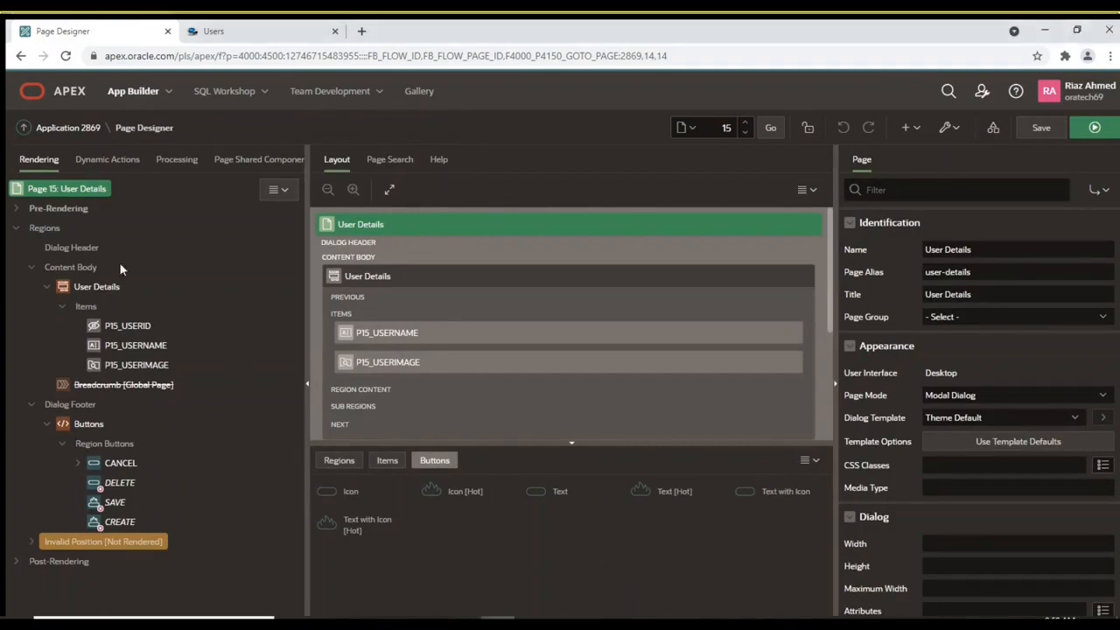
# Set the page 15 dialog width to 650 and height to 400
pyautogui.scroll(-3)
pyautogui.write('650')
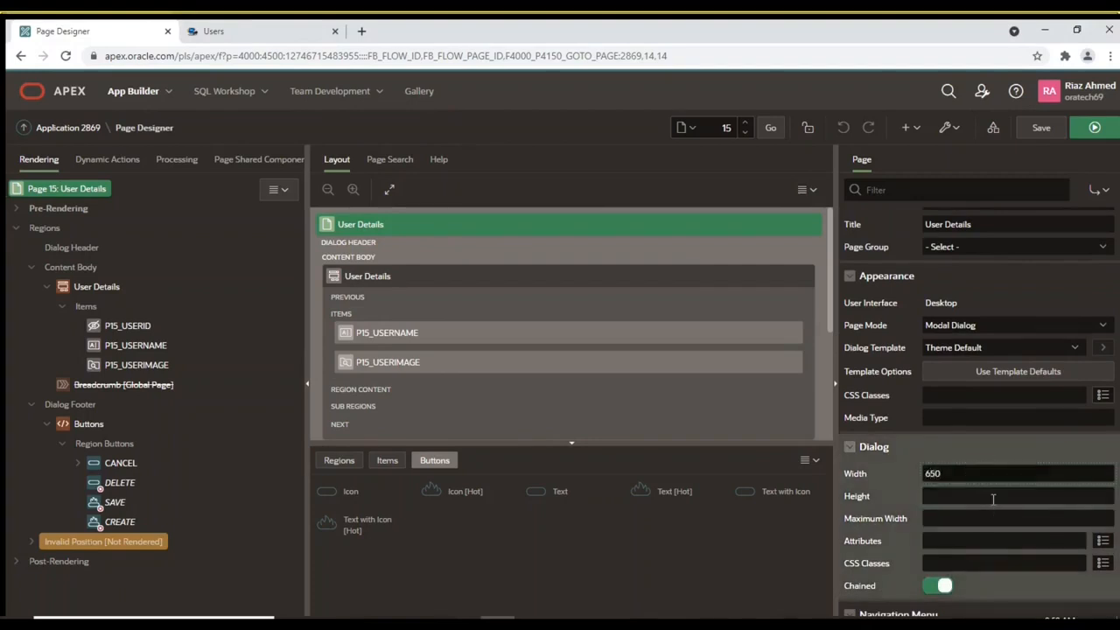
pyautogui.write('400')
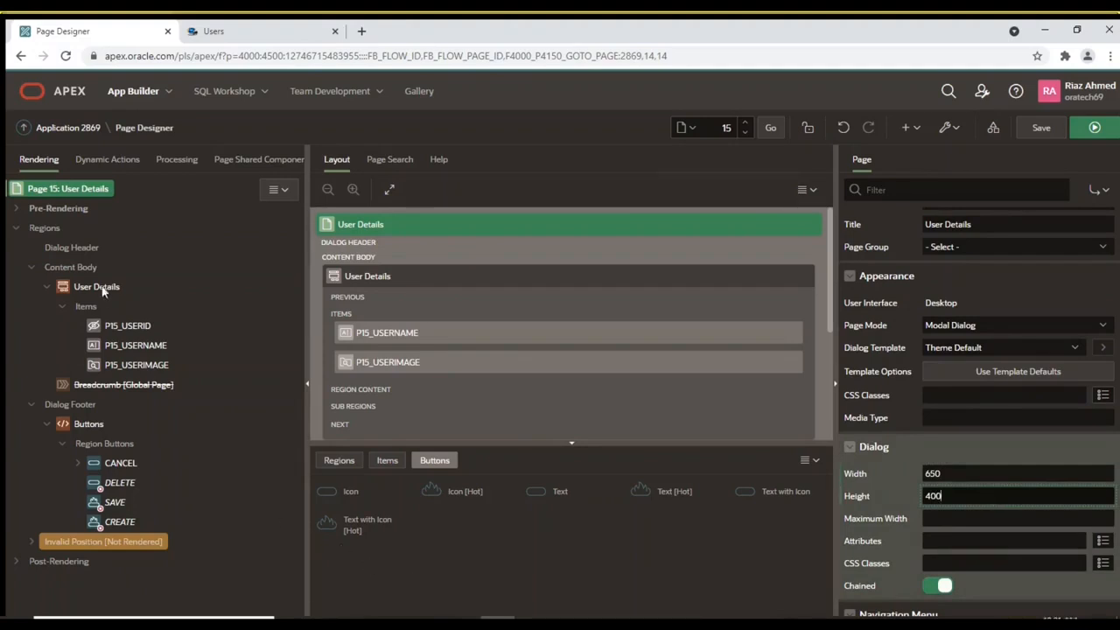
pyautogui.rightClick(44, 227)
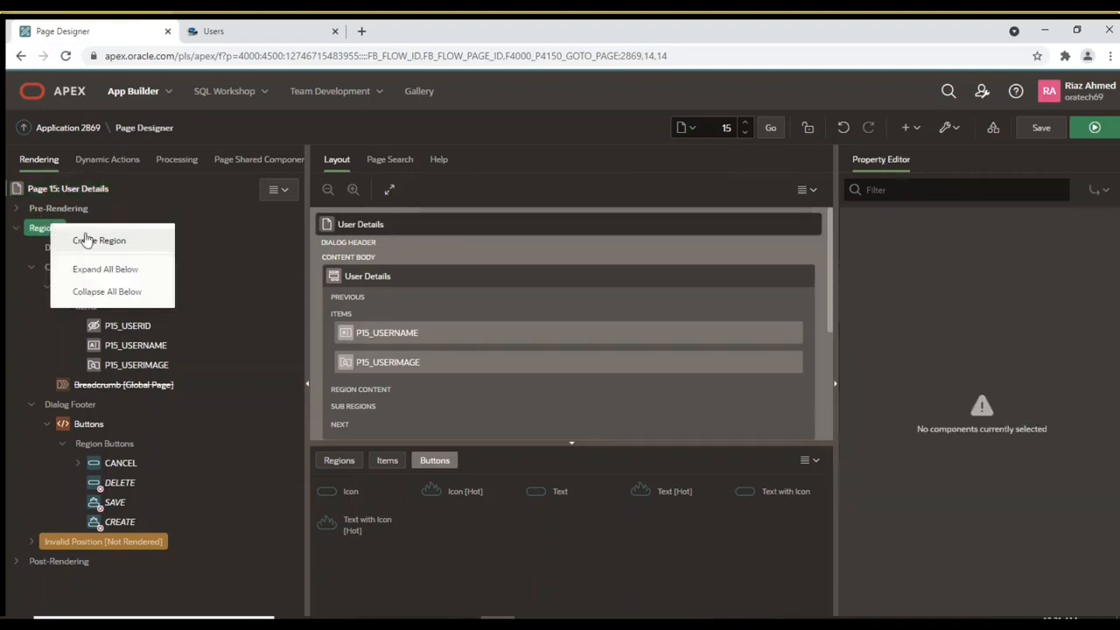
# Create a static content region titled 'User Image' on page 15
pyautogui.click(99, 240)
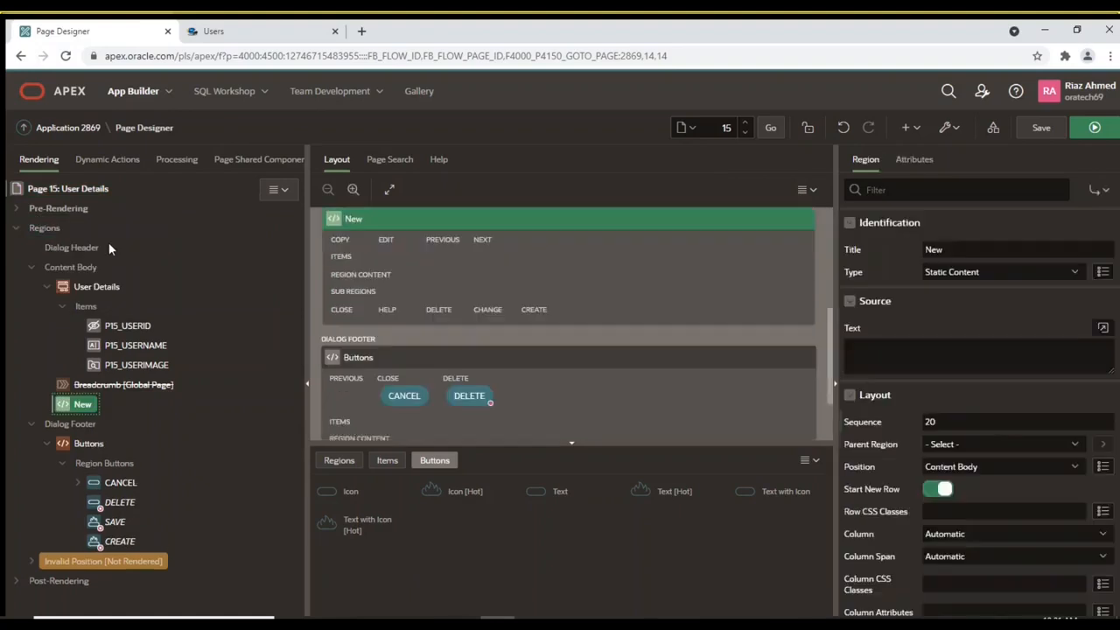
pyautogui.click(1015, 249)
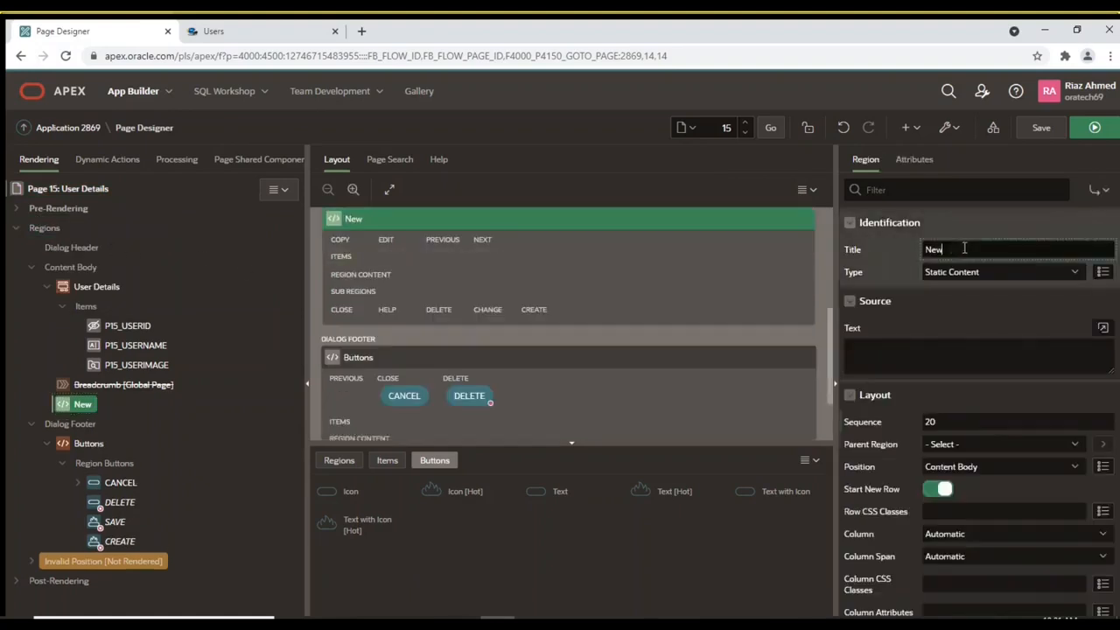
pyautogui.write('Us')
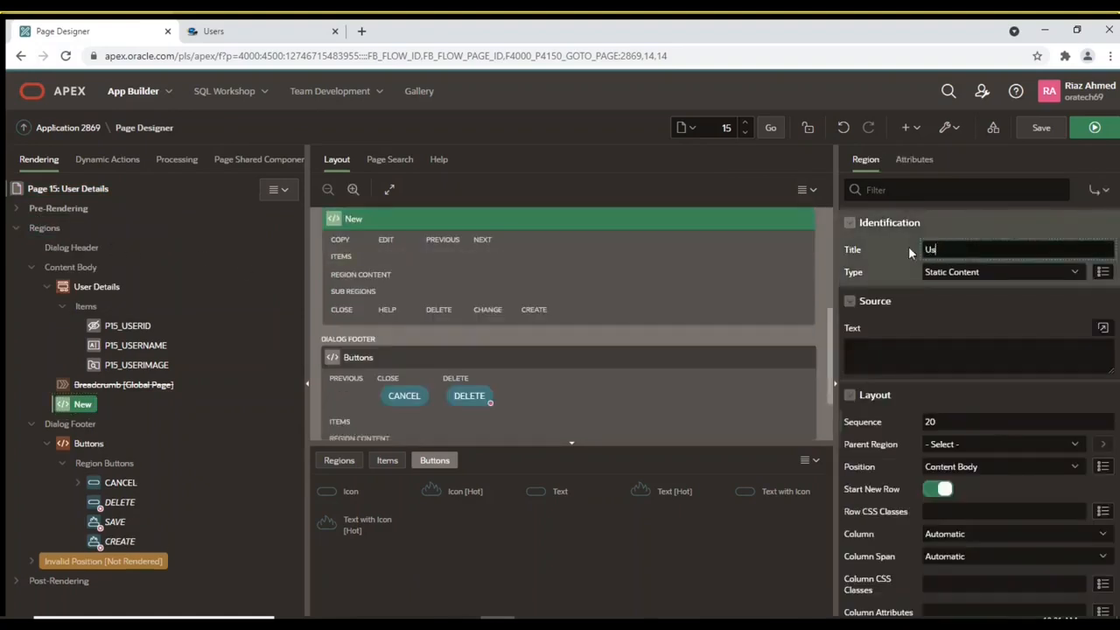
pyautogui.write('User Image')
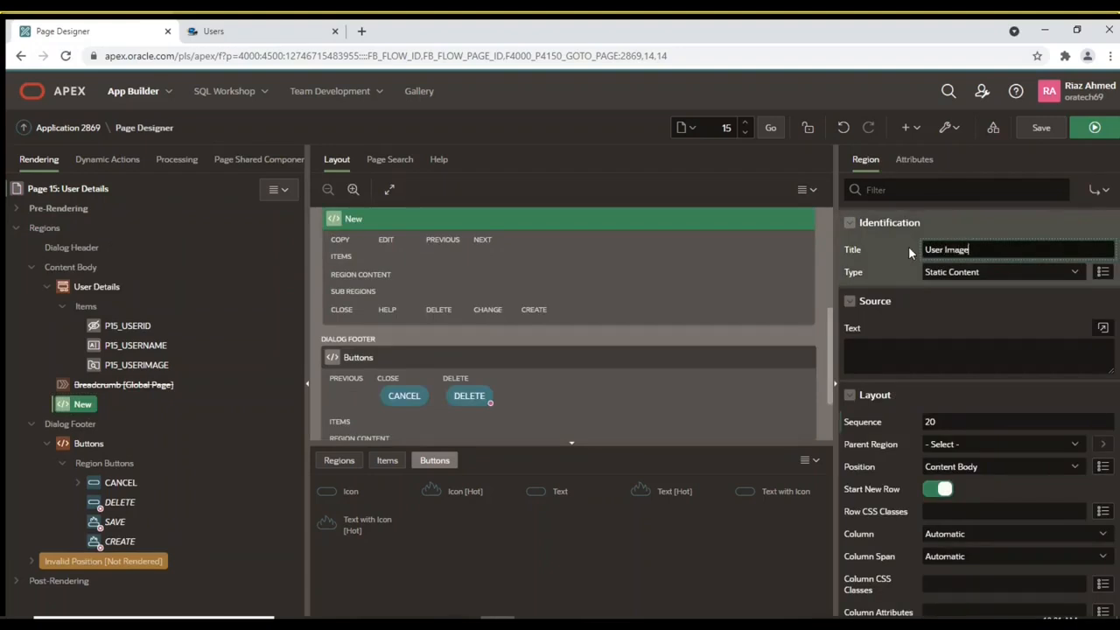
pyautogui.moveTo(993, 269)
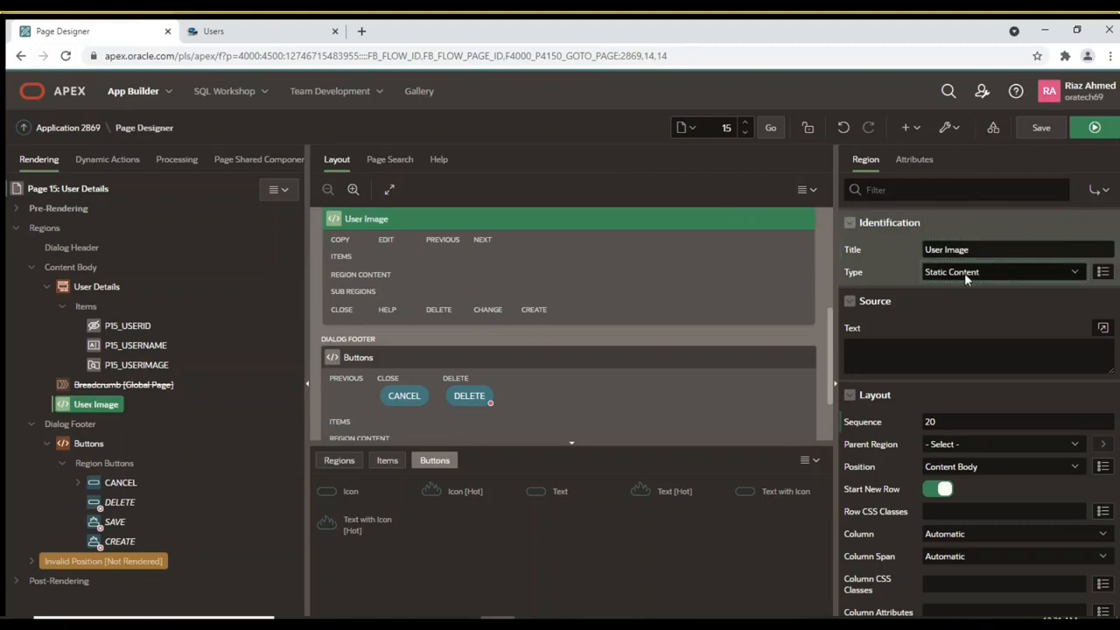
pyautogui.moveTo(1003, 413)
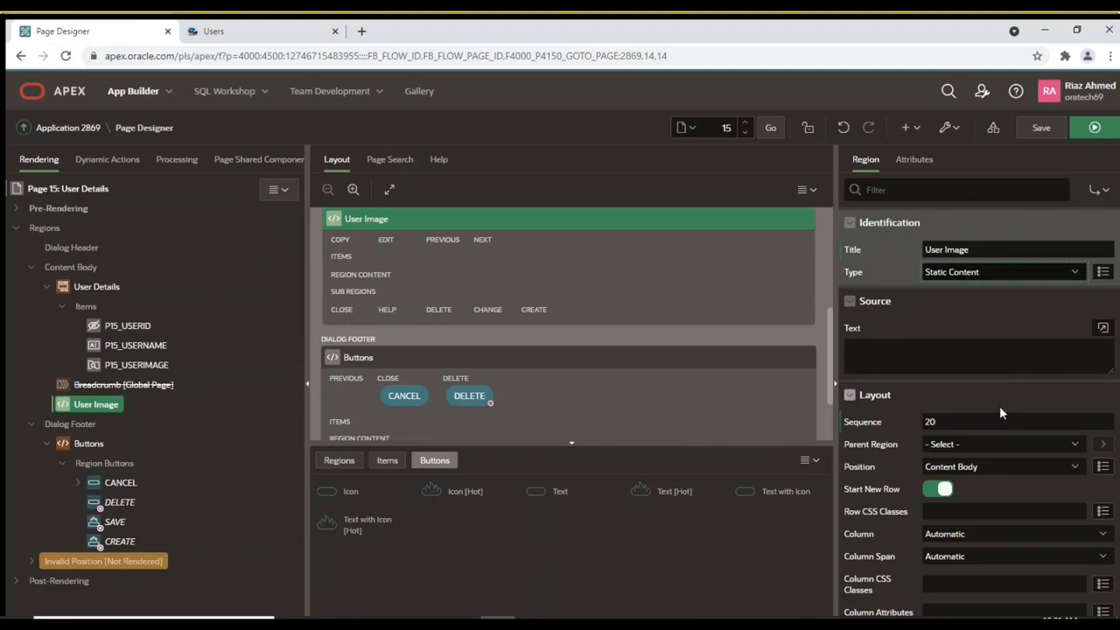
pyautogui.scroll(-3)
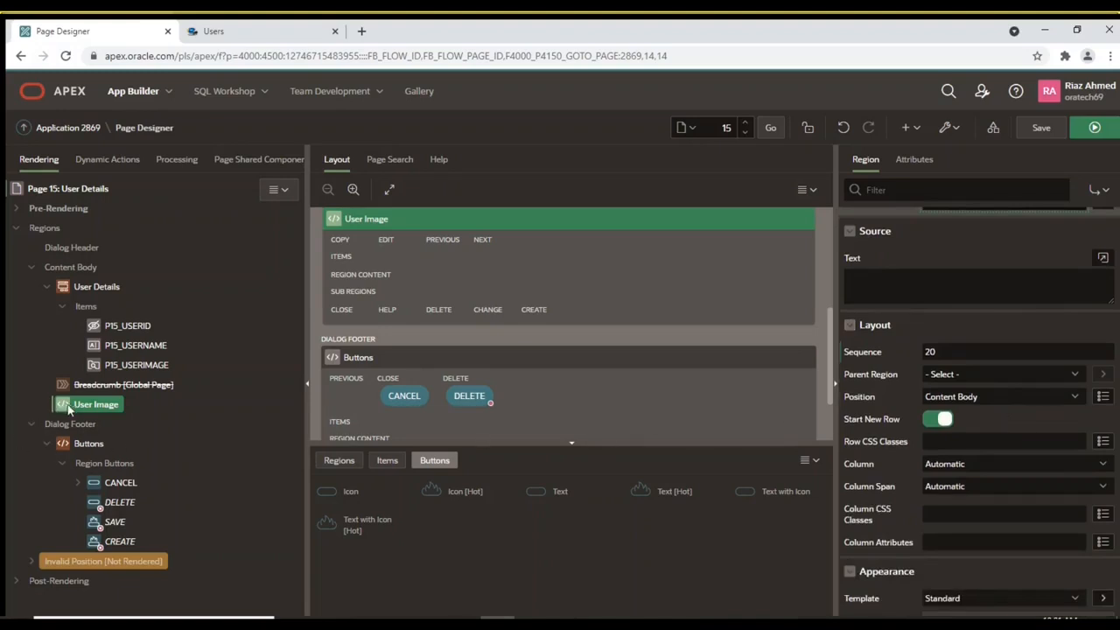
pyautogui.click(96, 286)
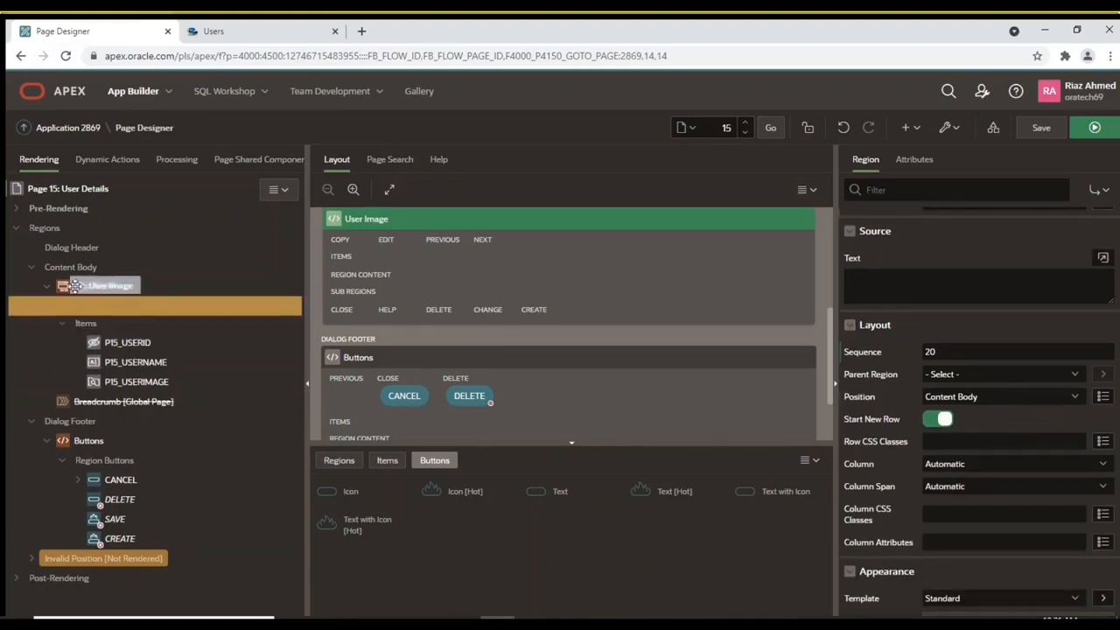
# Move User Image above User Details and set its template to Blank with Attributes
pyautogui.click(111, 285)
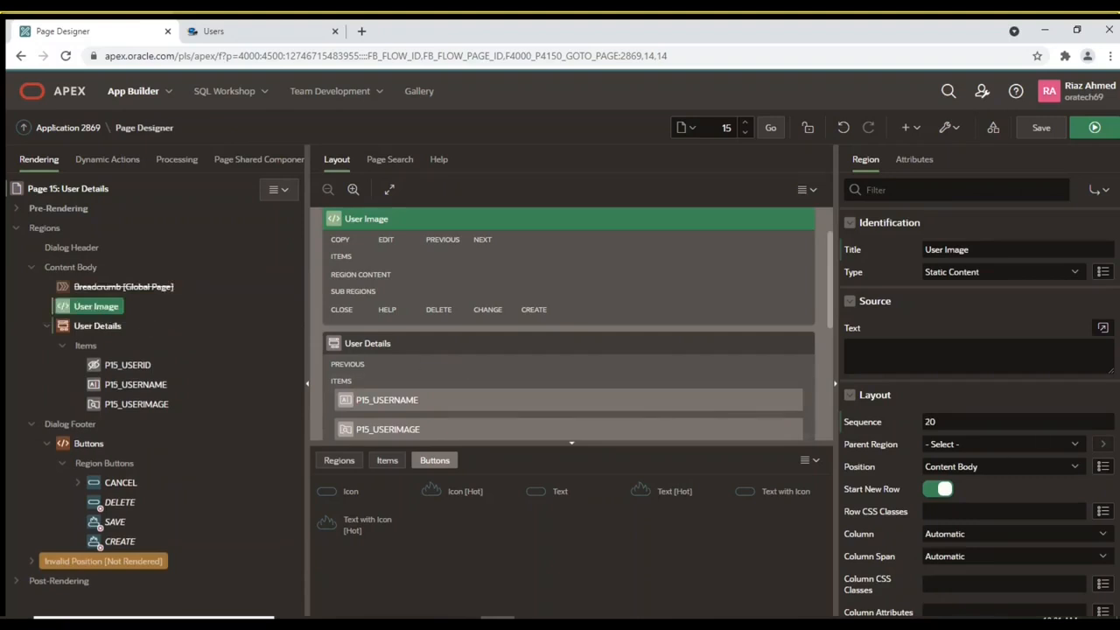
pyautogui.moveTo(953, 442)
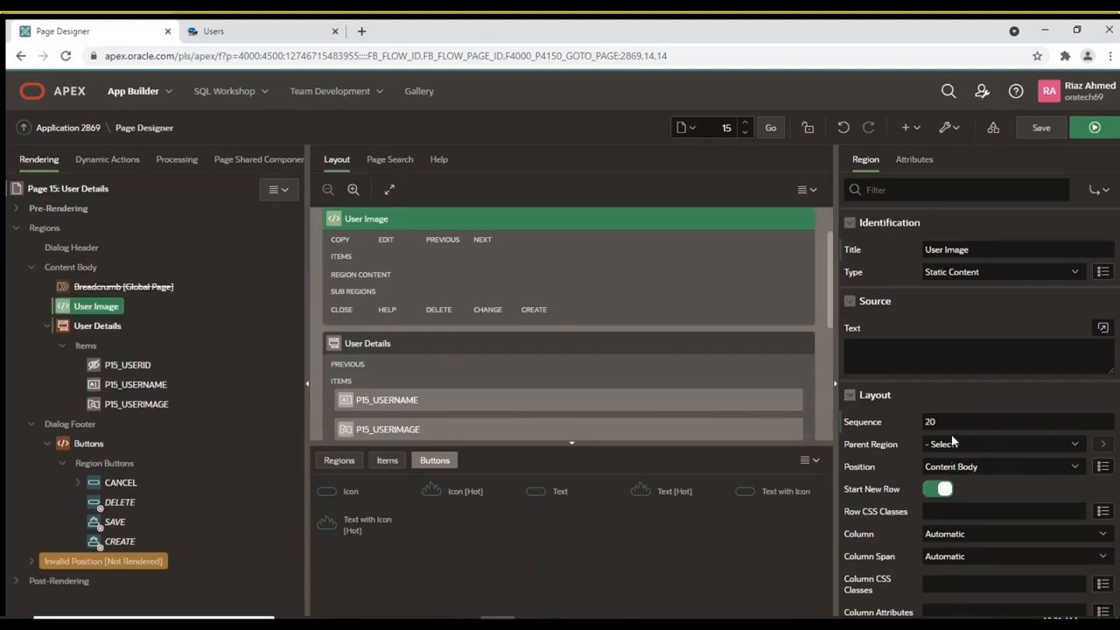
pyautogui.moveTo(1023, 499)
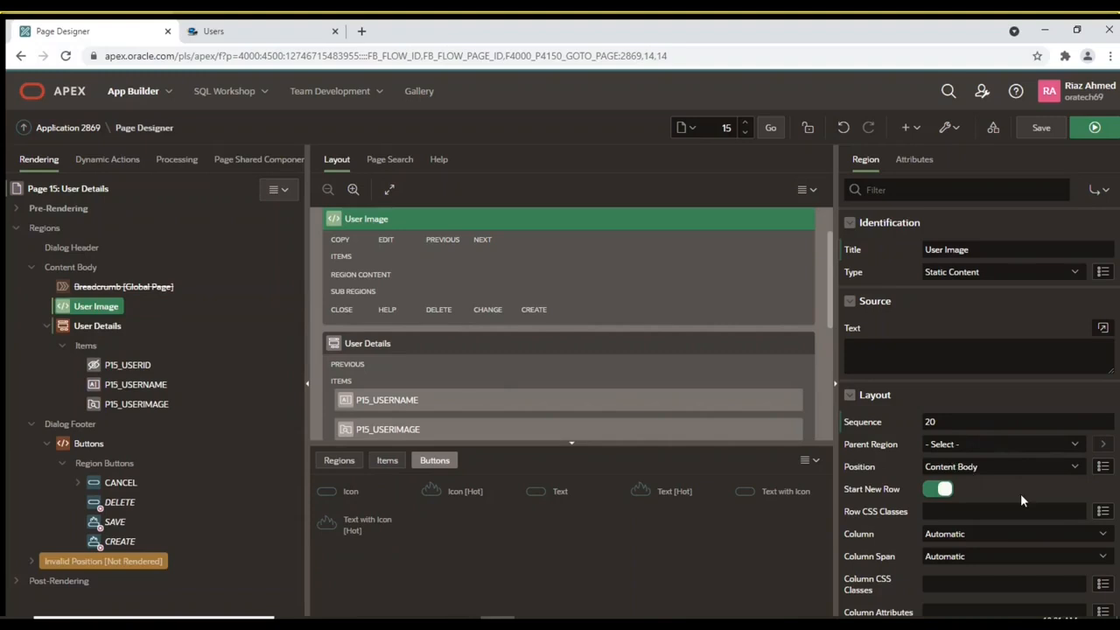
pyautogui.scroll(-3)
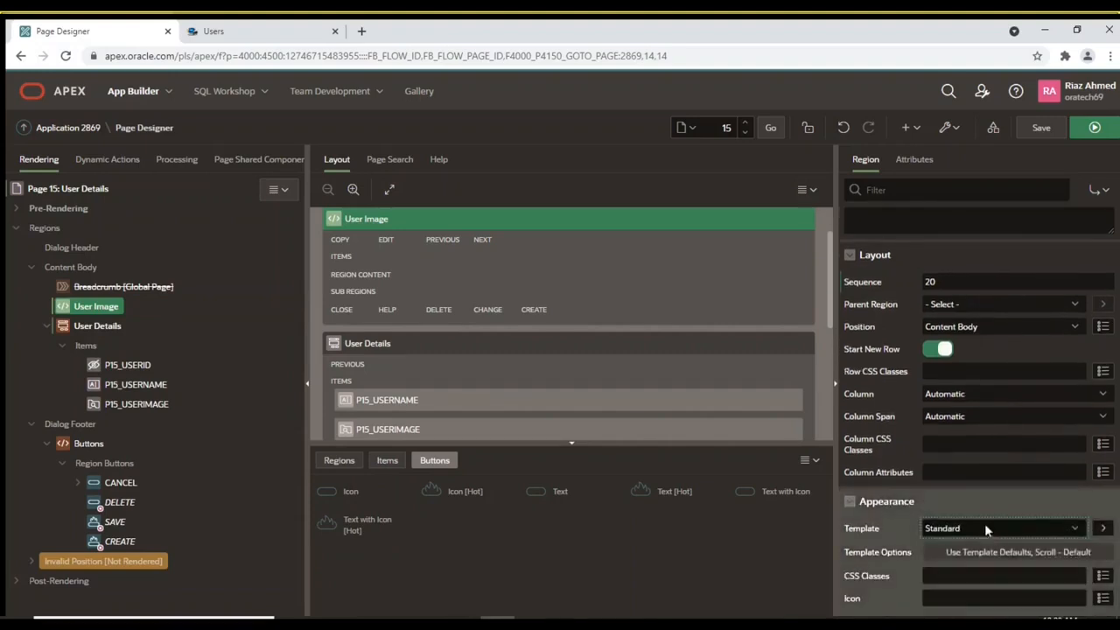
pyautogui.click(1004, 527)
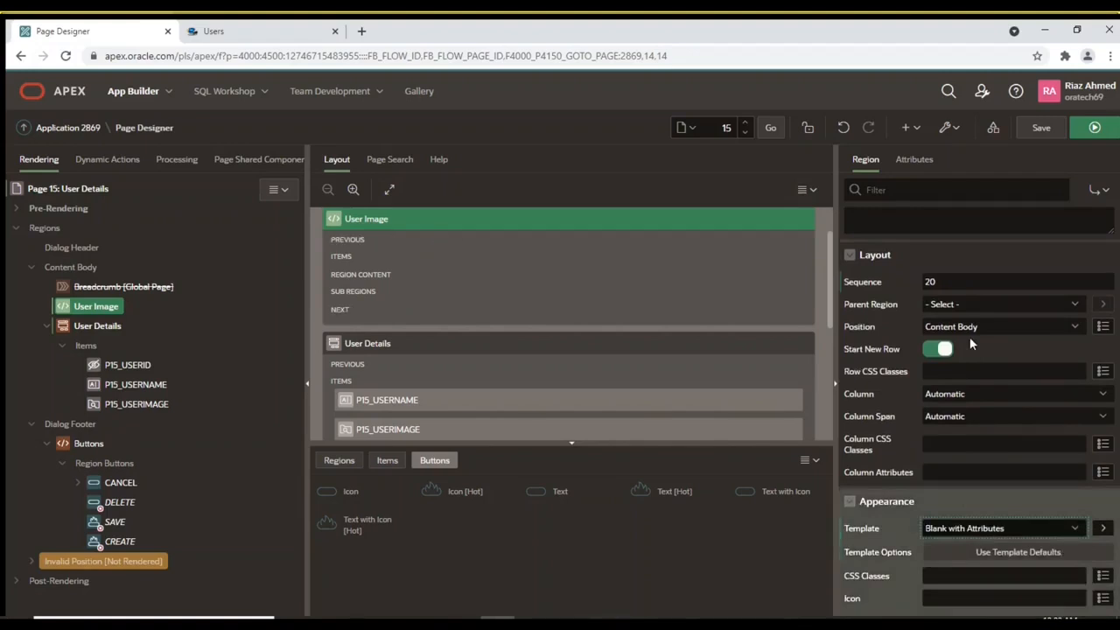
pyautogui.scroll(-3)
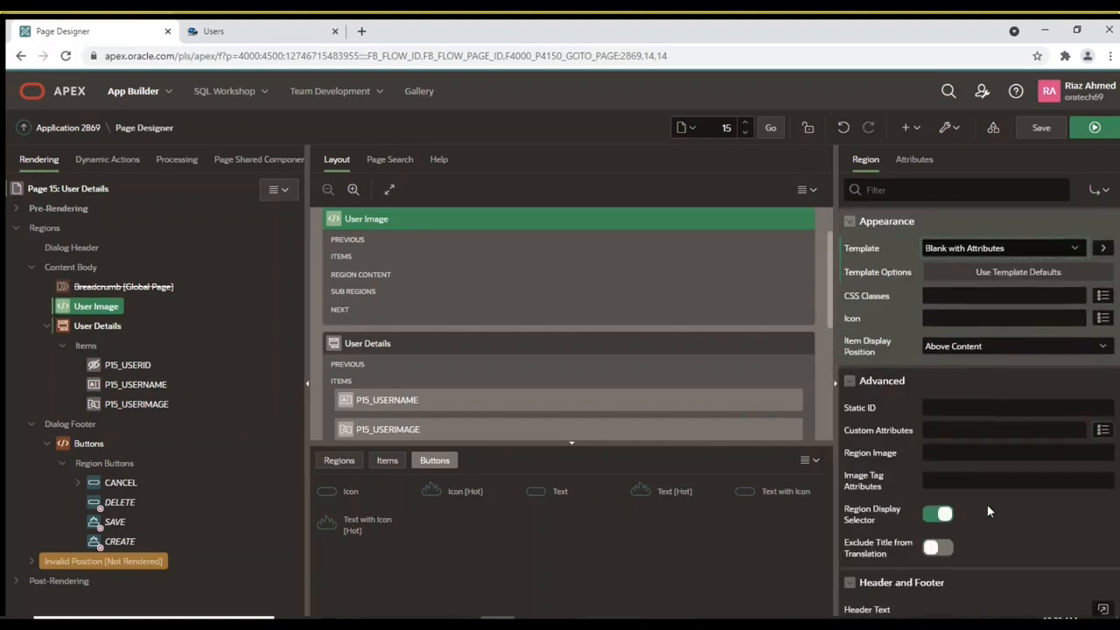
pyautogui.scroll(-3)
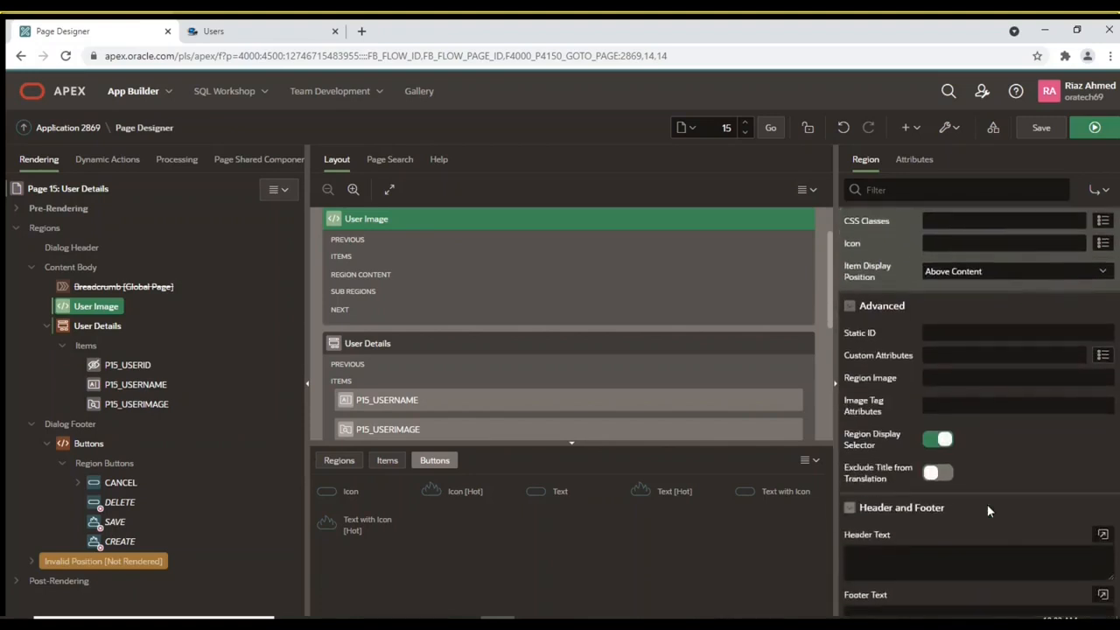
pyautogui.scroll(-3)
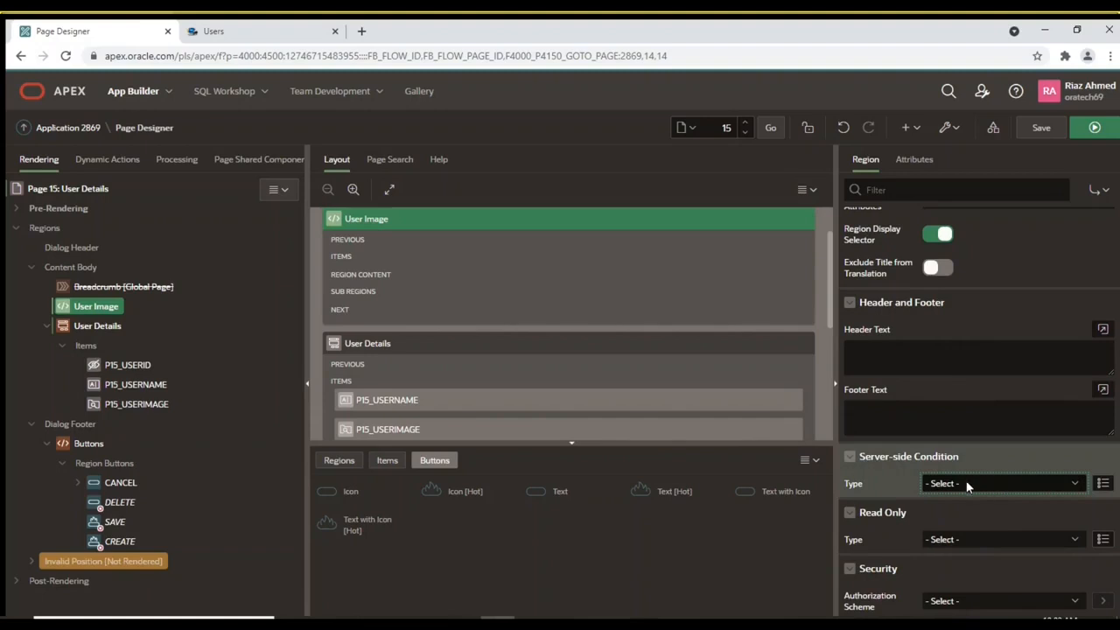
pyautogui.moveTo(937, 323)
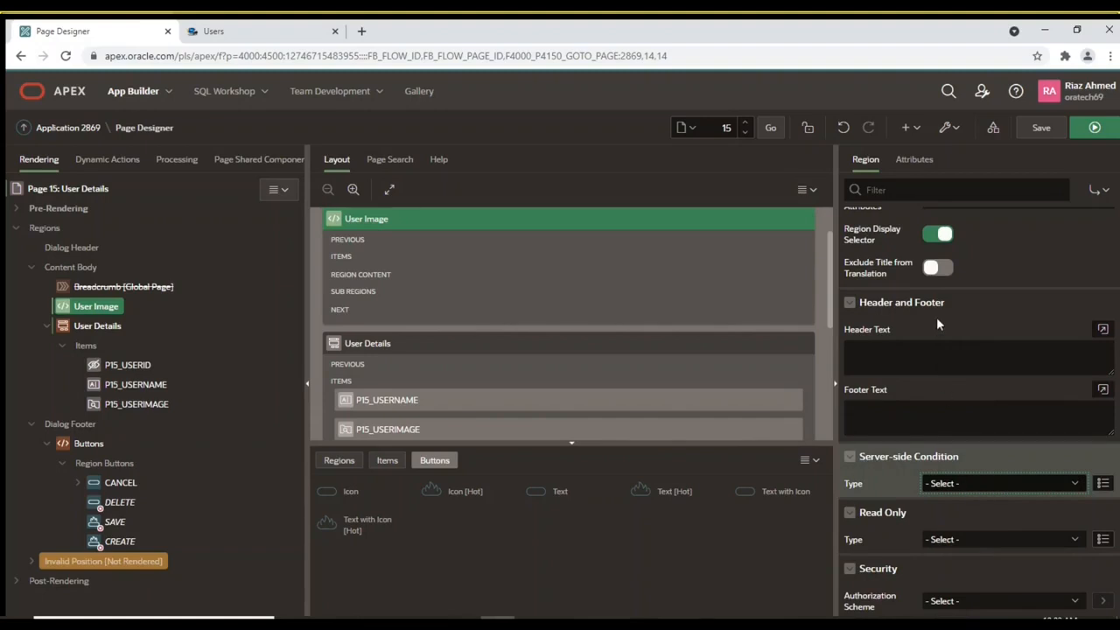
# Give User Image a PL/SQL Function Body condition: dbms_lob.getlength(userimage) > 0
pyautogui.click(1002, 483)
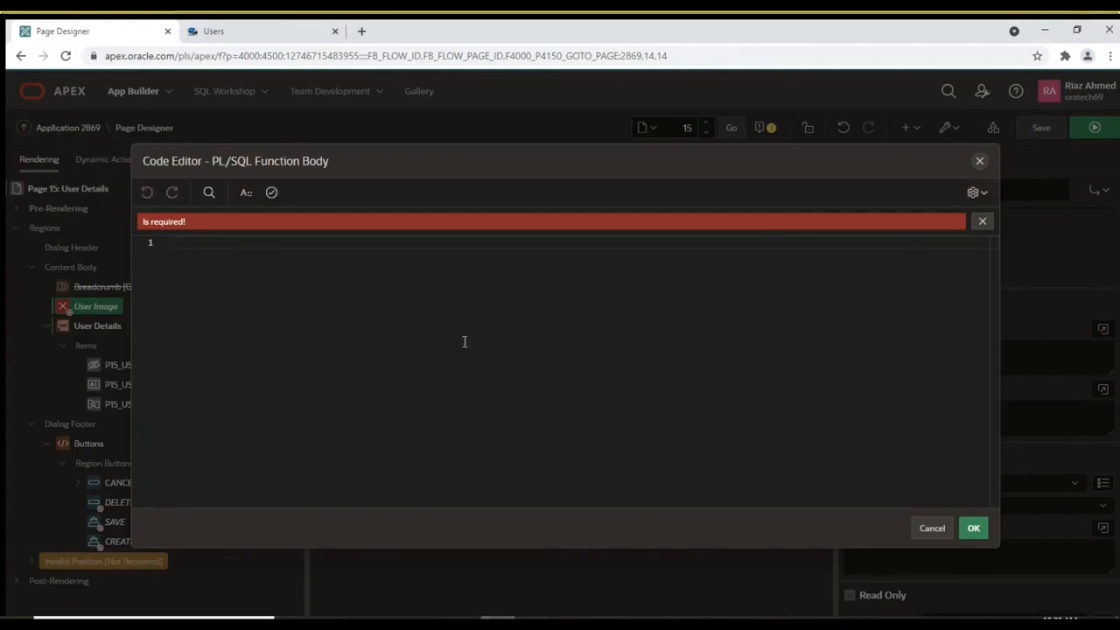
pyautogui.moveTo(463, 319)
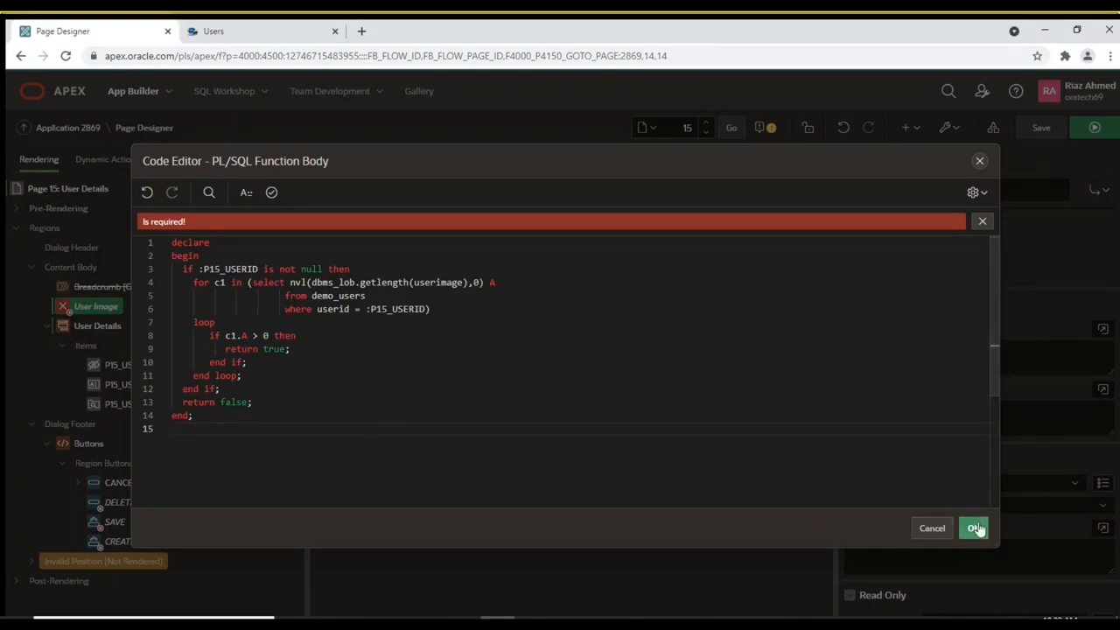
pyautogui.click(974, 527)
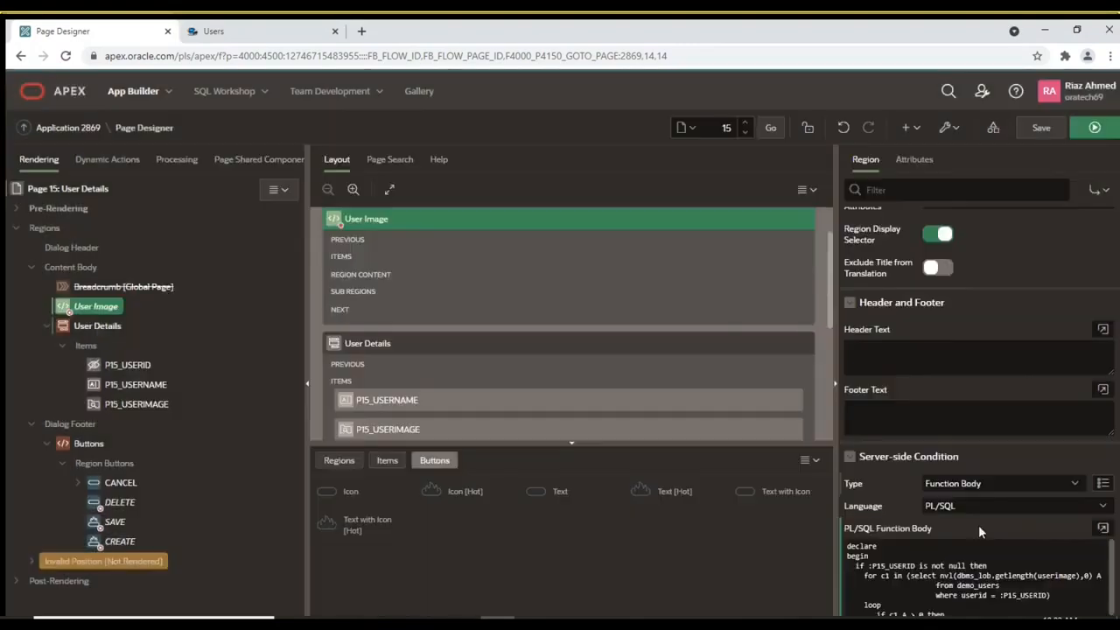
# Stop User Details starting a new row, then select the User Image region
pyautogui.click(97, 325)
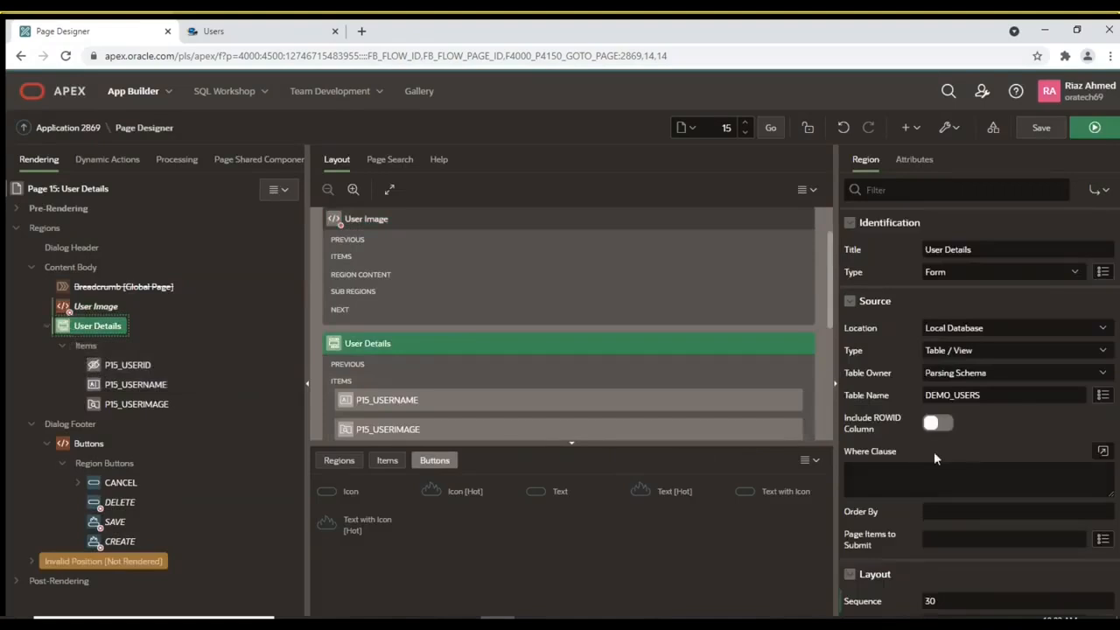
pyautogui.scroll(-3)
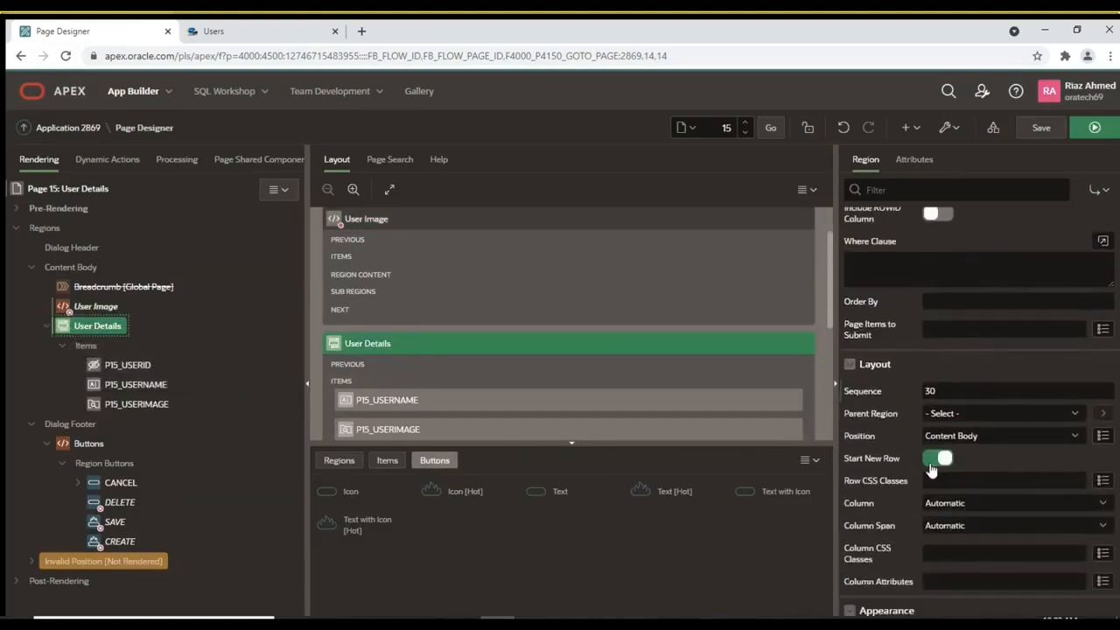
pyautogui.click(938, 457)
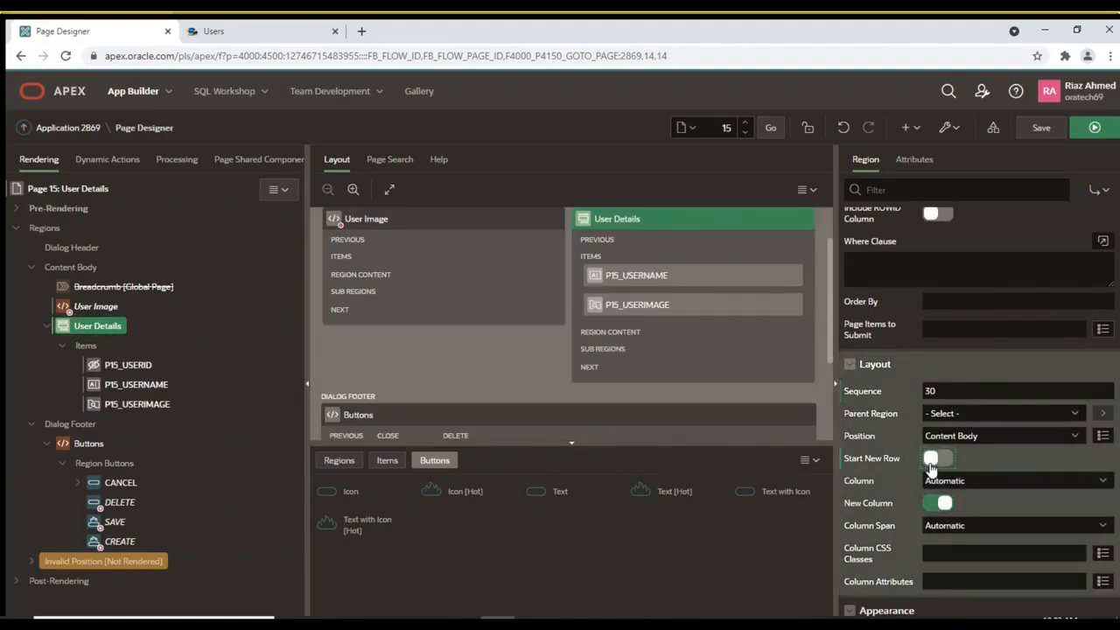
pyautogui.moveTo(325, 378)
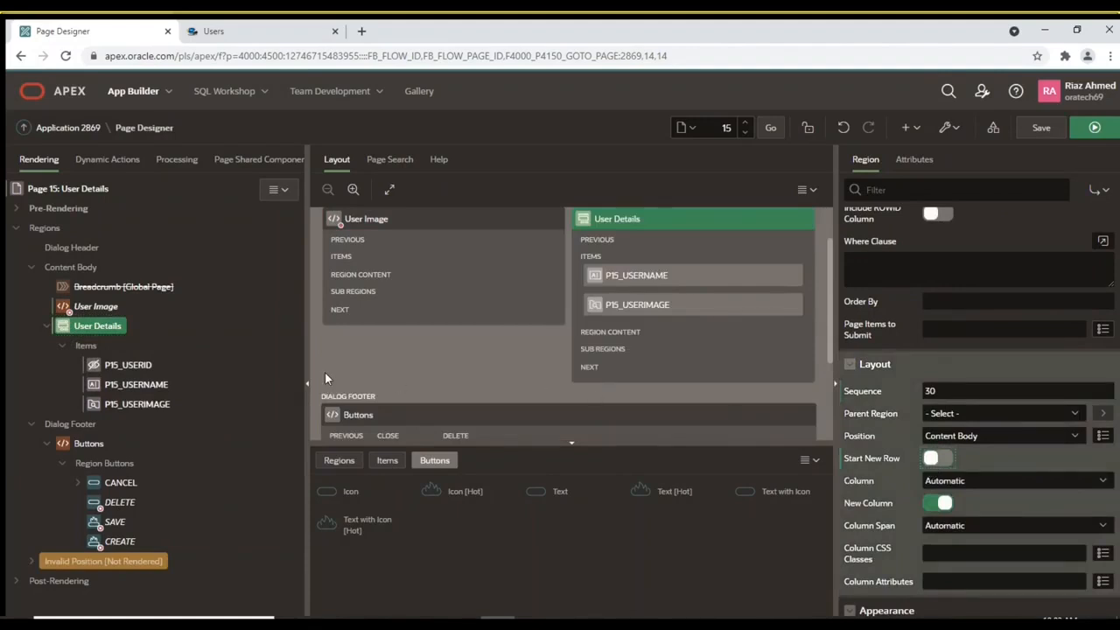
pyautogui.click(95, 306)
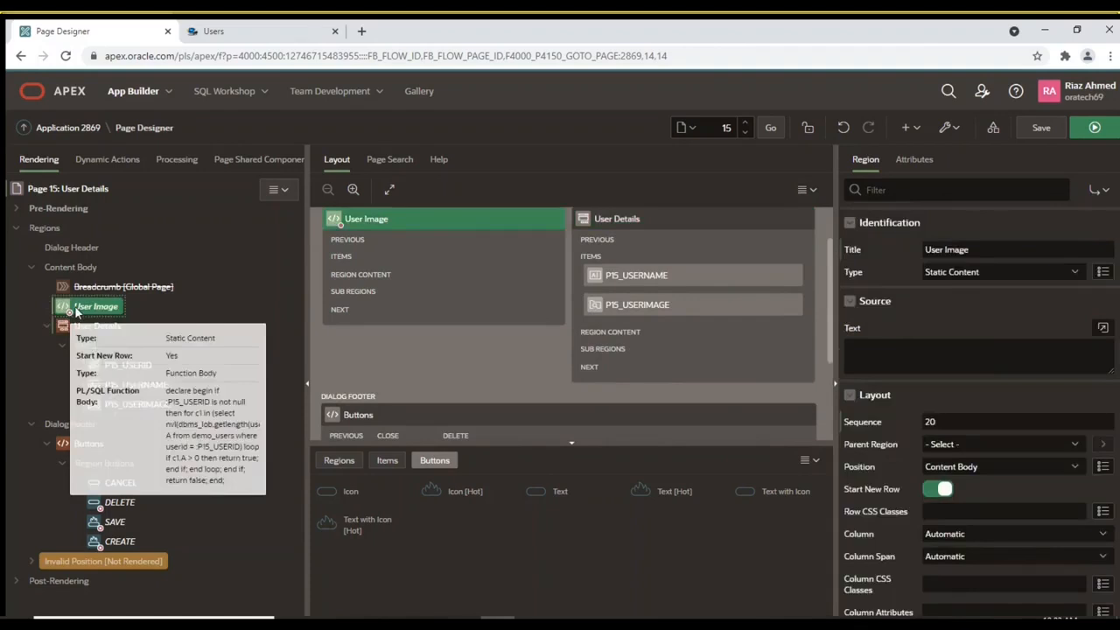
# Add unlabelled Display Image item P15_IMAGE showing the User Details USERIMAGE BLOB column
pyautogui.rightClick(96, 306)
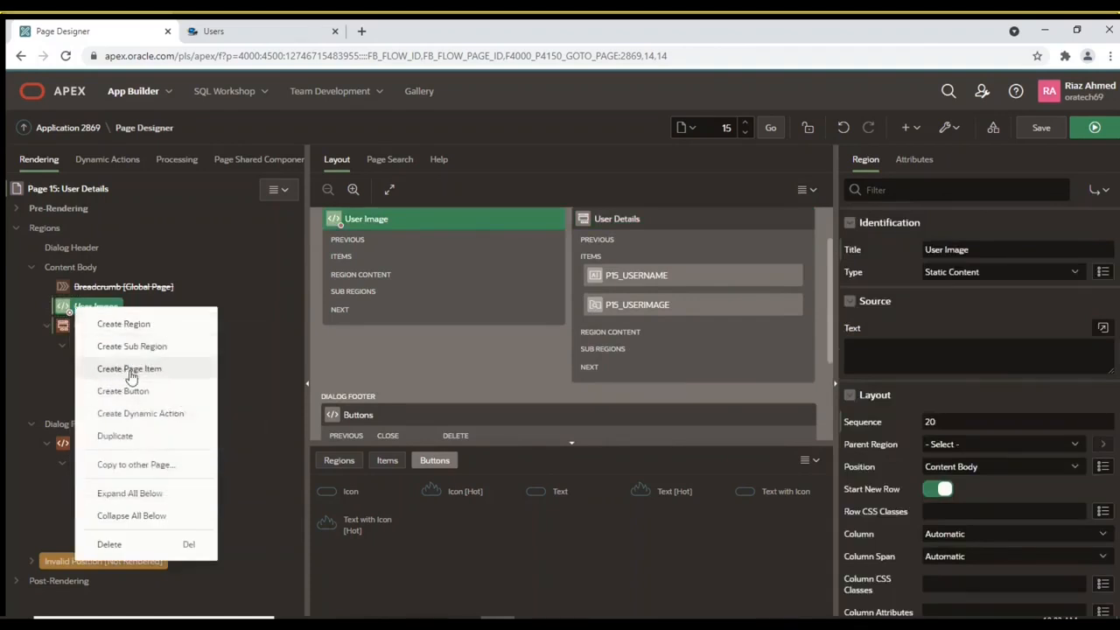
pyautogui.click(129, 368)
pyautogui.write('P15_IMAGE')
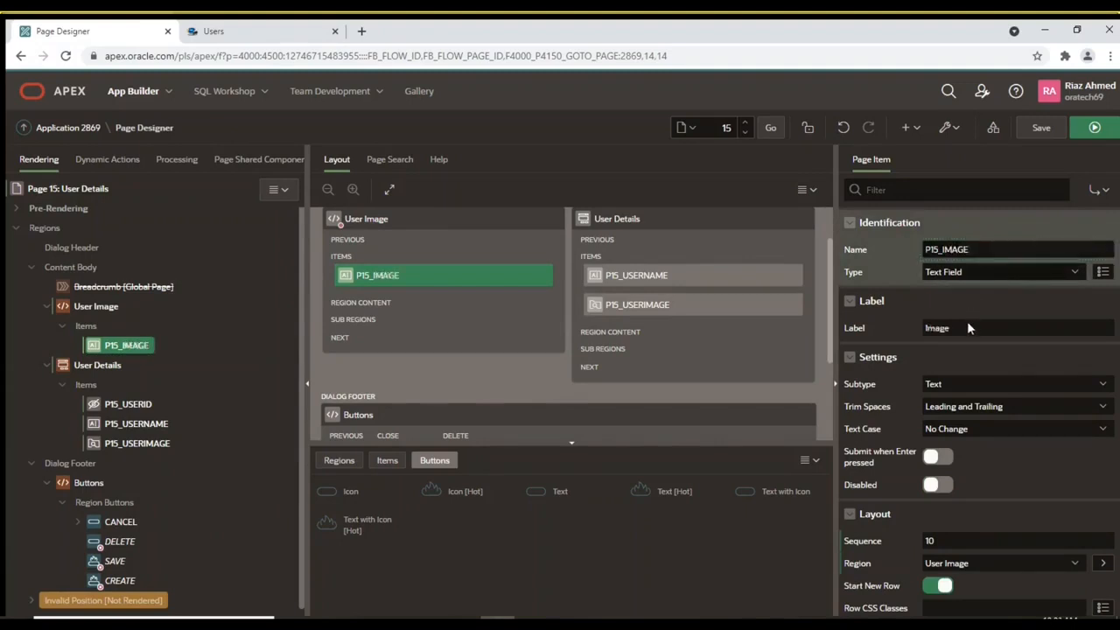
pyautogui.click(1001, 271)
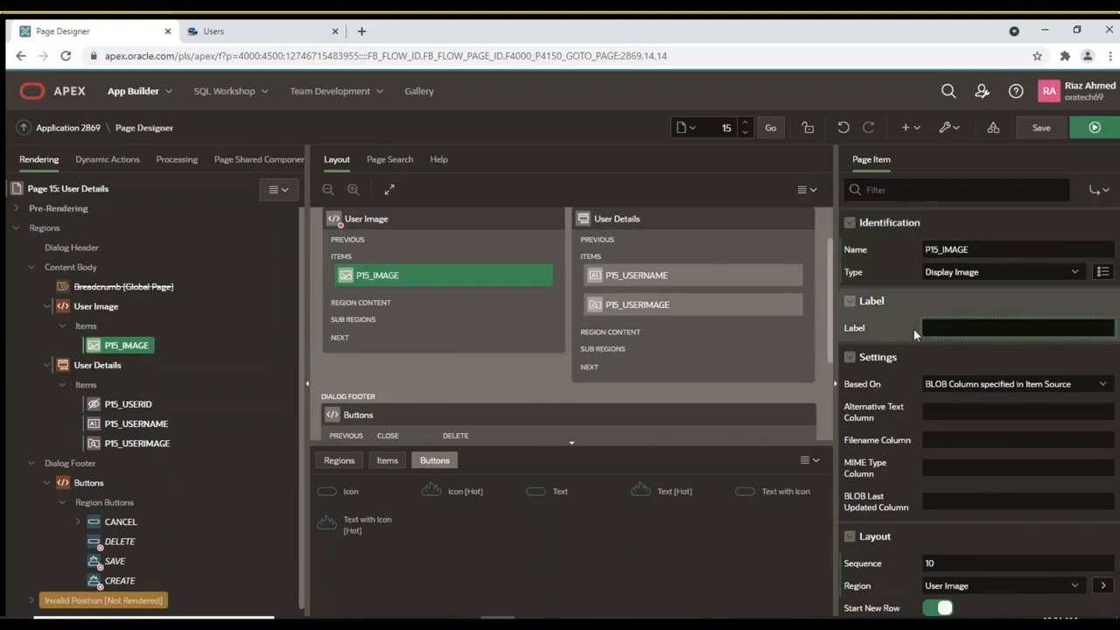
pyautogui.scroll(-3)
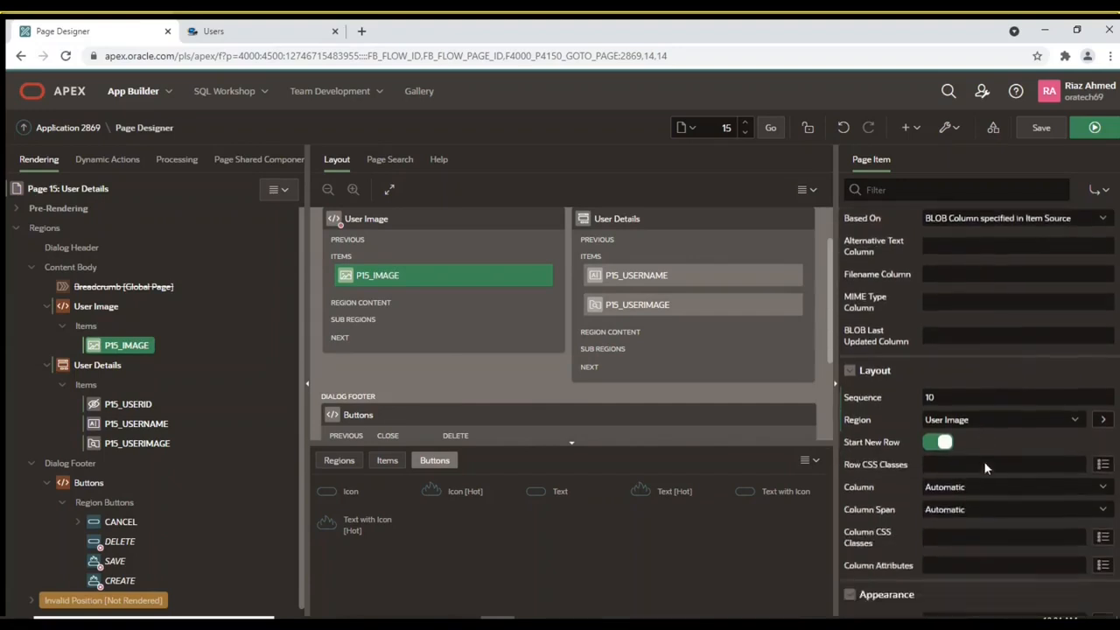
pyautogui.scroll(-3)
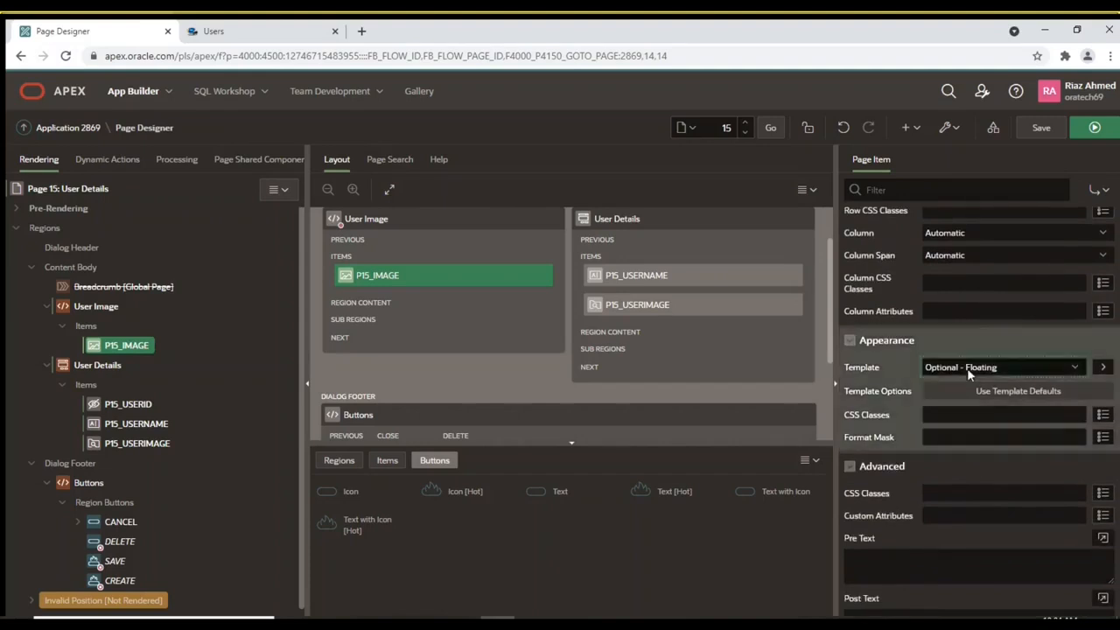
pyautogui.scroll(-3)
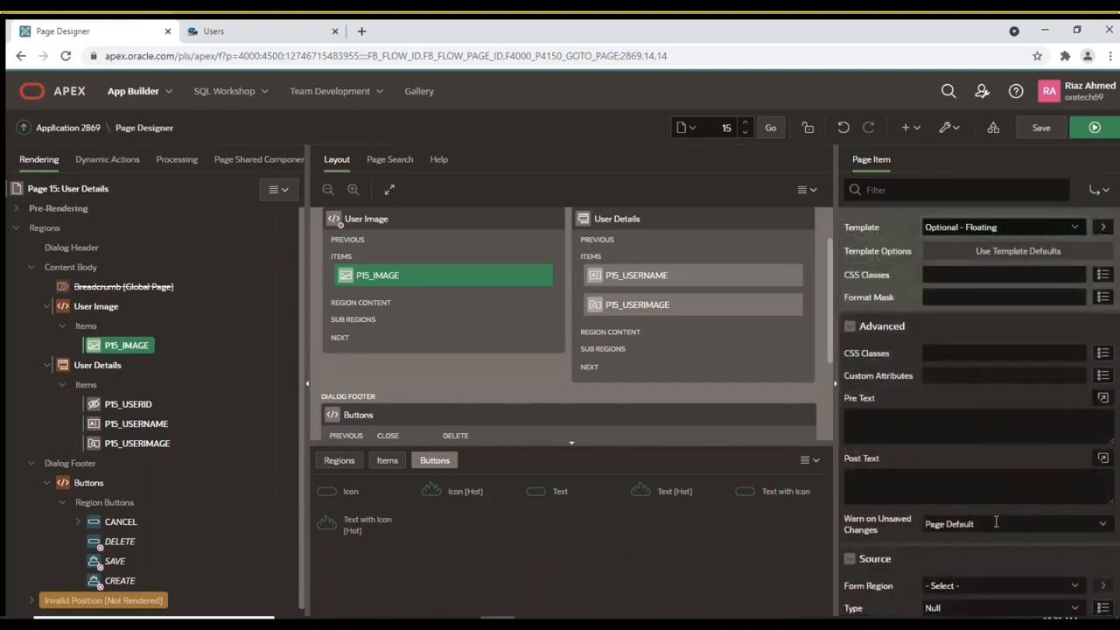
pyautogui.scroll(-3)
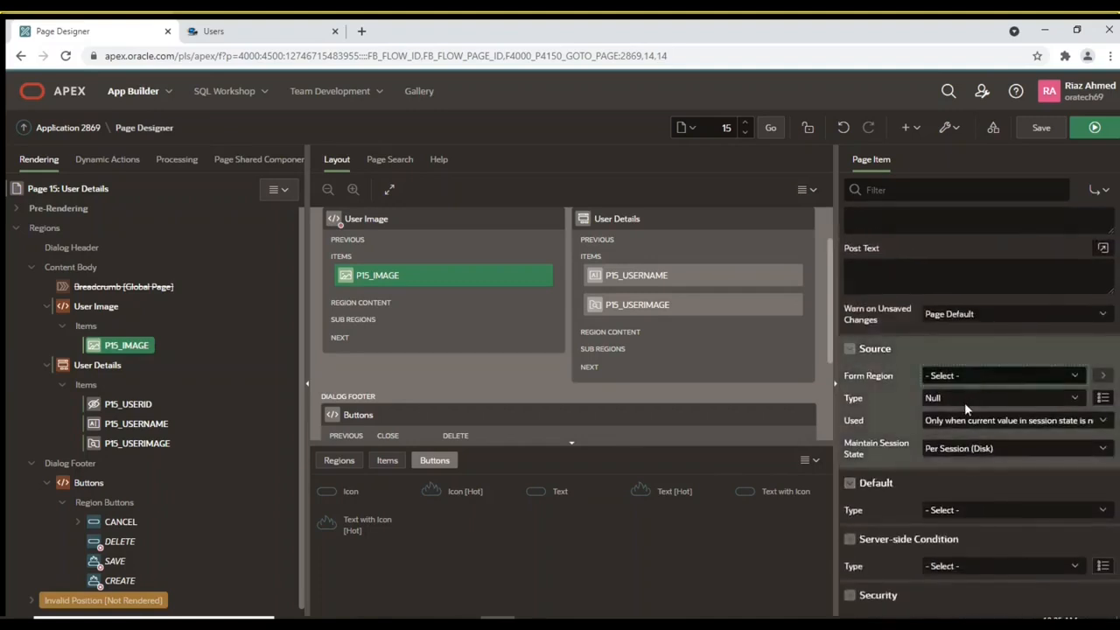
pyautogui.click(1002, 374)
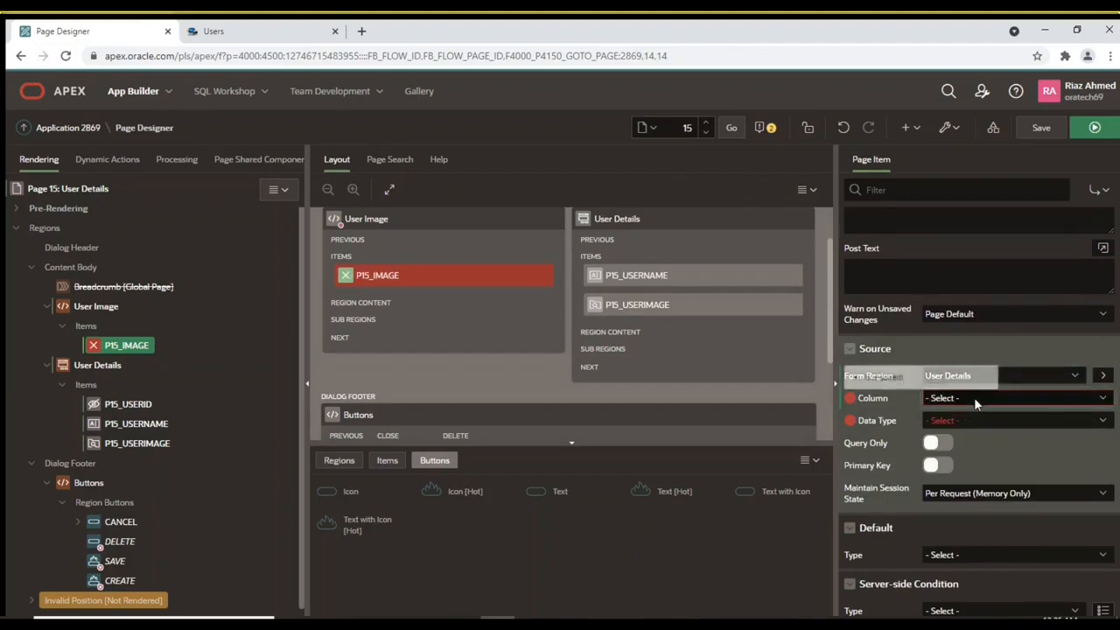
pyautogui.click(1014, 397)
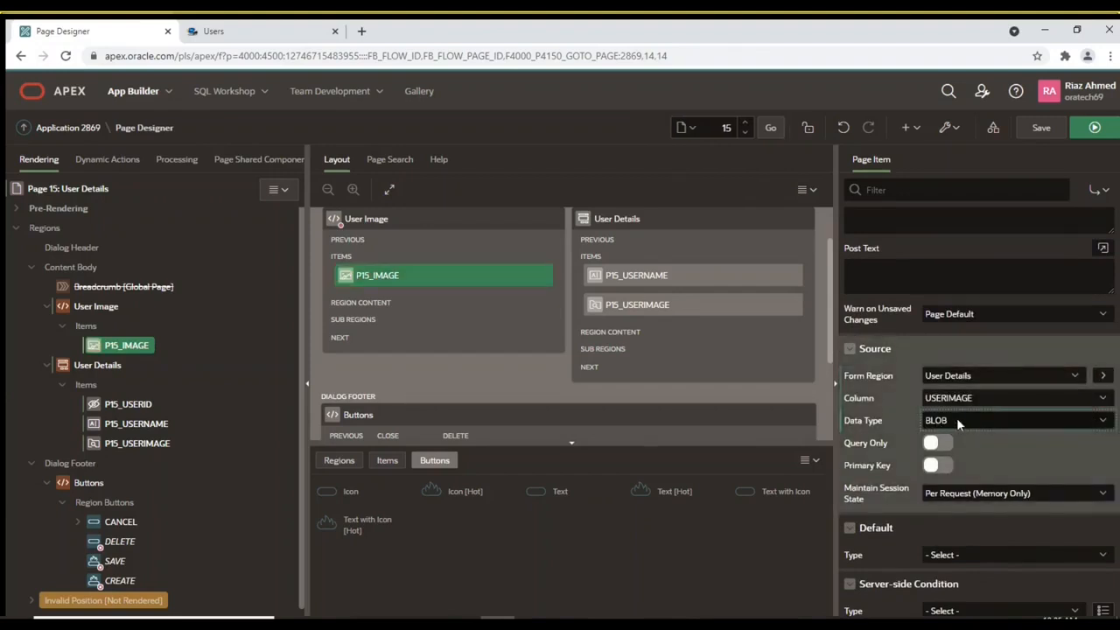
# Add hot DELETE_IMAGE button labelled Remove Image with a Redirect to URL action
pyautogui.rightClick(126, 345)
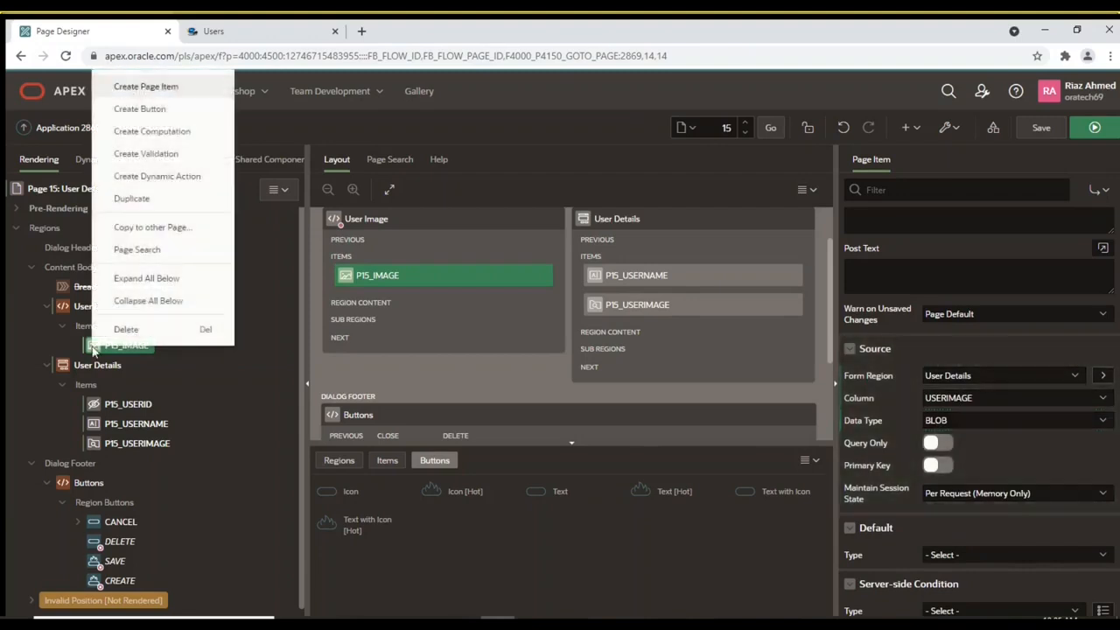
pyautogui.moveTo(151, 131)
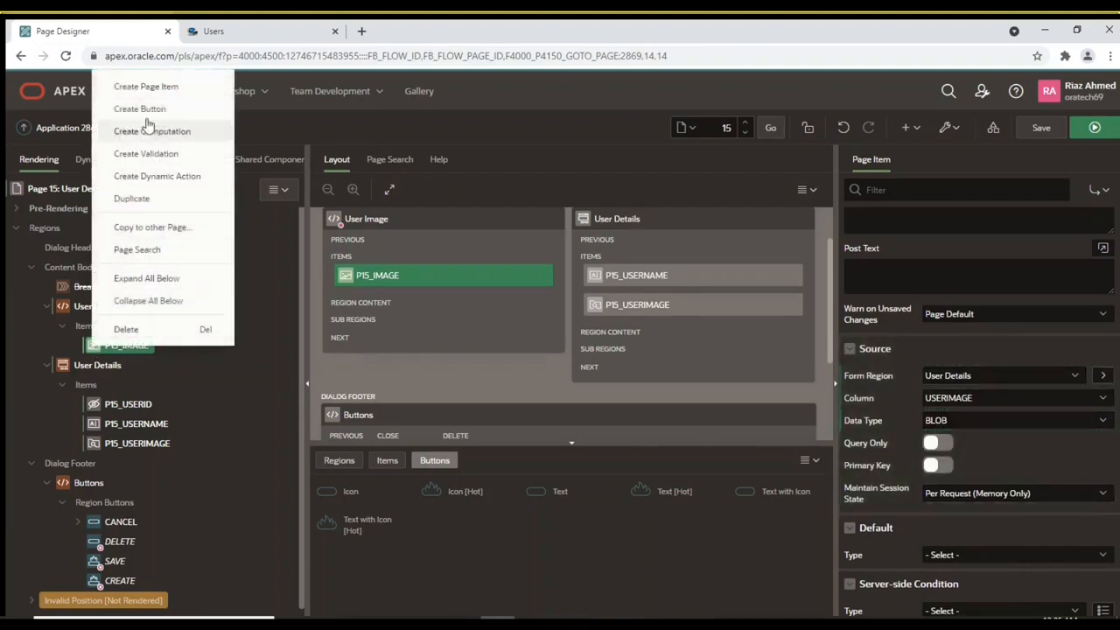
pyautogui.click(139, 109)
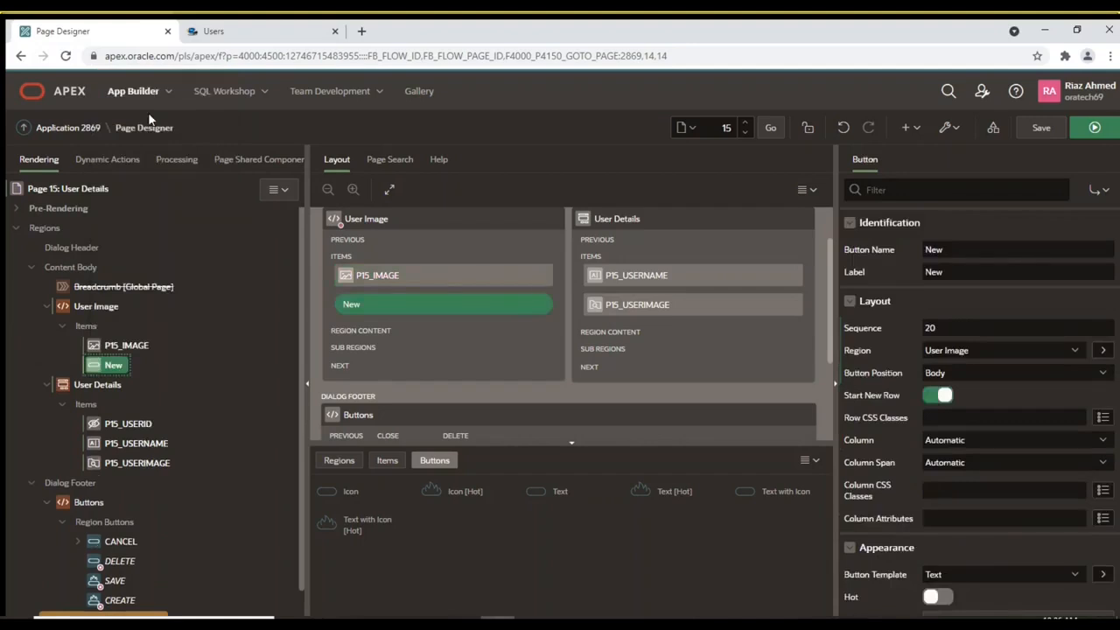
pyautogui.moveTo(580, 243)
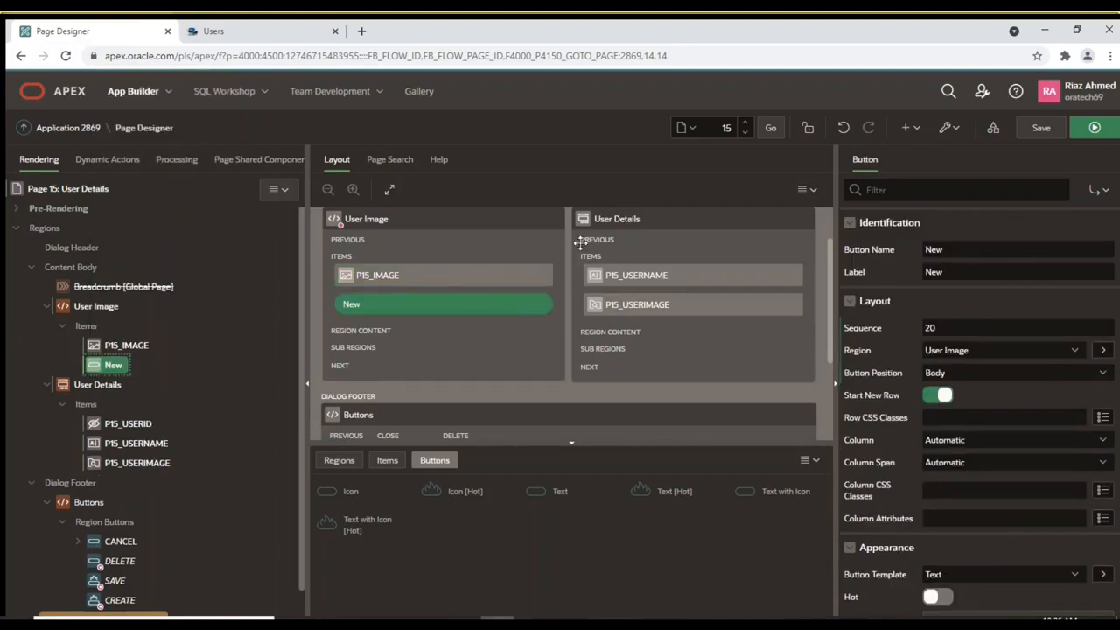
pyautogui.tripleClick(1014, 249)
pyautogui.write('DELETE_IMAGE')
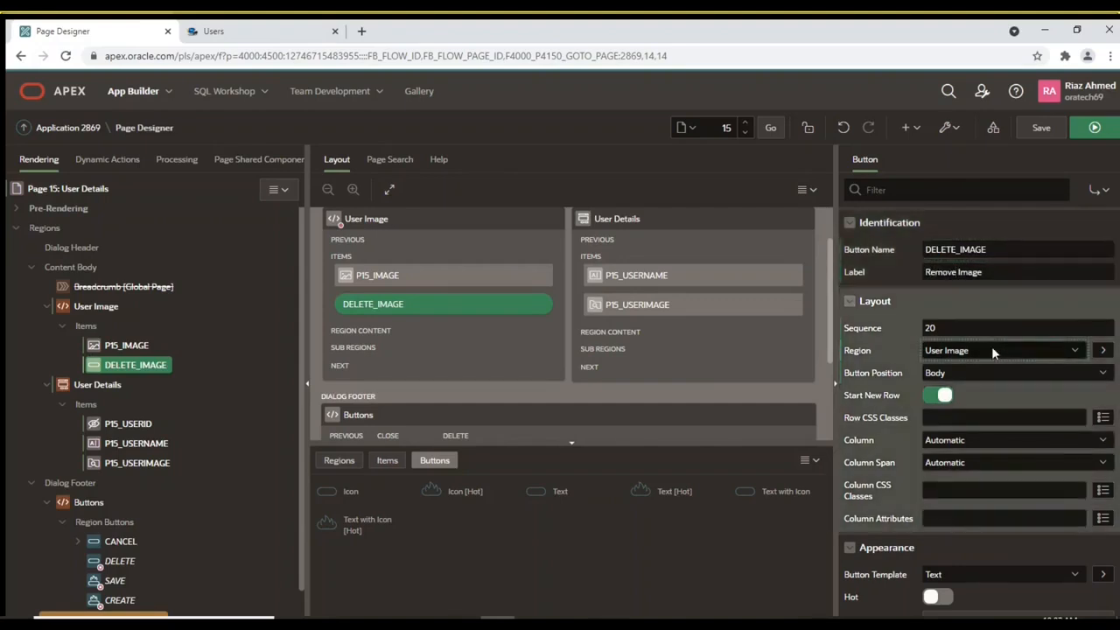
pyautogui.moveTo(956, 374)
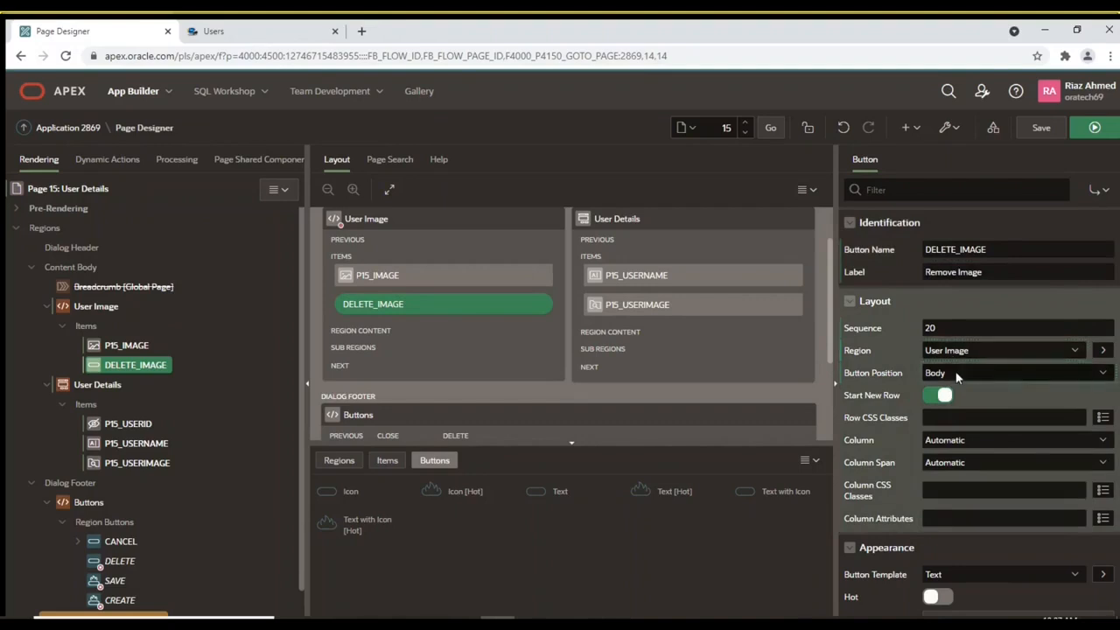
pyautogui.moveTo(936, 379)
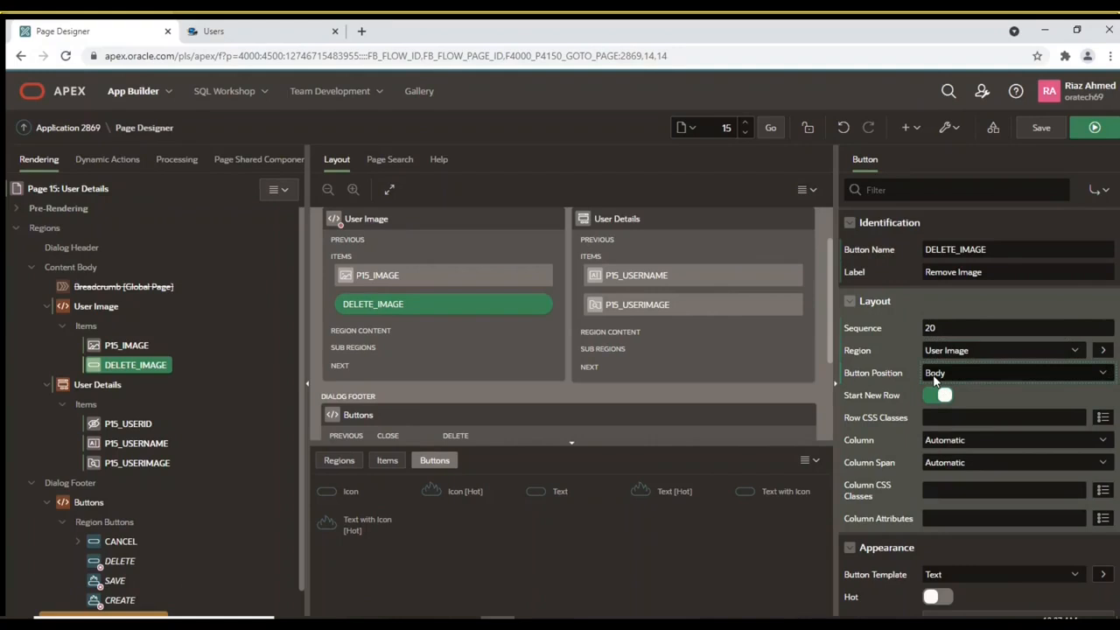
pyautogui.scroll(-3)
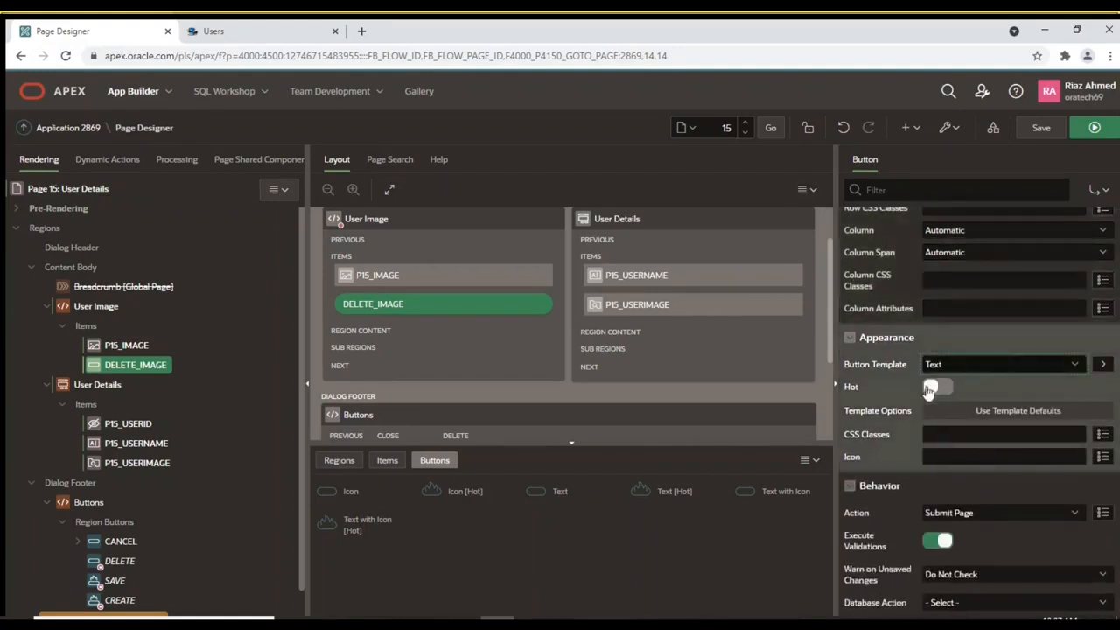
pyautogui.click(938, 387)
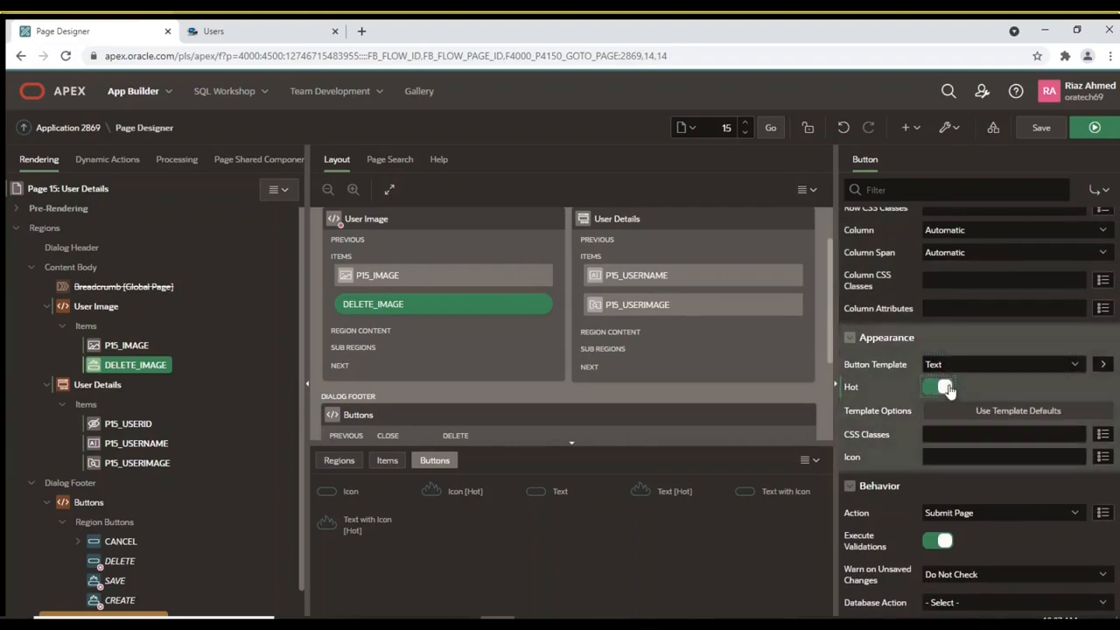
pyautogui.click(937, 386)
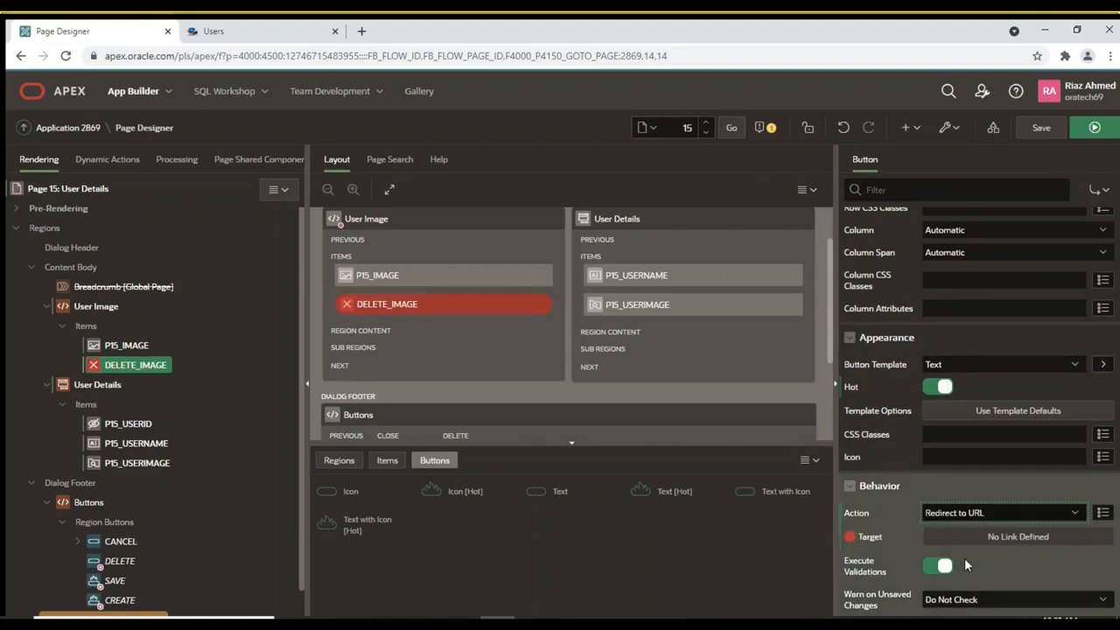
# Set Remove Image's target to a javascript apex.confirm URL that submits DELETE_IMAGE
pyautogui.click(1017, 536)
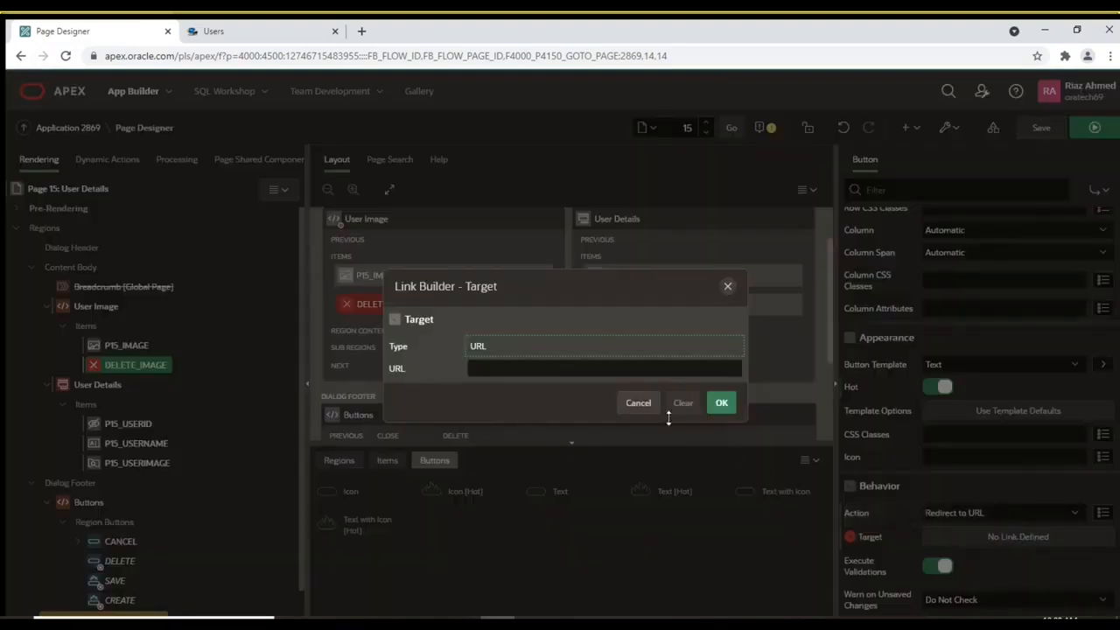
pyautogui.click(604, 367)
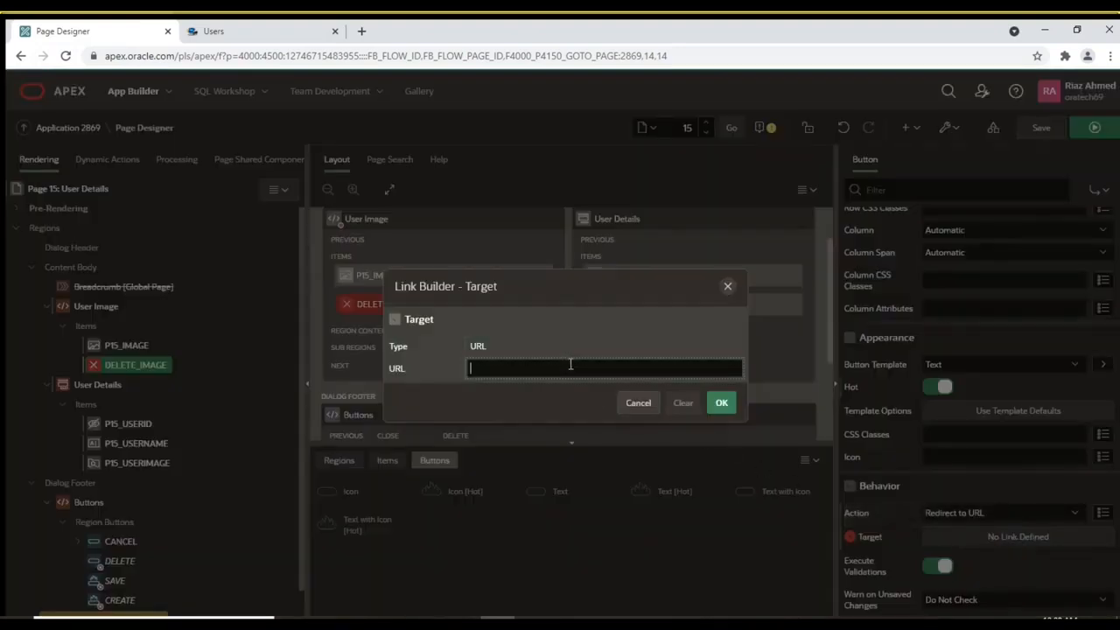
pyautogui.write("longer be available for others to see if you continue.','DELETE_IMAGE');")
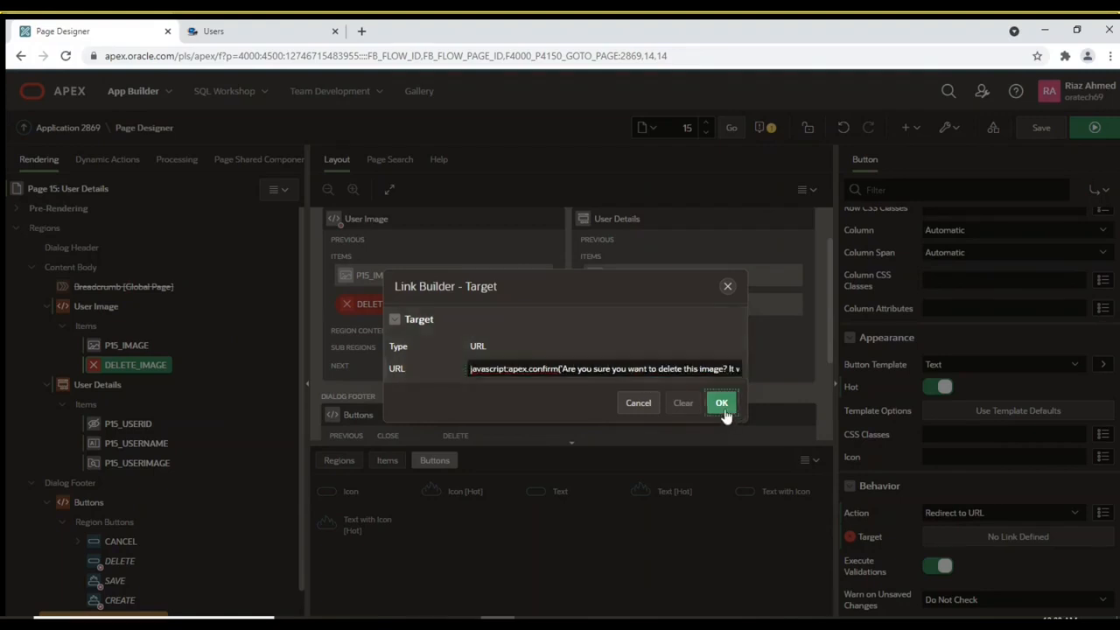
pyautogui.click(721, 403)
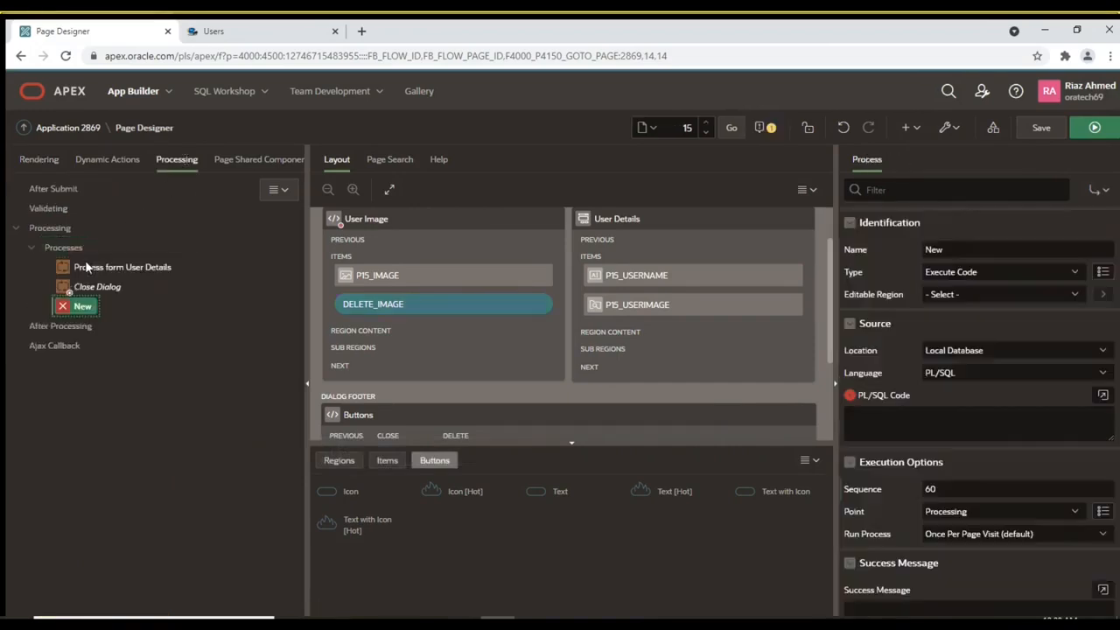
# Rename the new process 'Delete Image' and accept PL/SQL code that clears userimage
pyautogui.click(1015, 250)
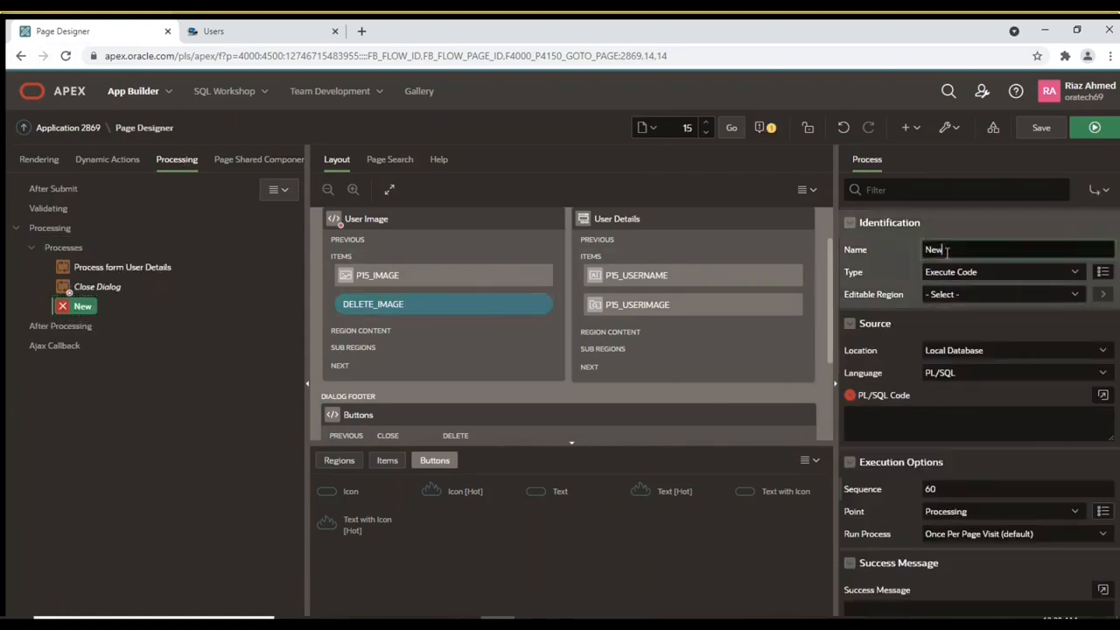
pyautogui.write('Delete Image')
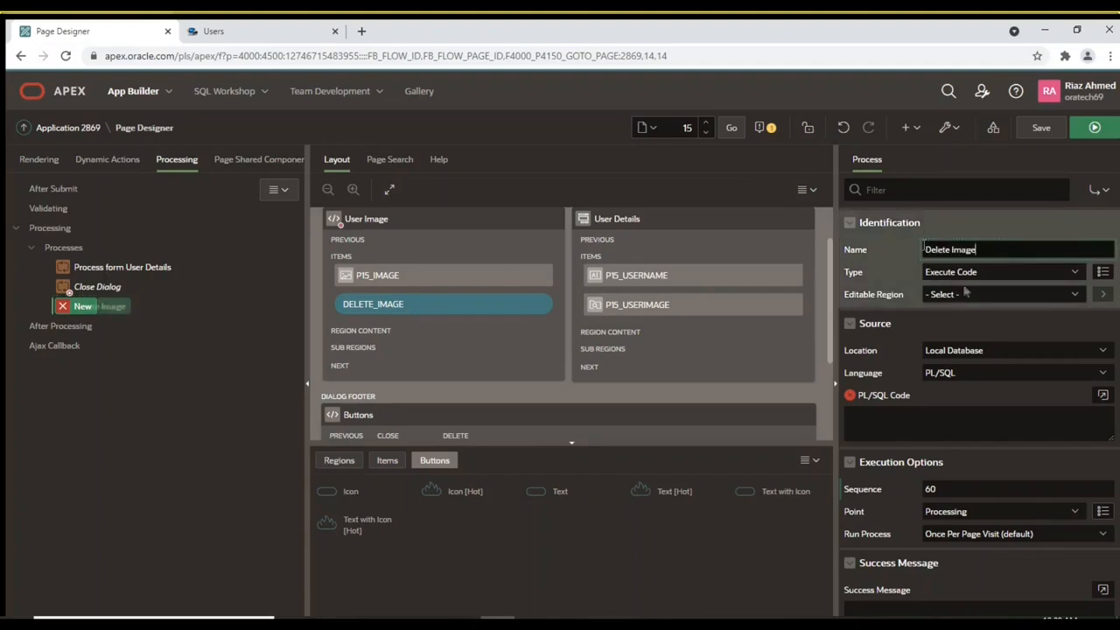
pyautogui.click(1102, 395)
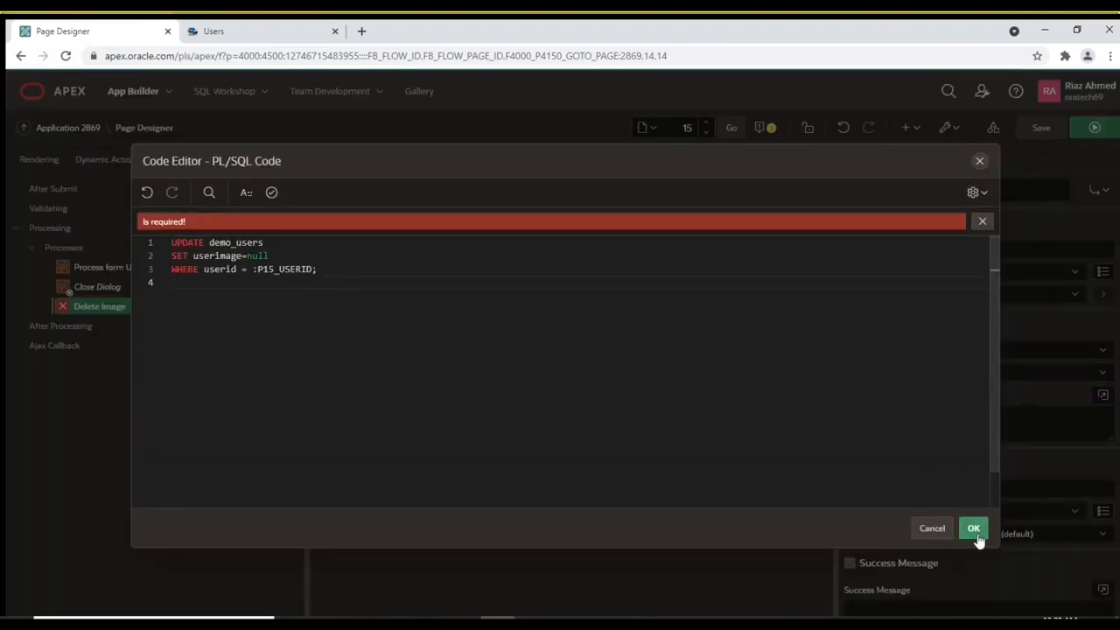
pyautogui.click(972, 527)
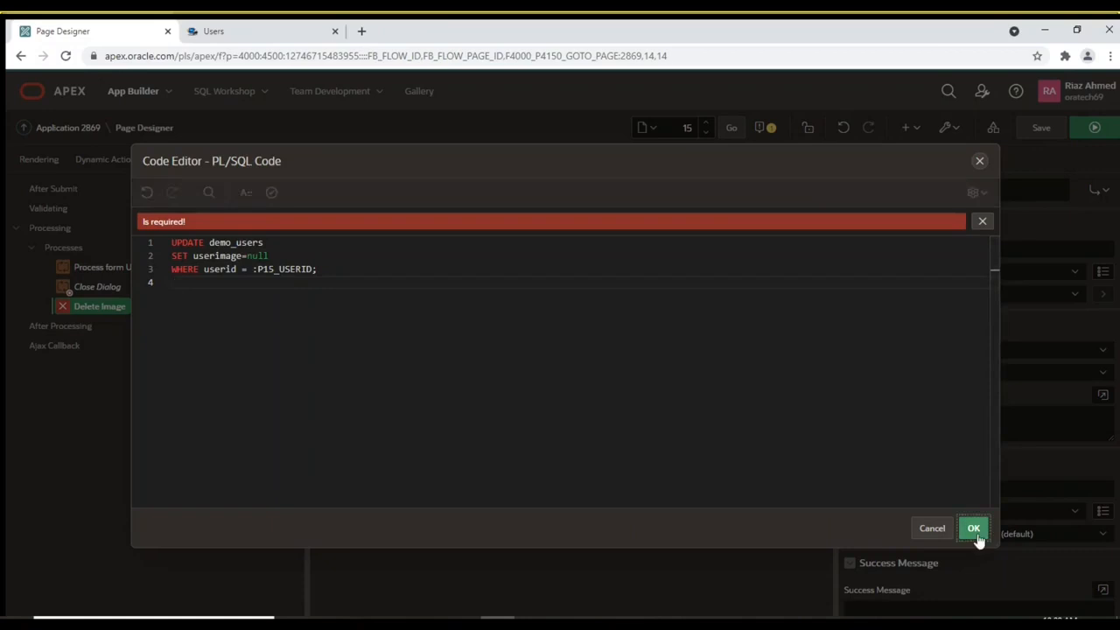
pyautogui.click(972, 527)
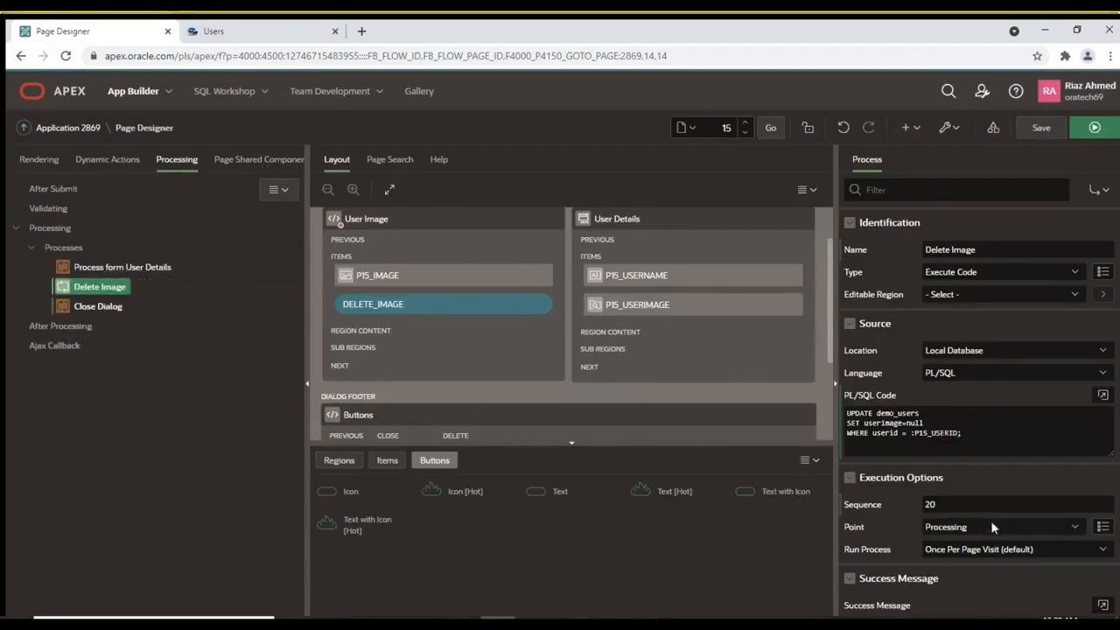
# Give it success message 'User image deleted', restrict it to DELETE_IMAGE, then save and run
pyautogui.scroll(-3)
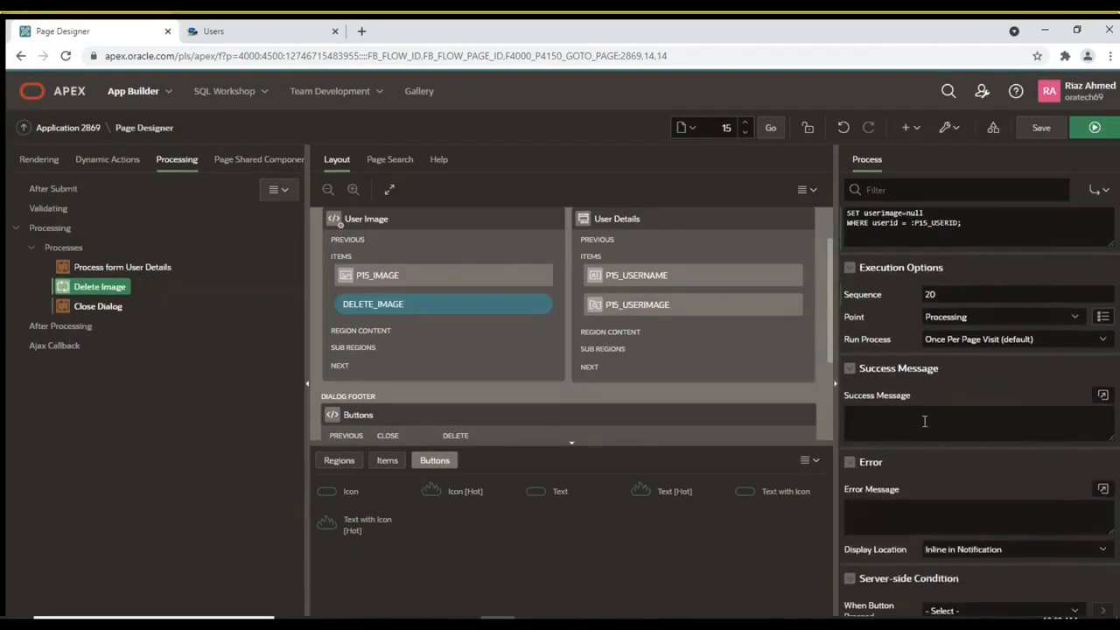
pyautogui.write('User image deleted')
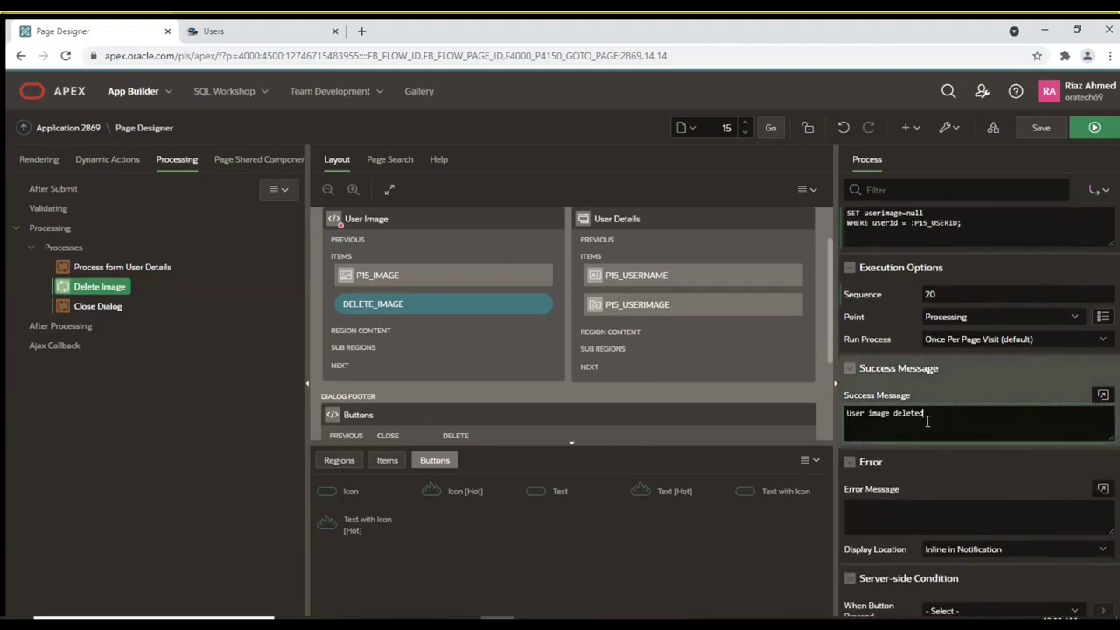
pyautogui.scroll(-3)
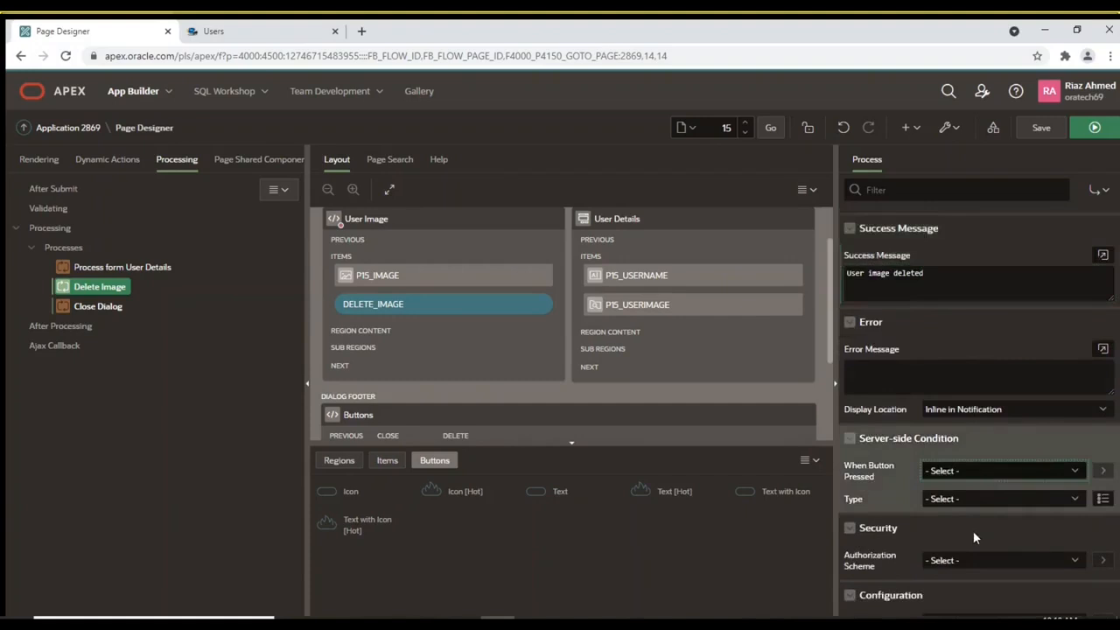
pyautogui.click(1002, 471)
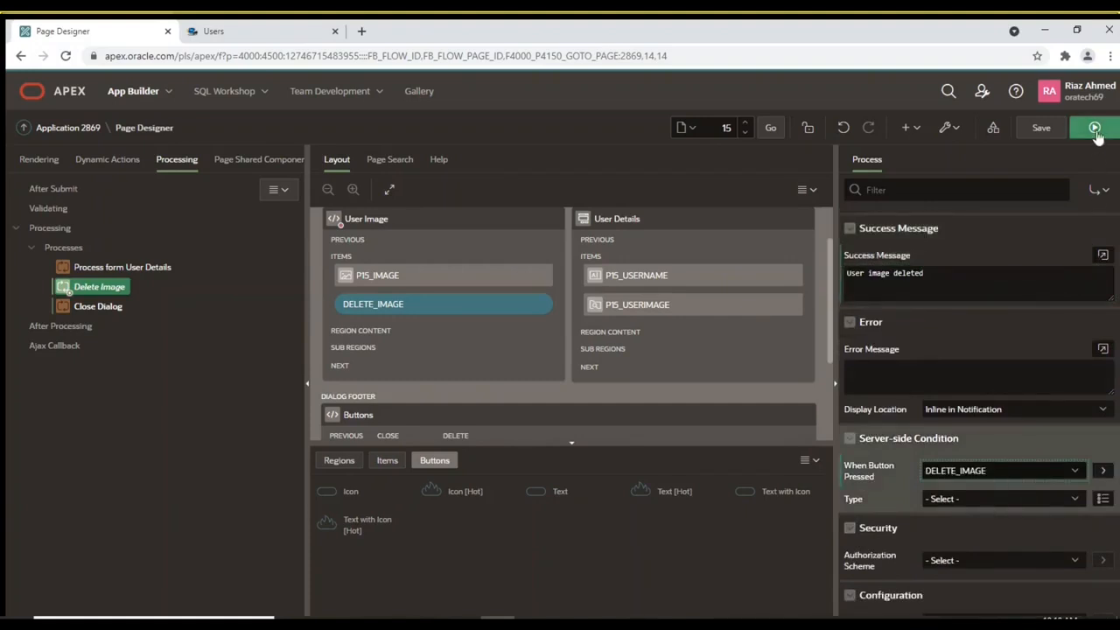
pyautogui.moveTo(1095, 128)
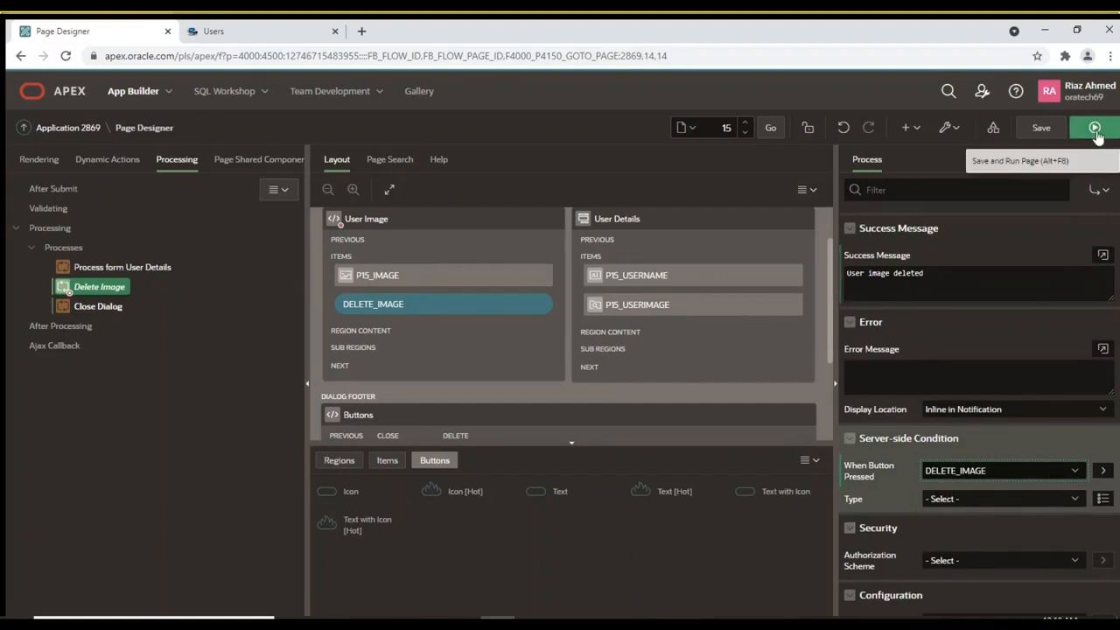
pyautogui.click(1094, 127)
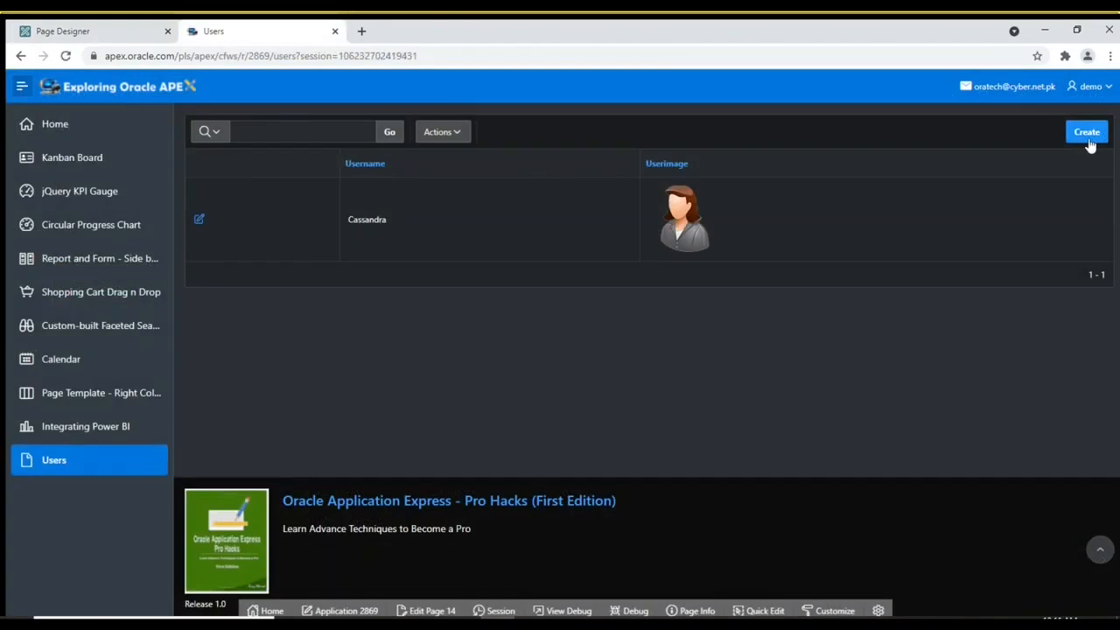
# Create user Jerry with Jerry.png as his user image
pyautogui.click(1086, 132)
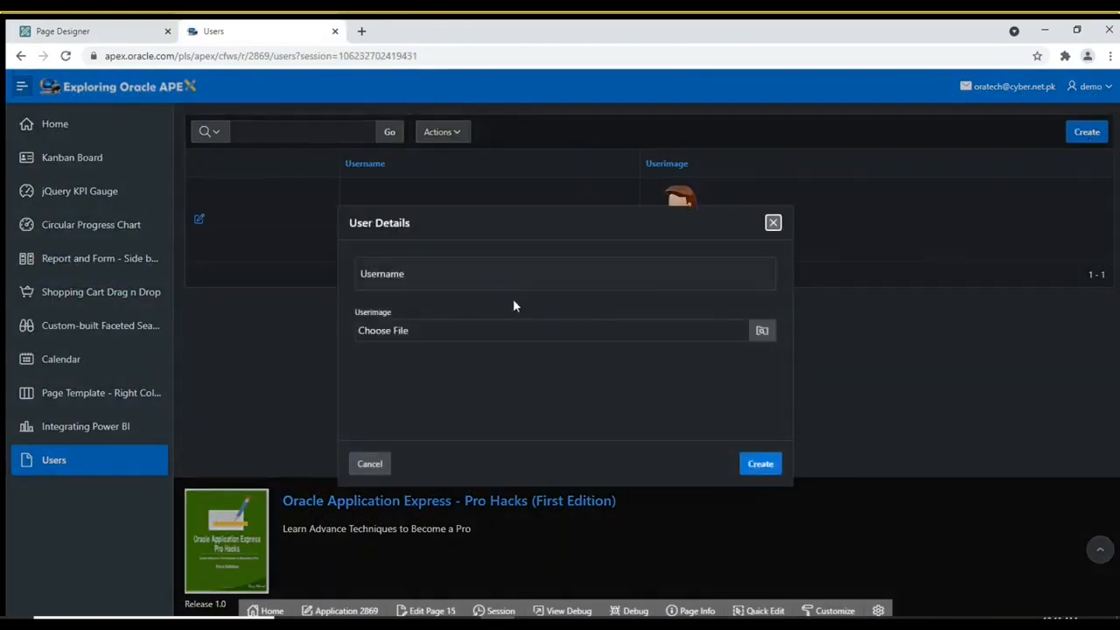
pyautogui.click(564, 273)
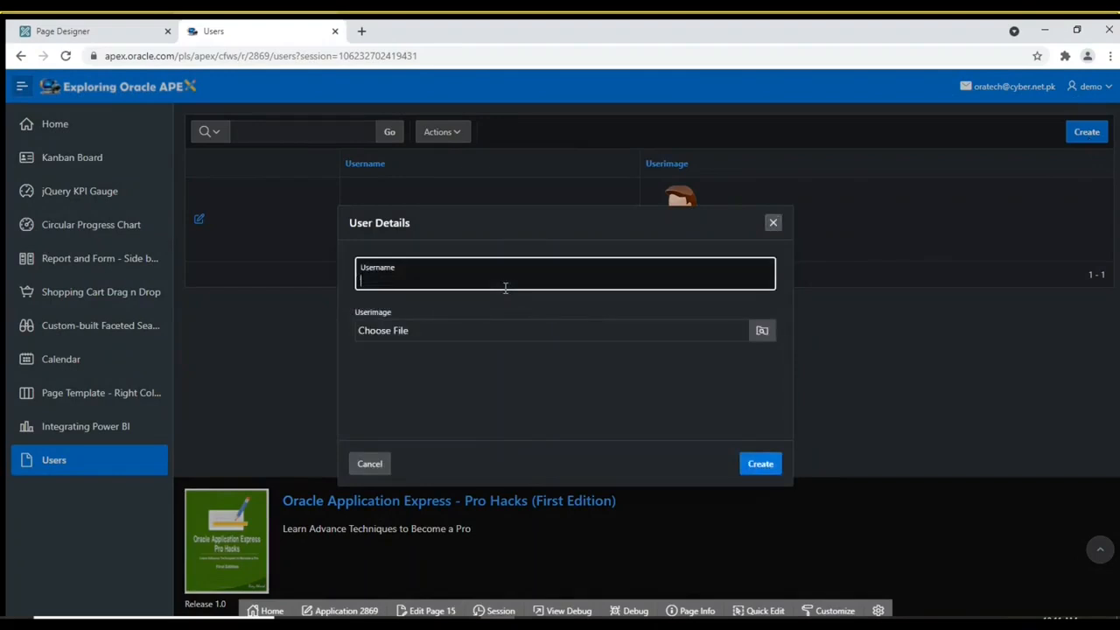
pyautogui.write('Jerry')
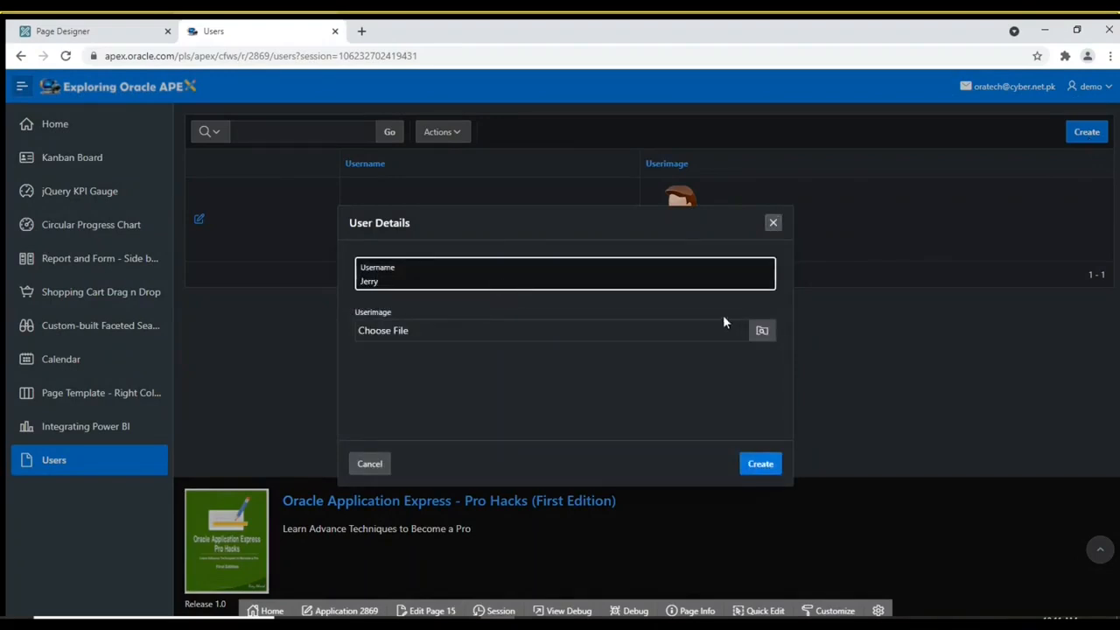
pyautogui.moveTo(762, 329)
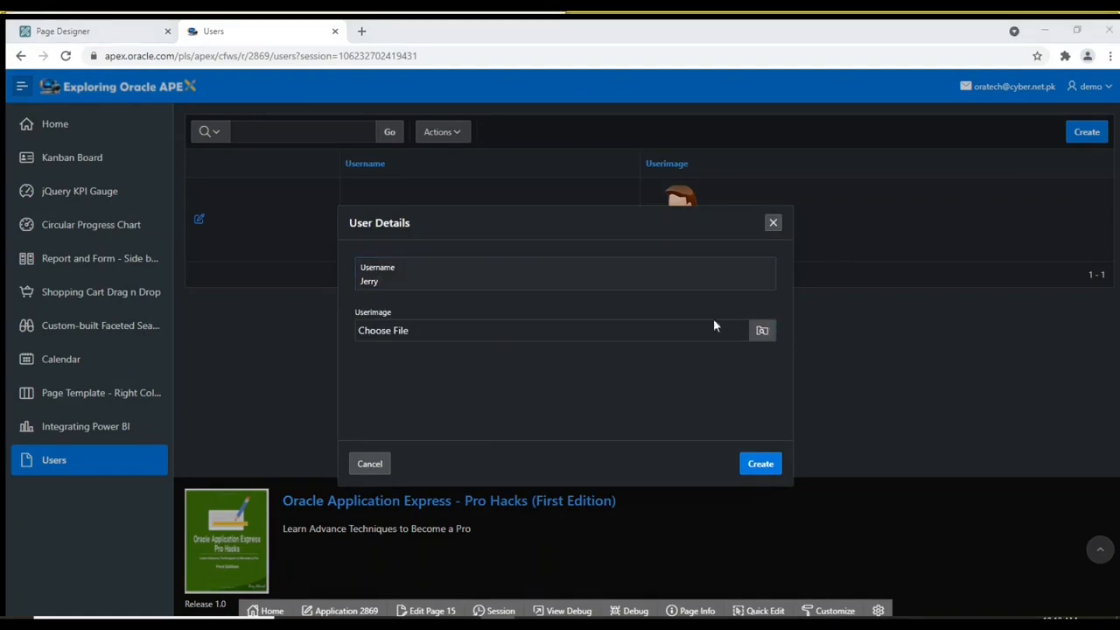
pyautogui.moveTo(525, 152)
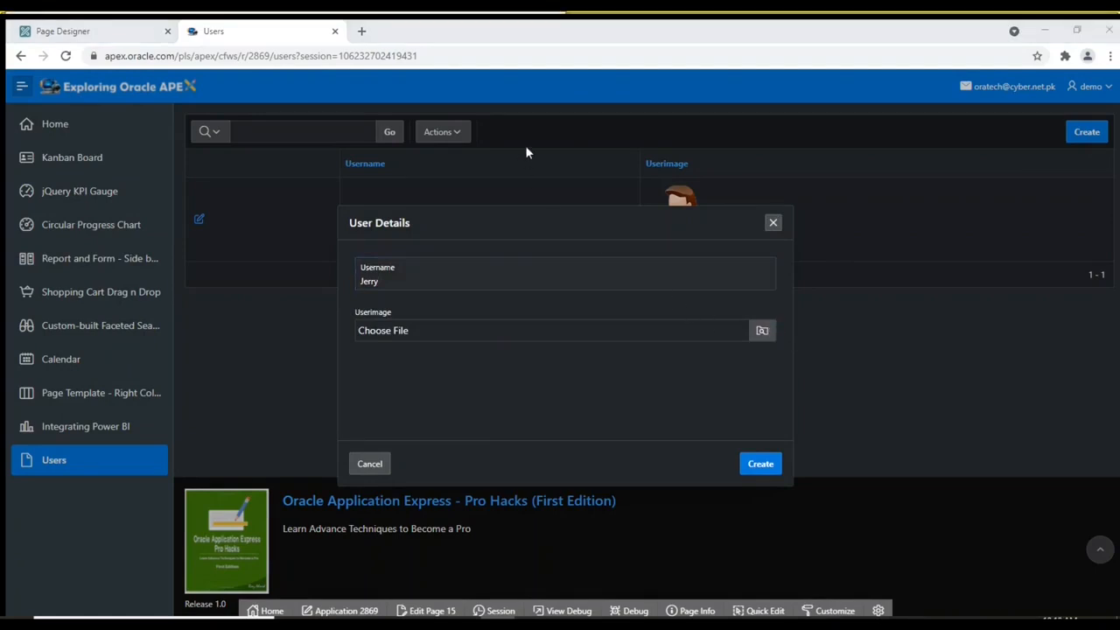
pyautogui.moveTo(455, 331)
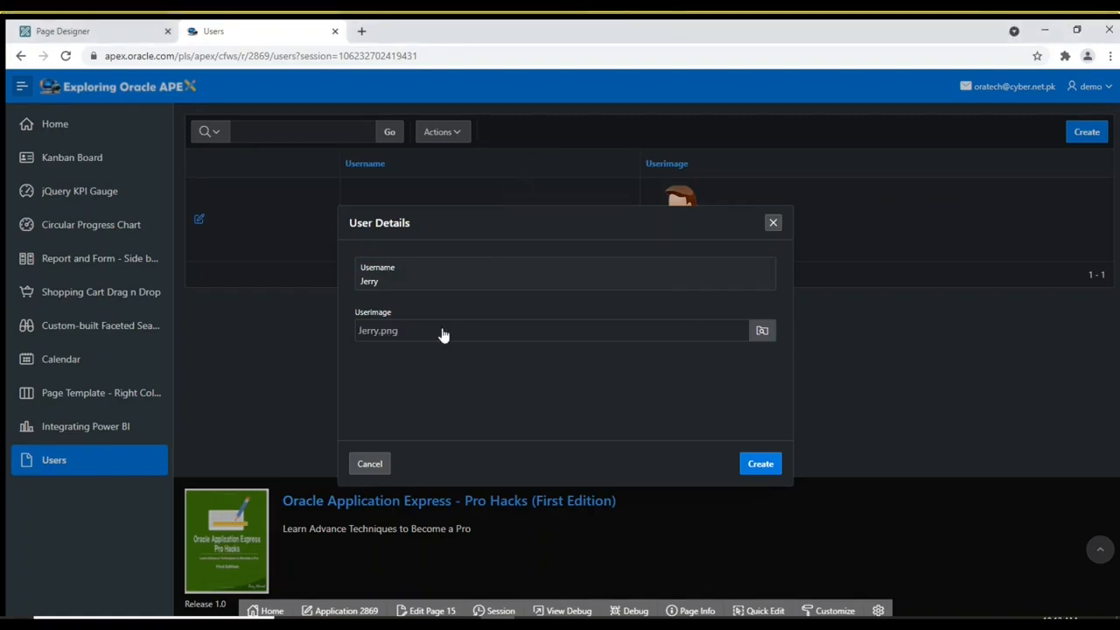
pyautogui.click(759, 463)
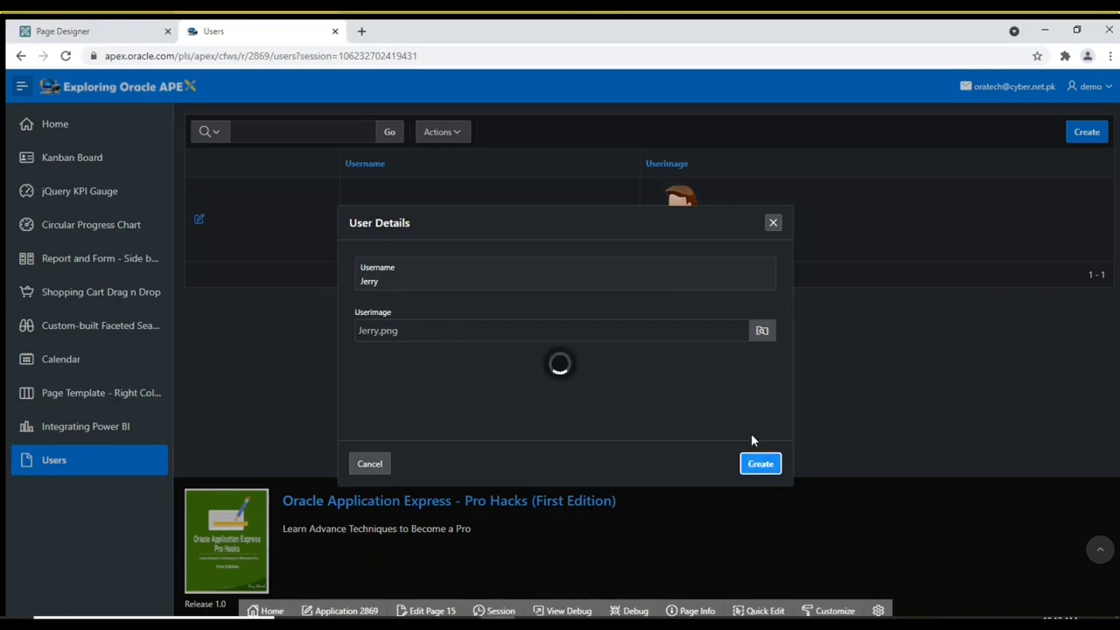
pyautogui.click(759, 464)
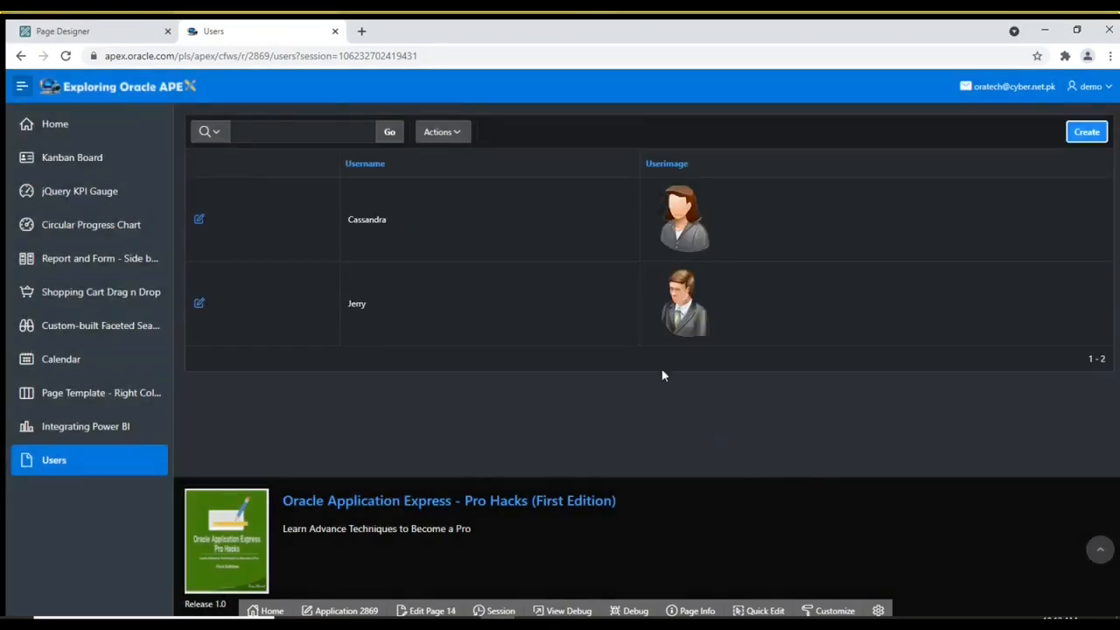
pyautogui.moveTo(198, 303)
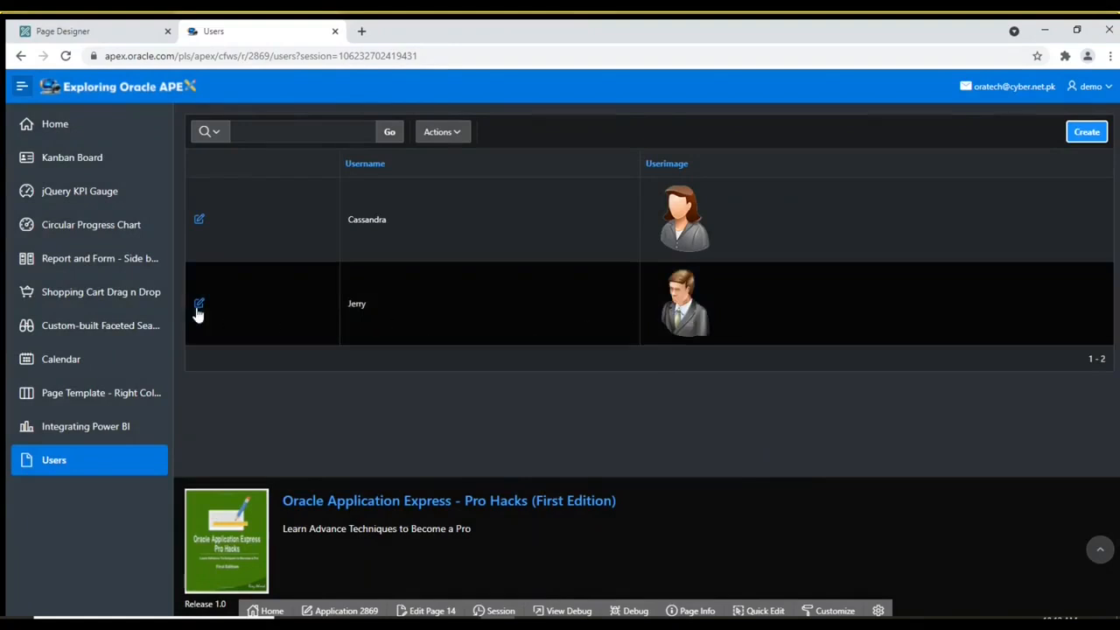
# Remove Jerry's image, confirm, apply changes, and reopen his User Details to verify
pyautogui.click(199, 304)
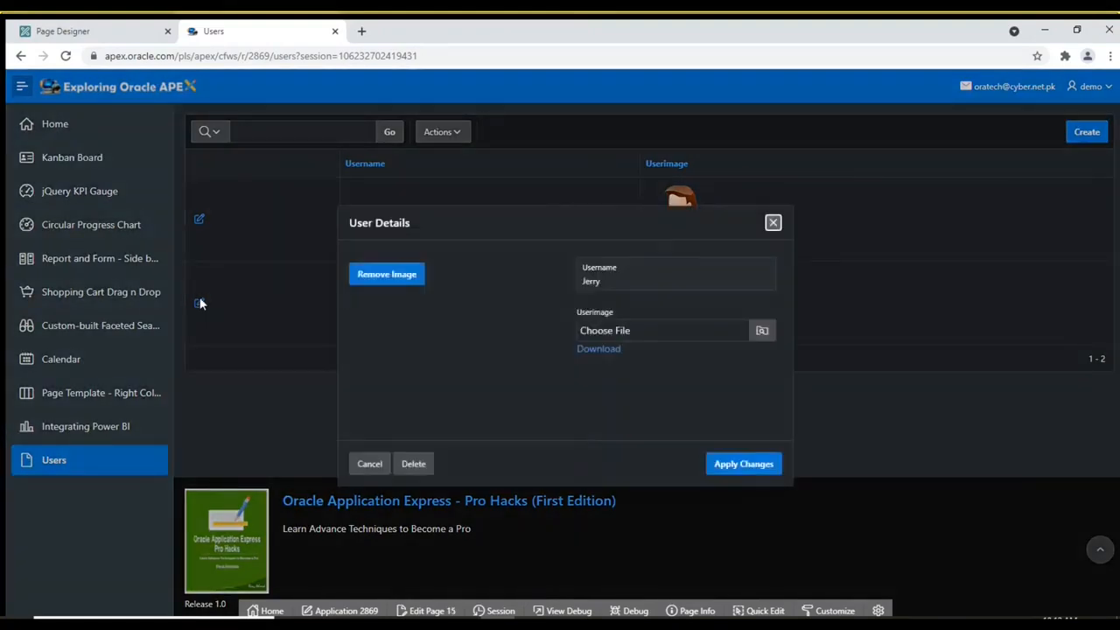
pyautogui.click(386, 273)
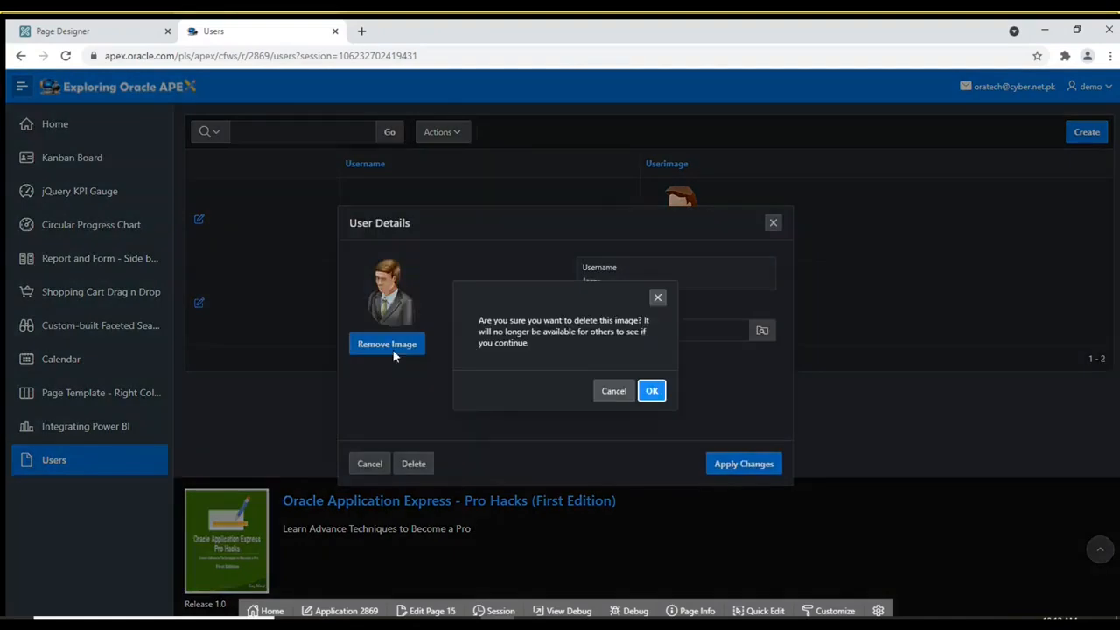
pyautogui.click(650, 390)
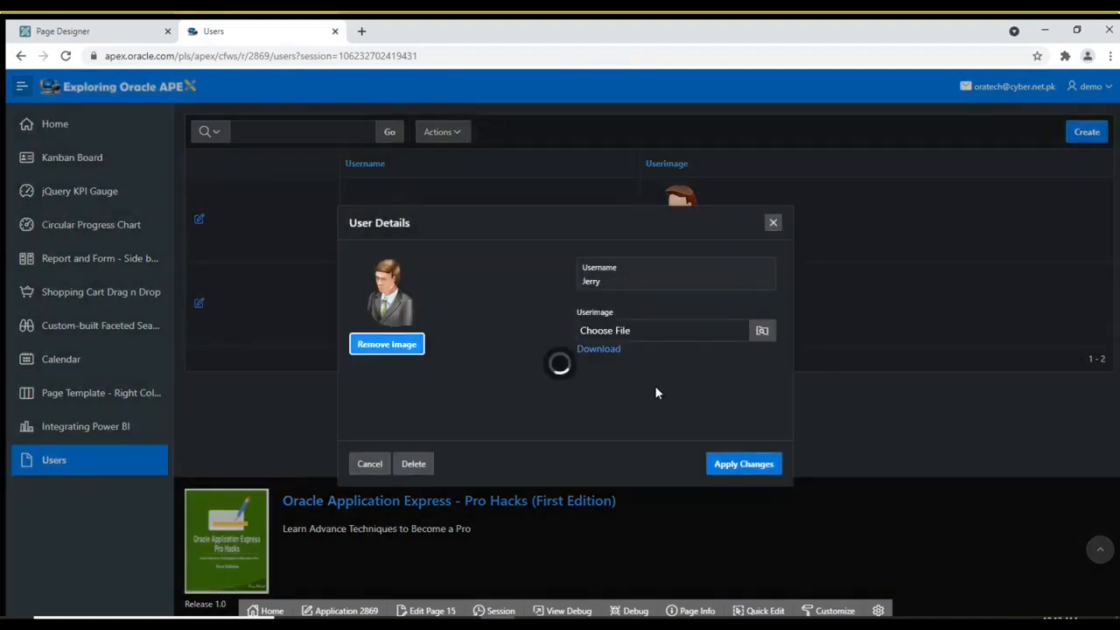
pyautogui.click(385, 343)
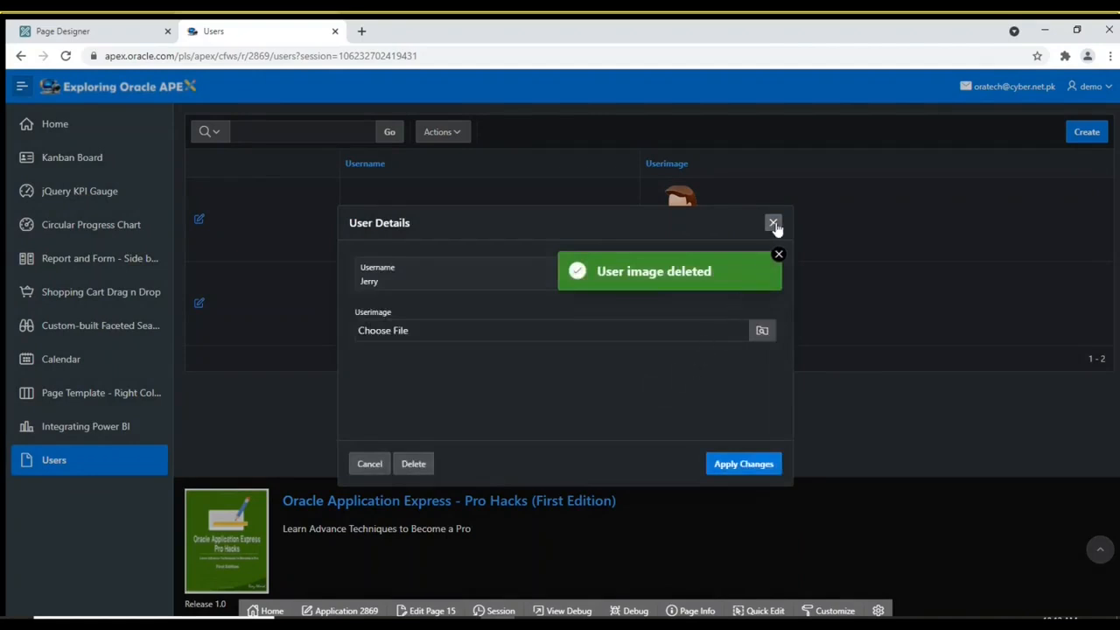
pyautogui.click(742, 463)
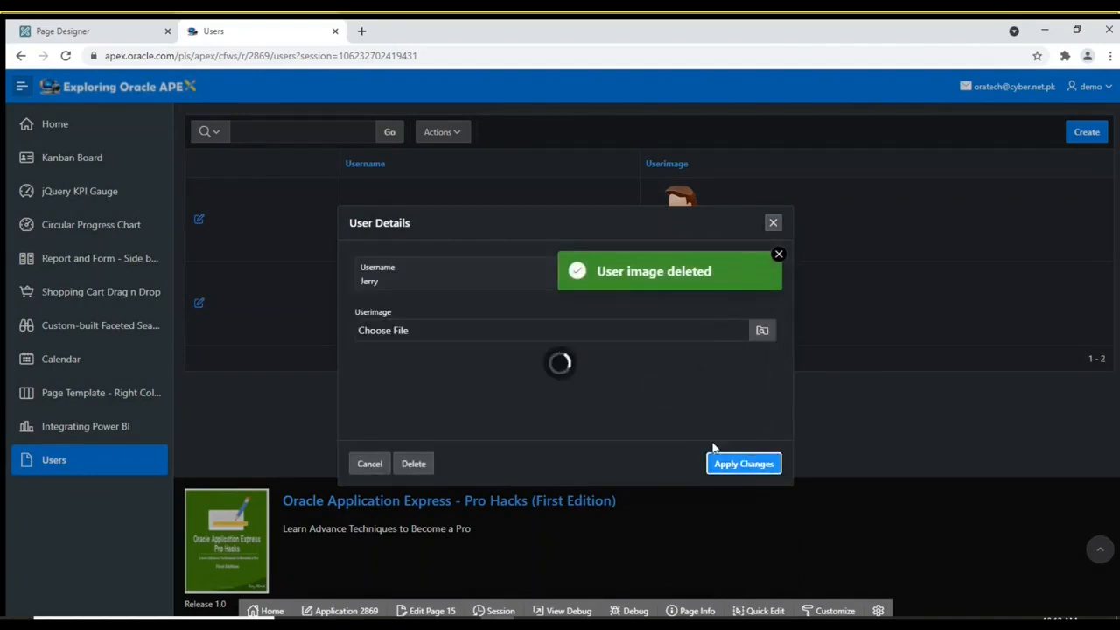
pyautogui.click(743, 463)
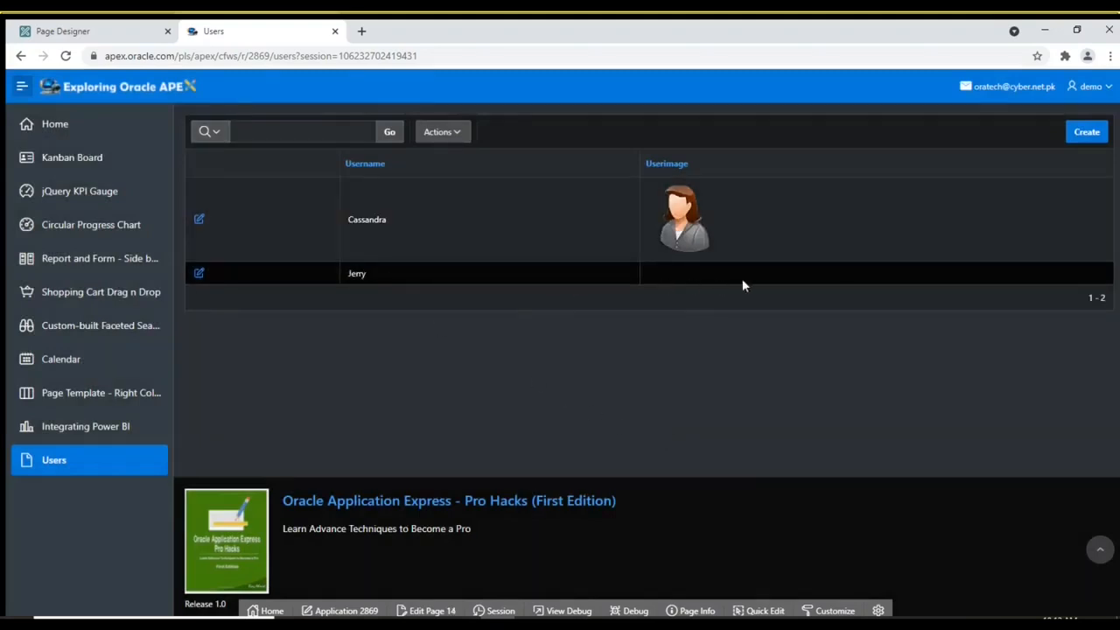
pyautogui.click(199, 219)
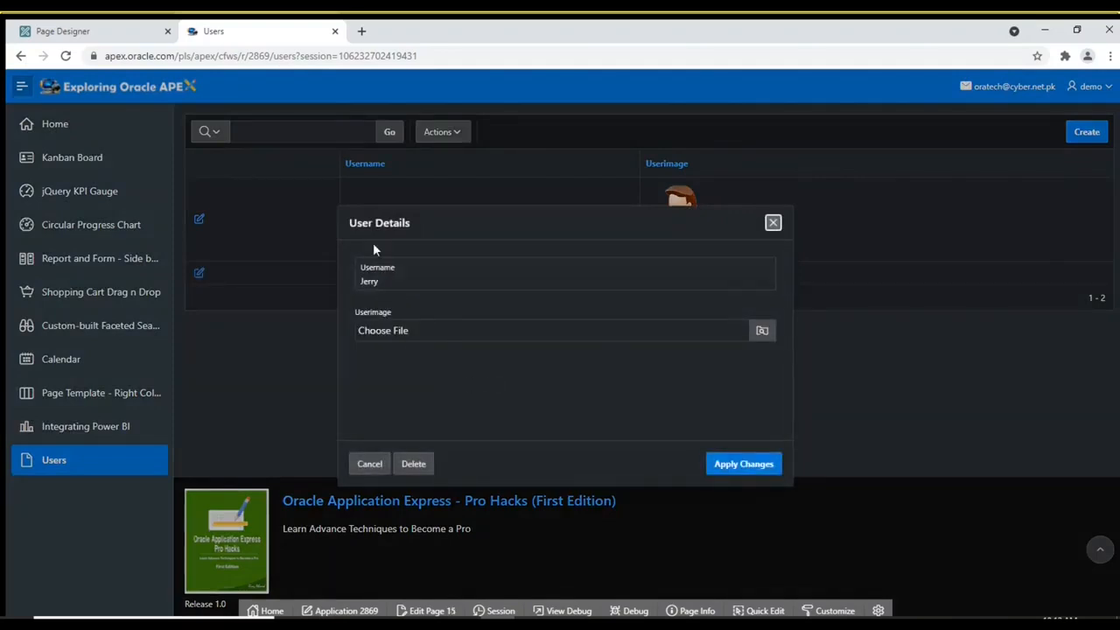
pyautogui.moveTo(552, 418)
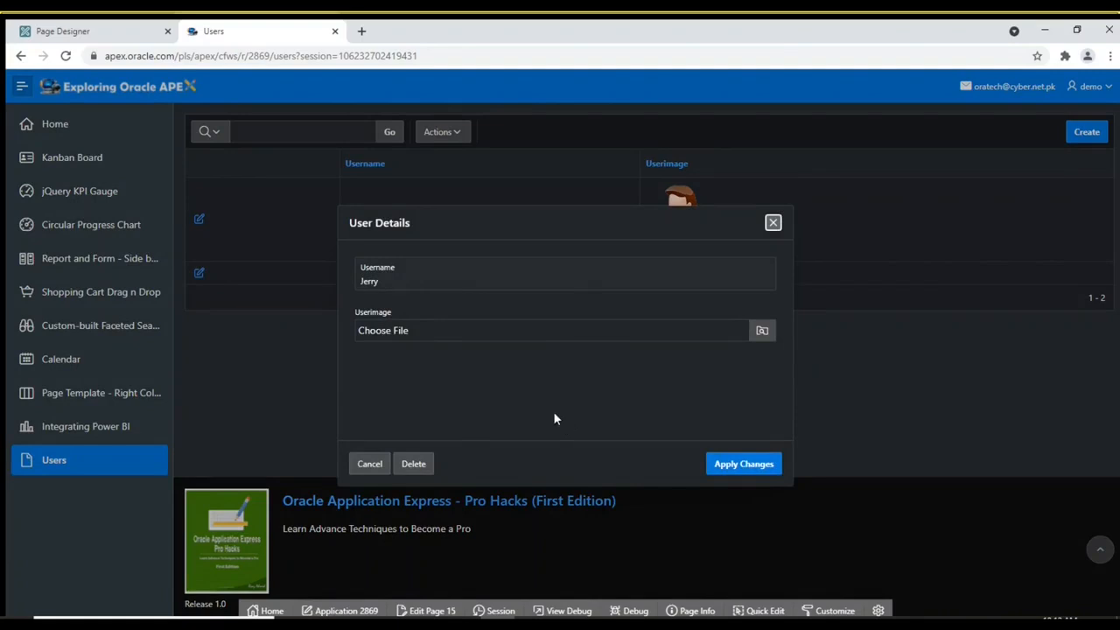
pyautogui.moveTo(487, 443)
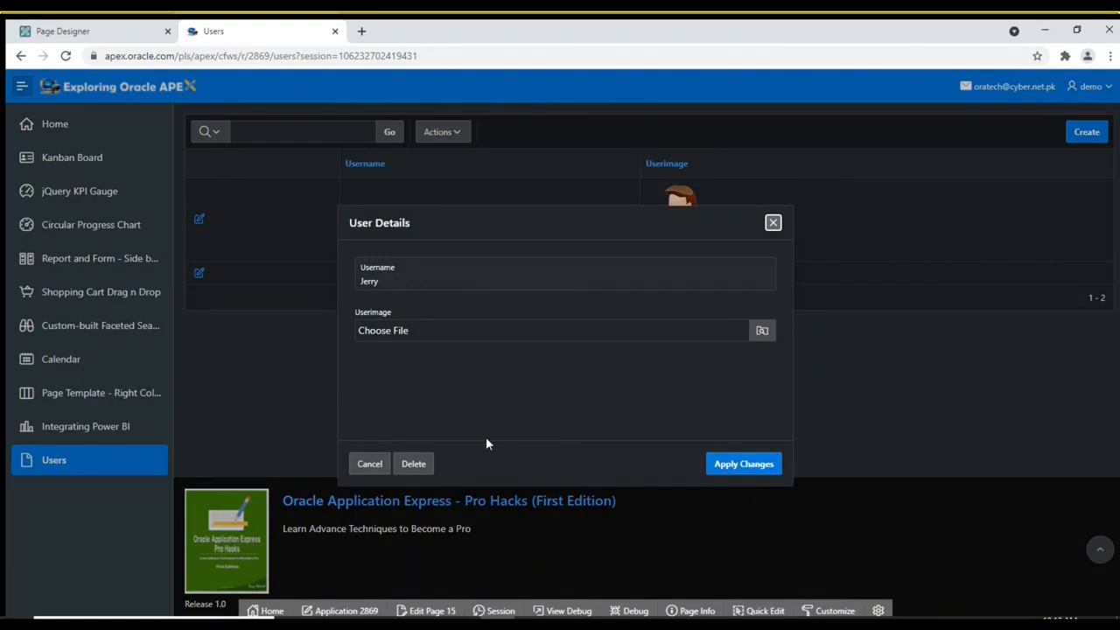
pyautogui.moveTo(466, 450)
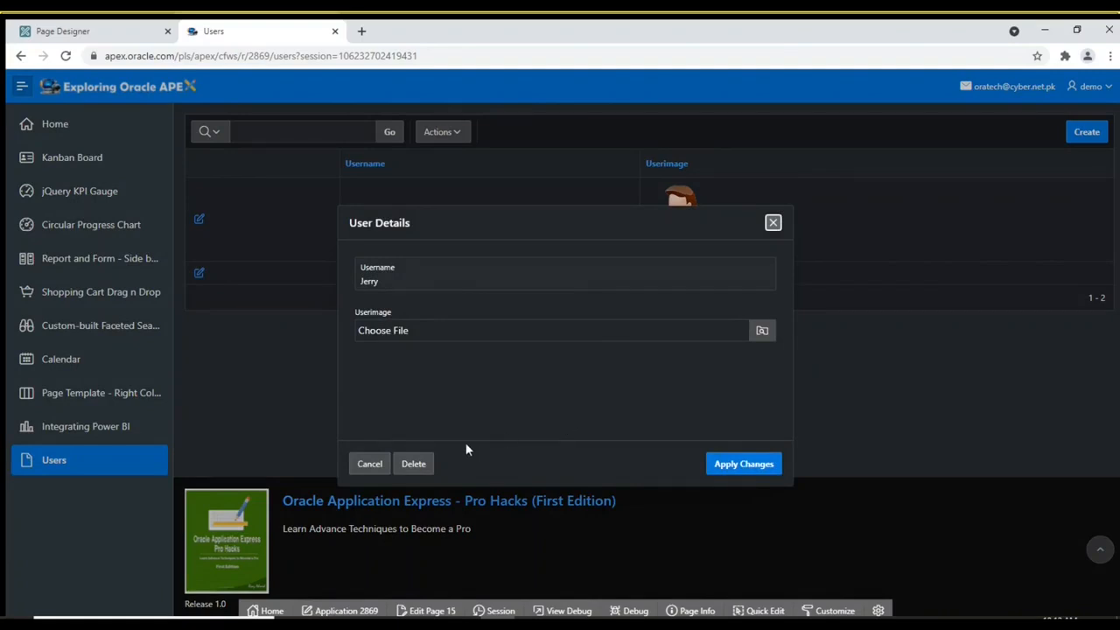